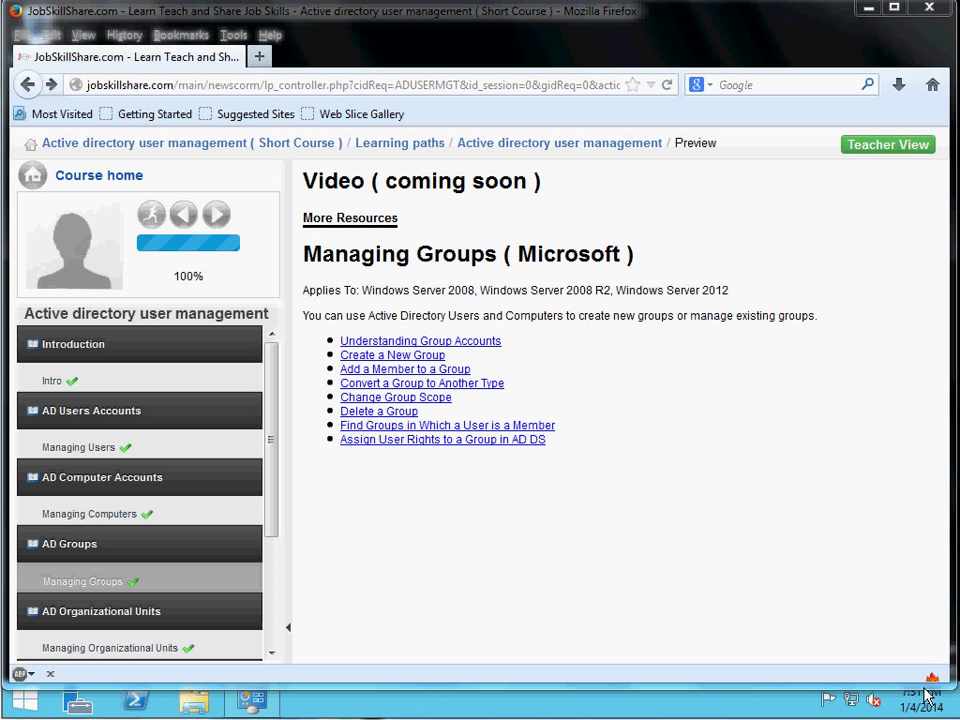
{"action": "mouse_move", "coordinate": [588, 507]}
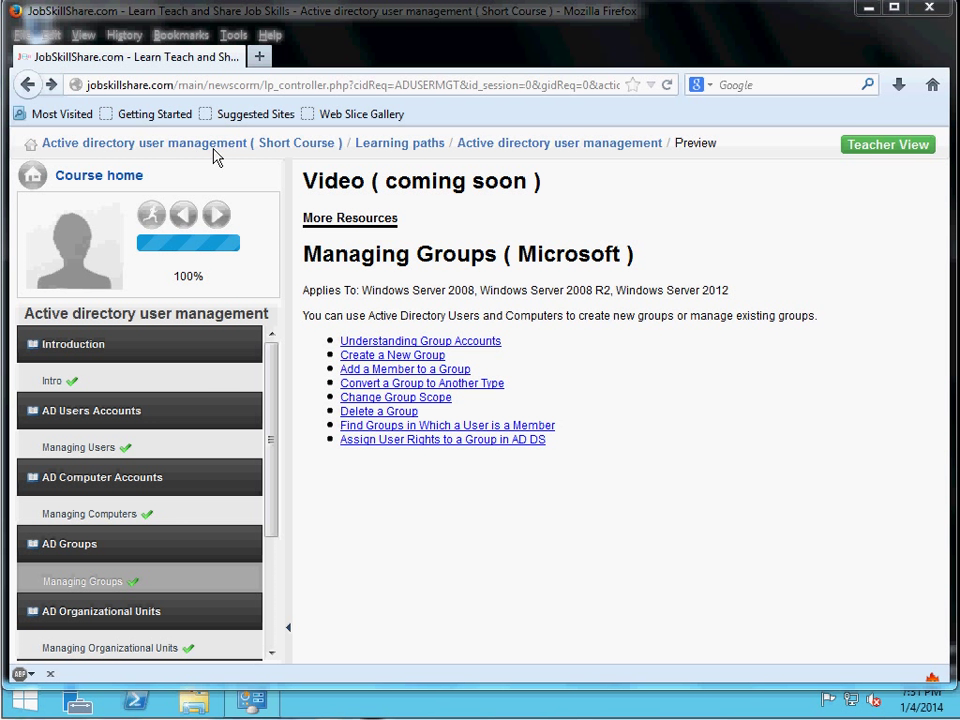
{"action": "mouse_move", "coordinate": [55, 540]}
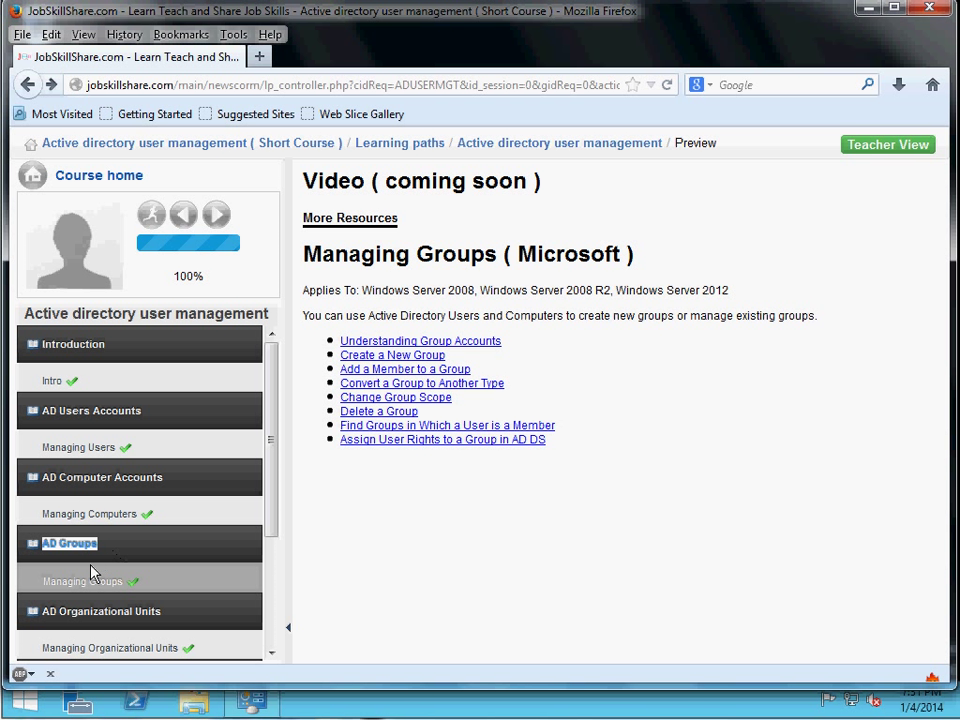
{"action": "mouse_move", "coordinate": [372, 485]}
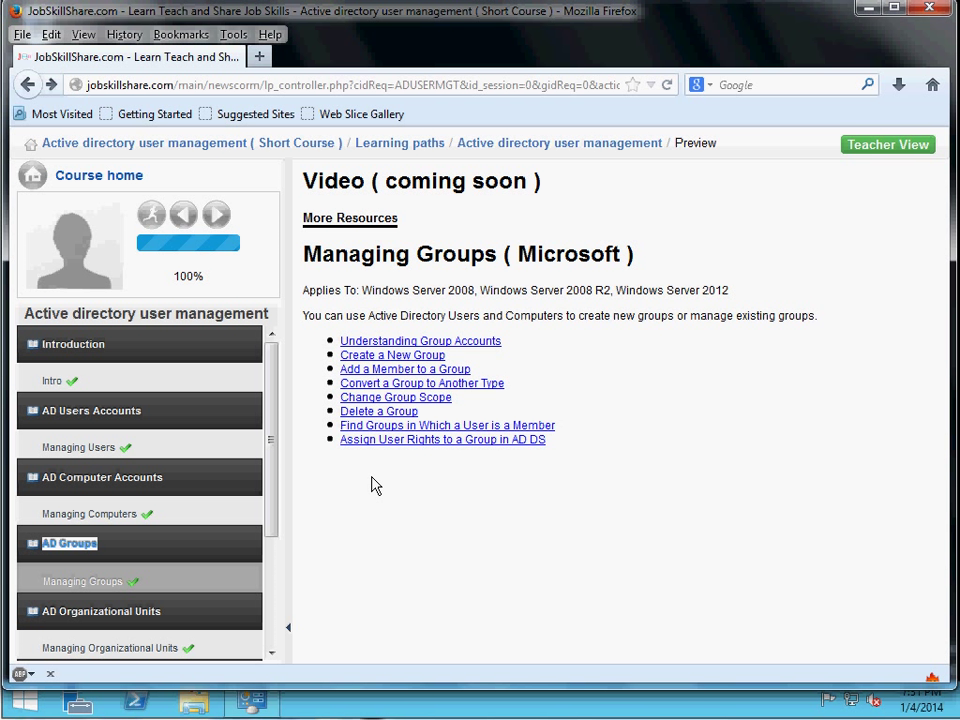
{"action": "mouse_move", "coordinate": [347, 343]}
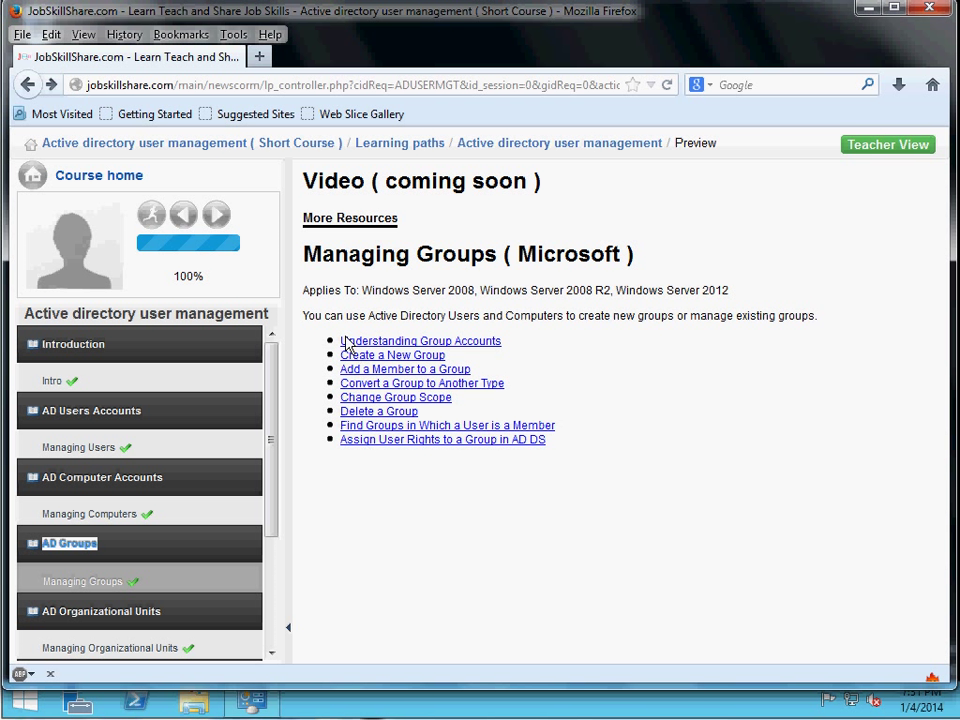
{"action": "mouse_move", "coordinate": [385, 354]}
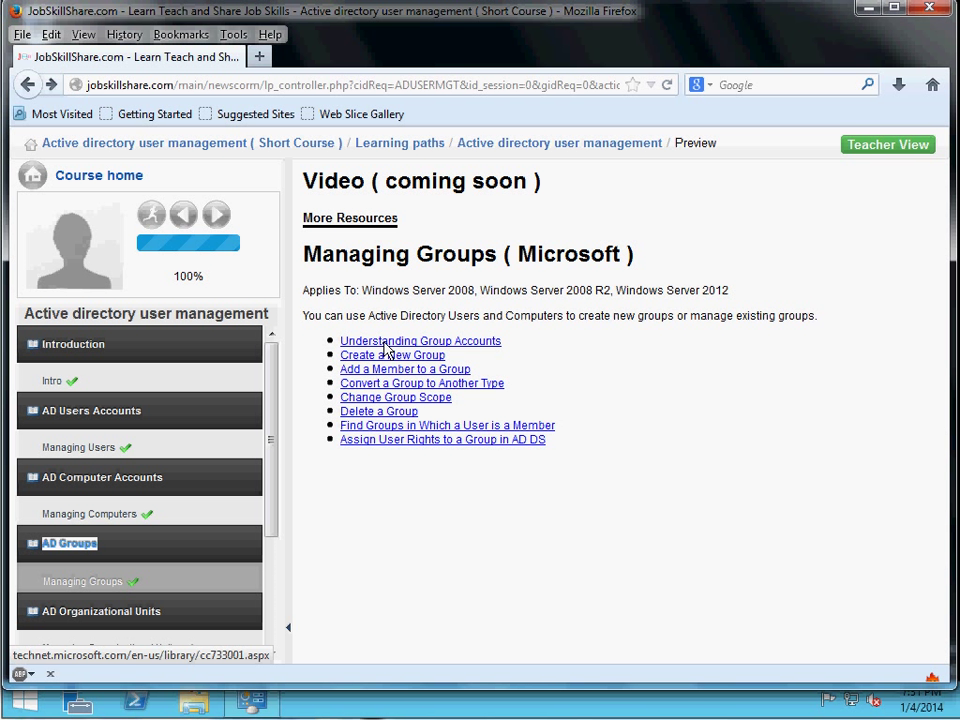
- Open the TechNet 'Understanding Group Accounts' article and scroll through its sections
{"action": "left_click", "coordinate": [420, 341]}
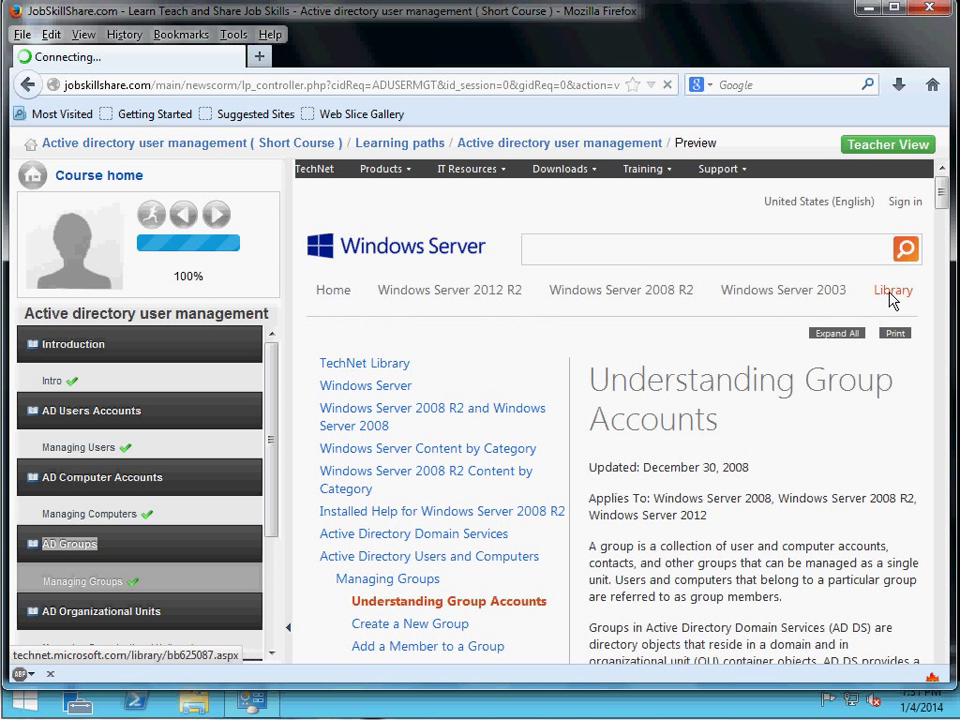
{"action": "scroll", "scroll_direction": "down", "scroll_amount": 3}
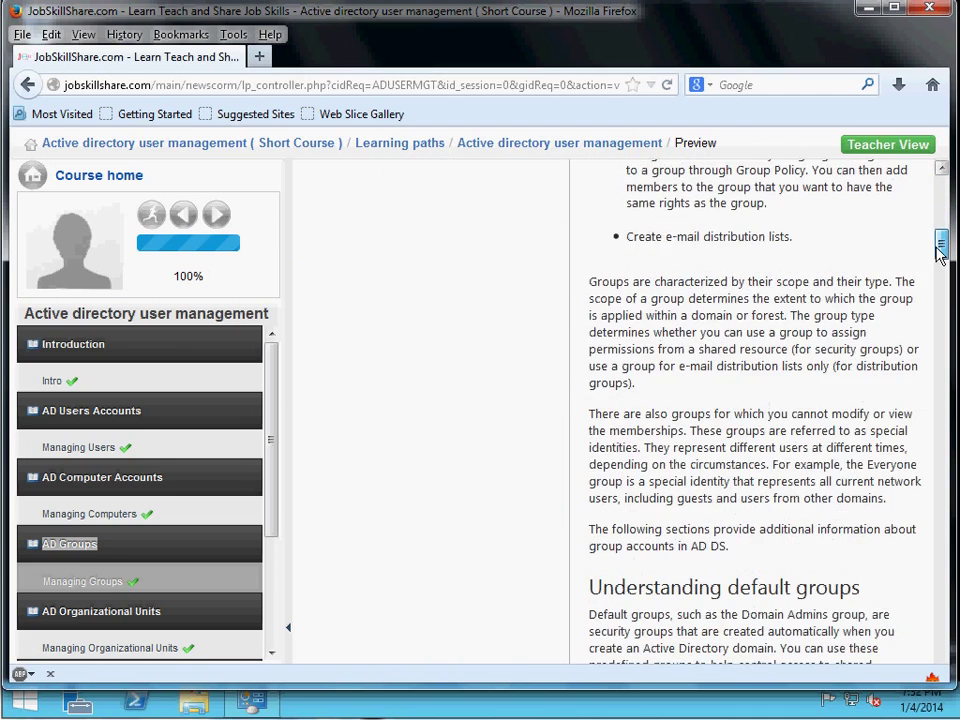
{"action": "scroll", "scroll_direction": "down", "scroll_amount": 3}
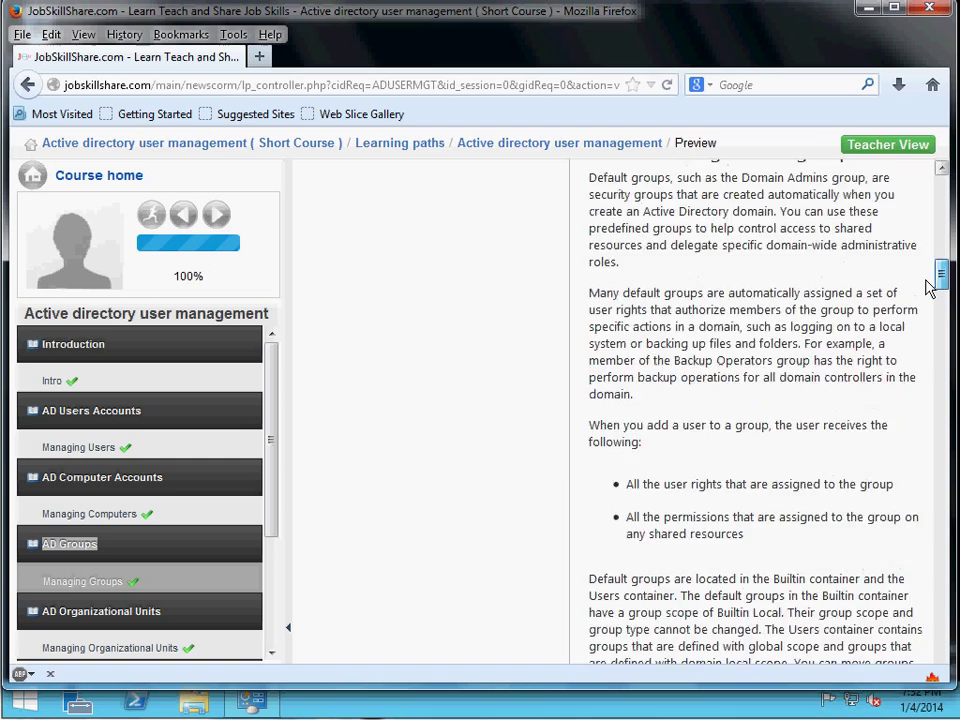
{"action": "scroll", "scroll_direction": "down", "scroll_amount": 3}
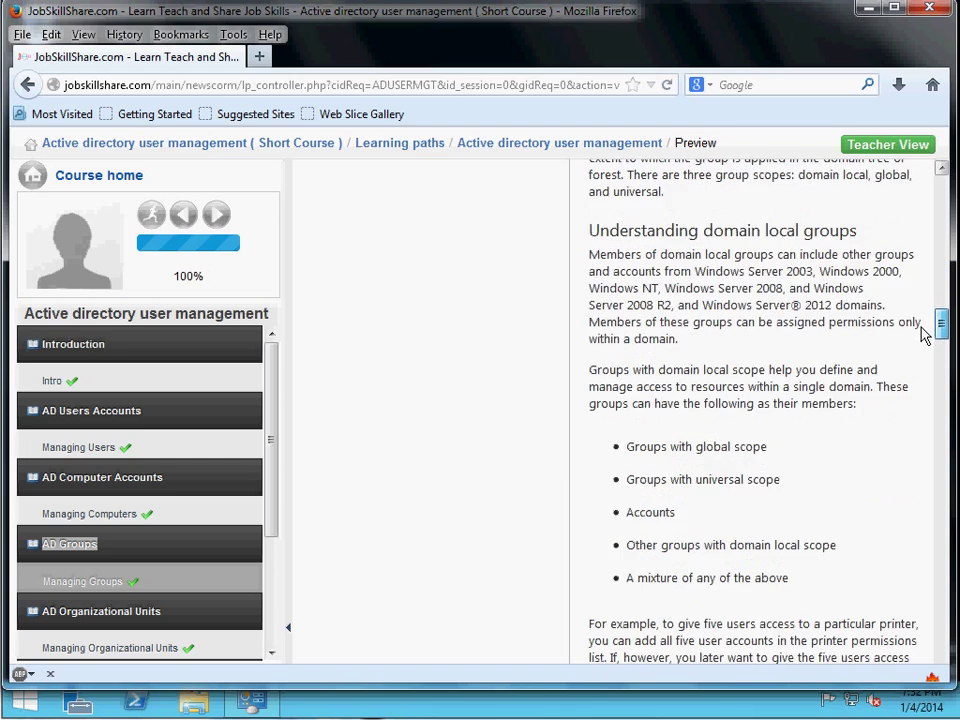
{"action": "scroll", "scroll_direction": "down", "scroll_amount": 3}
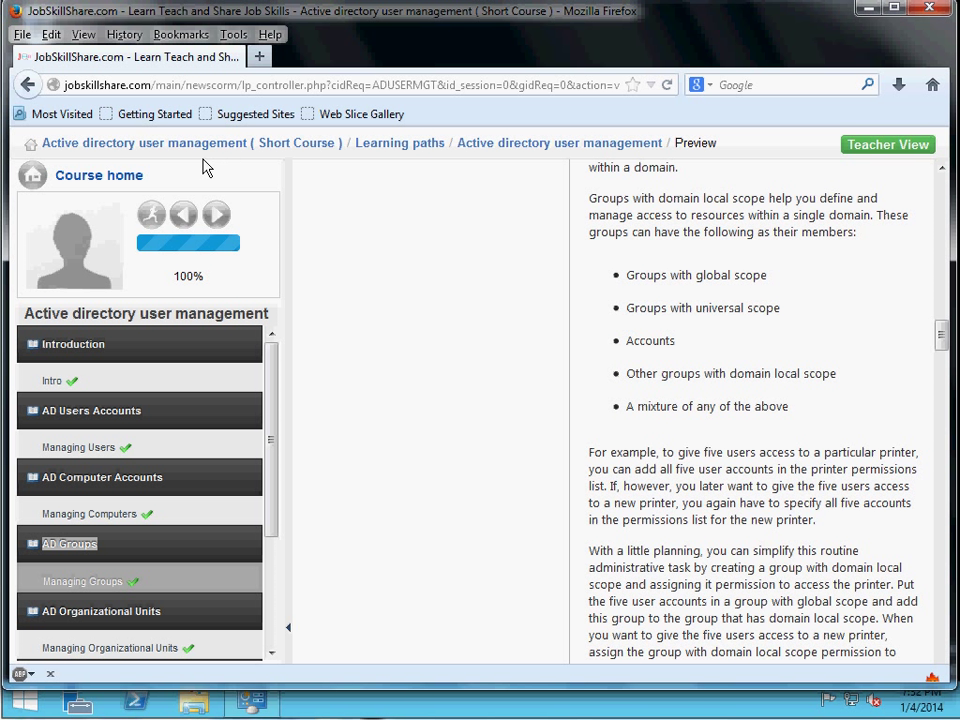
{"action": "mouse_move", "coordinate": [288, 204]}
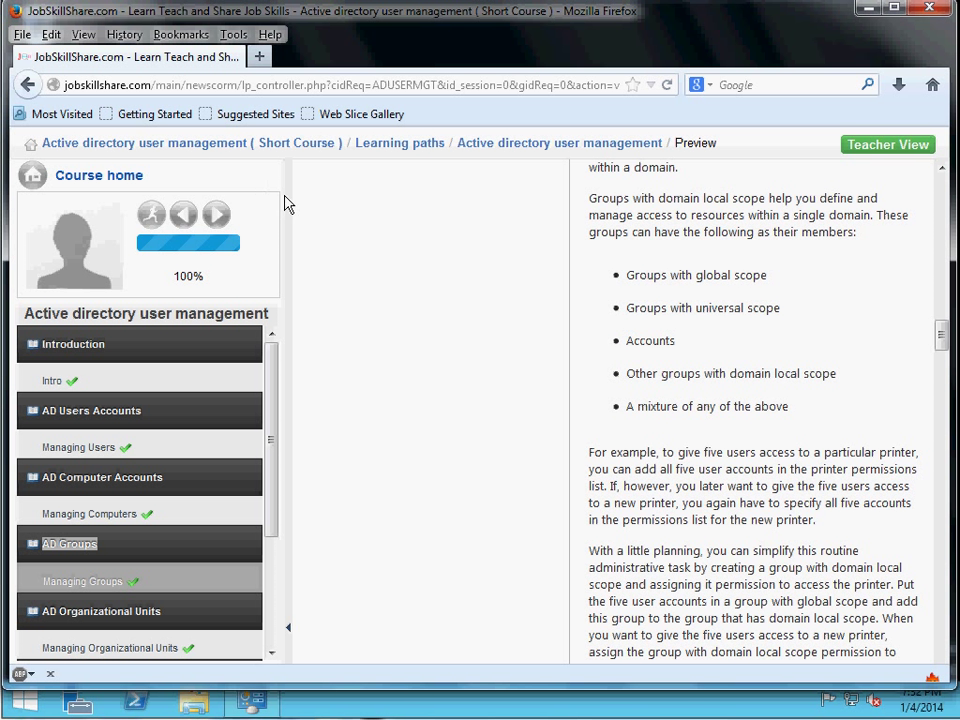
{"action": "mouse_move", "coordinate": [503, 361]}
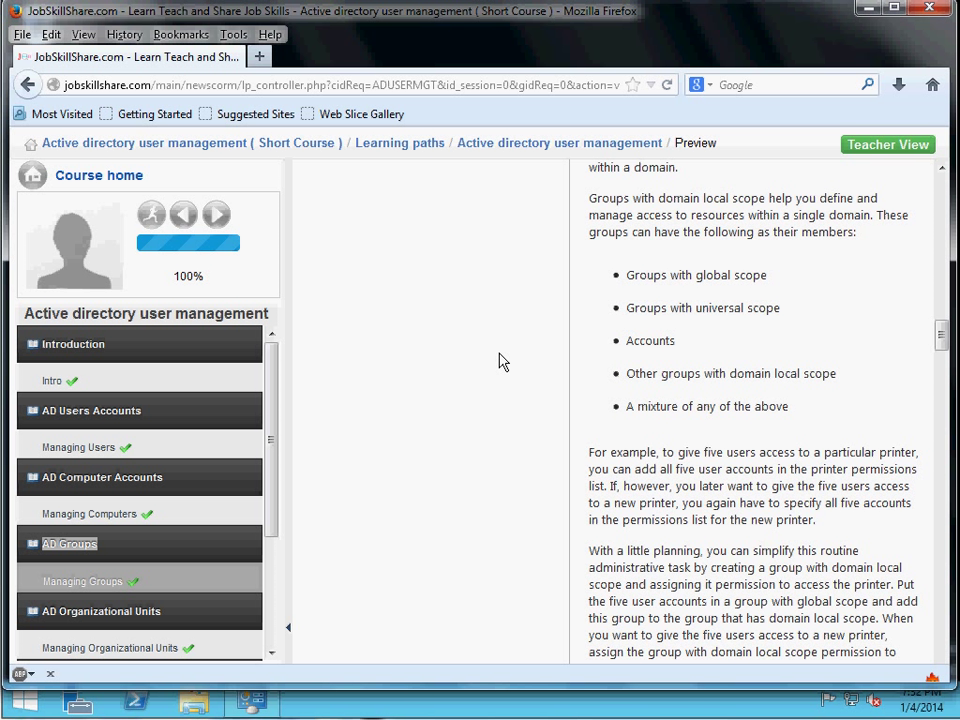
{"action": "mouse_move", "coordinate": [486, 358]}
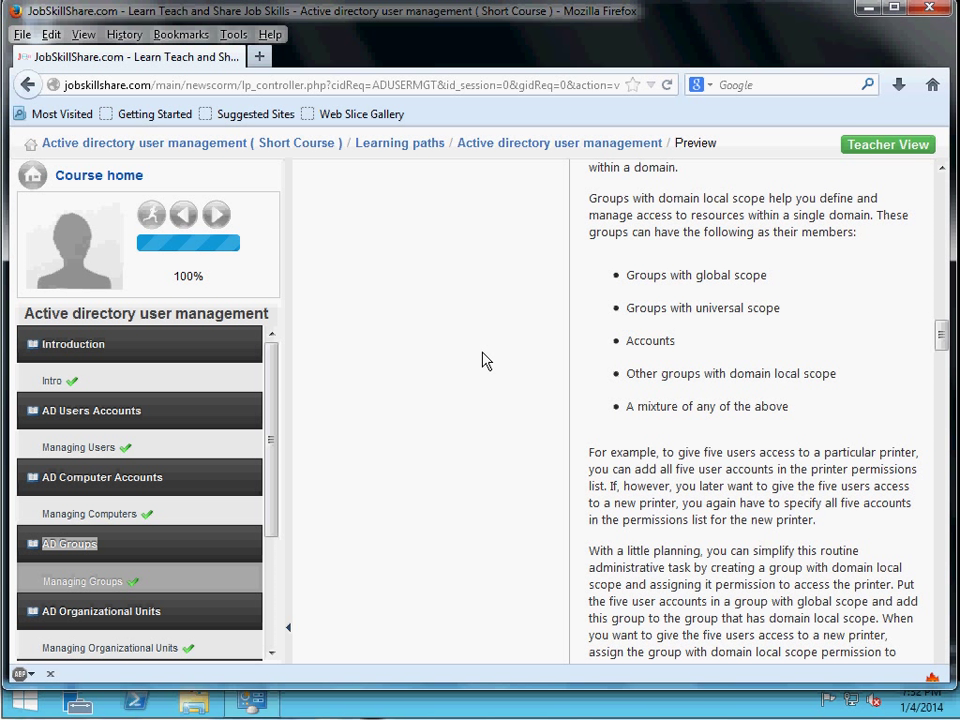
{"action": "mouse_move", "coordinate": [938, 320]}
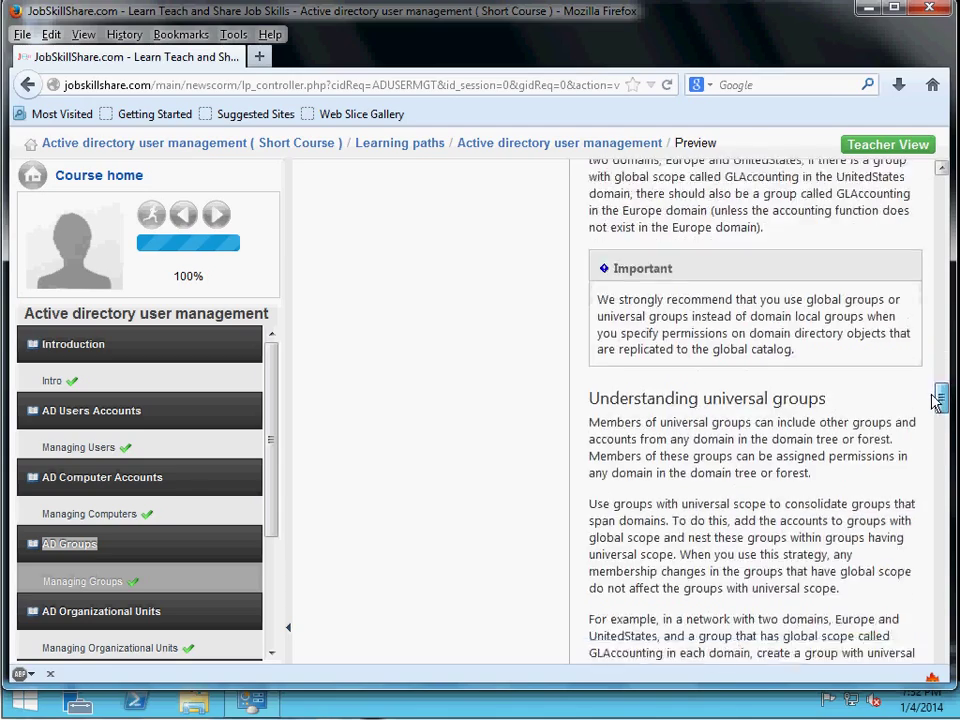
{"action": "scroll", "scroll_direction": "down", "scroll_amount": 3}
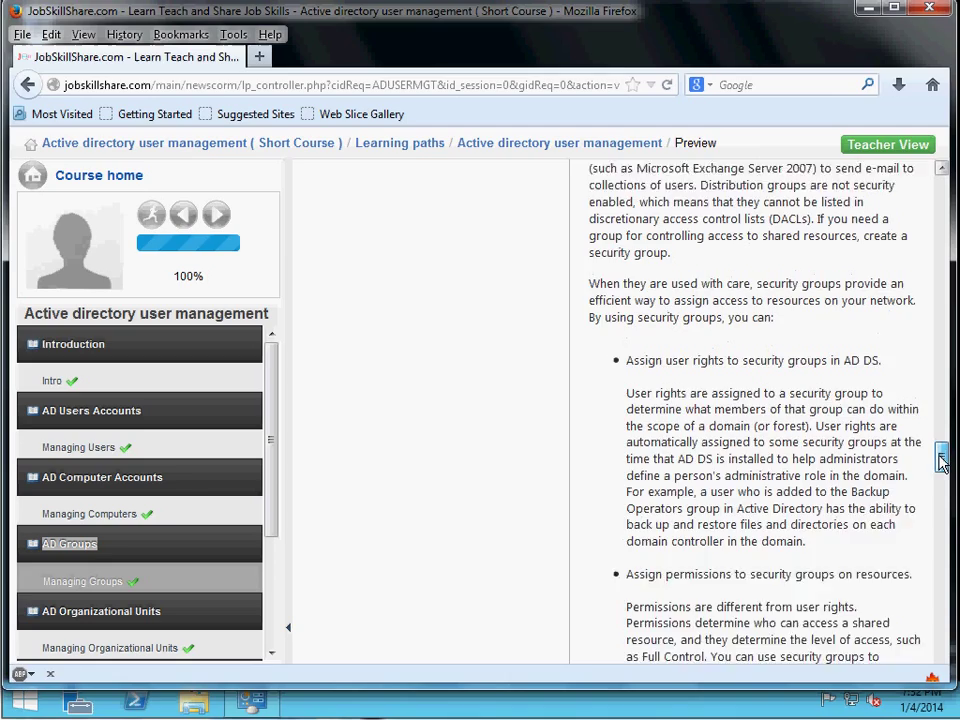
{"action": "scroll", "scroll_direction": "down", "scroll_amount": 3}
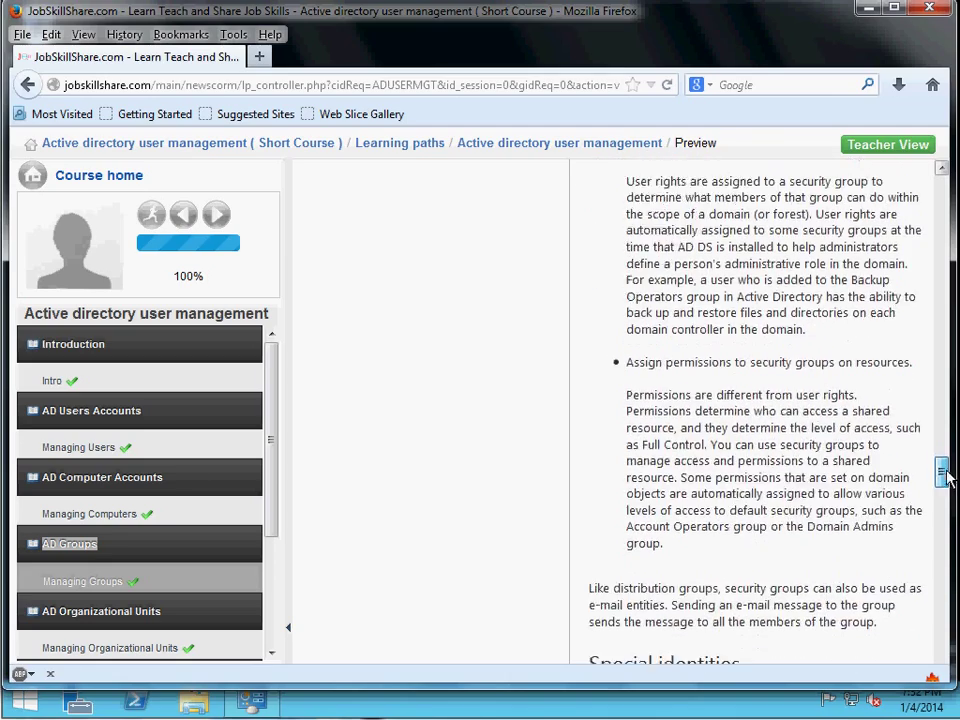
{"action": "scroll", "scroll_direction": "down", "scroll_amount": 3}
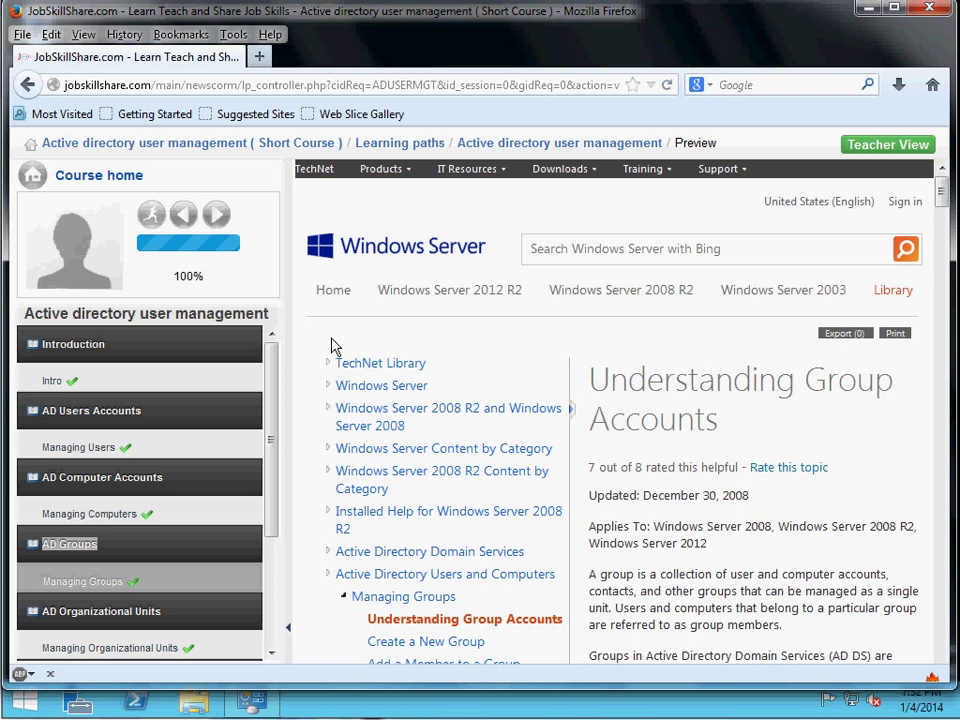
{"action": "mouse_move", "coordinate": [135, 162]}
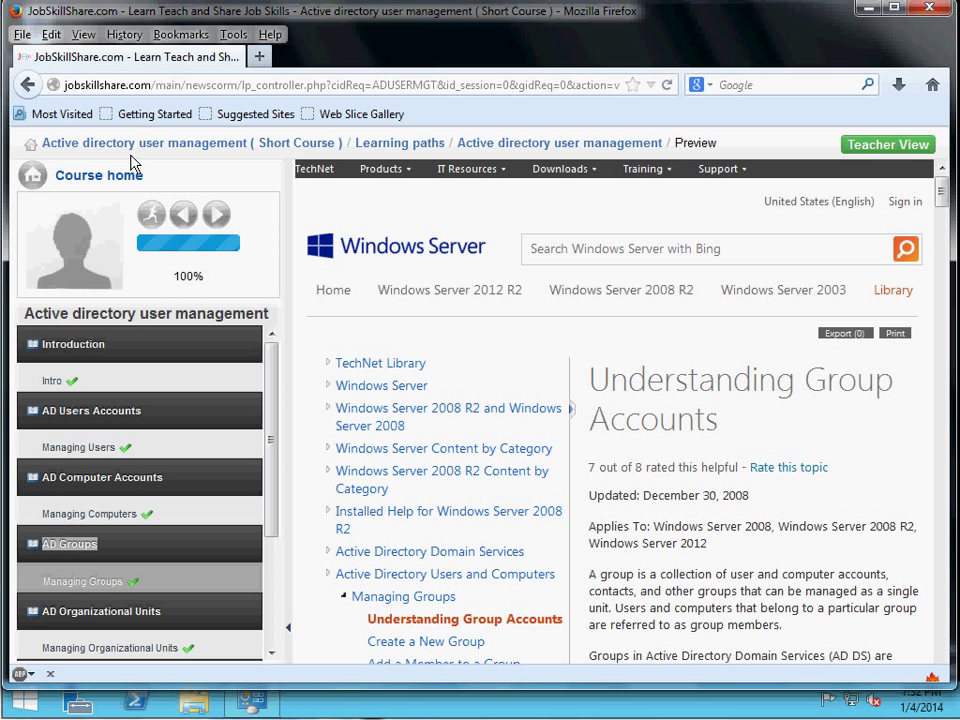
{"action": "mouse_move", "coordinate": [558, 472]}
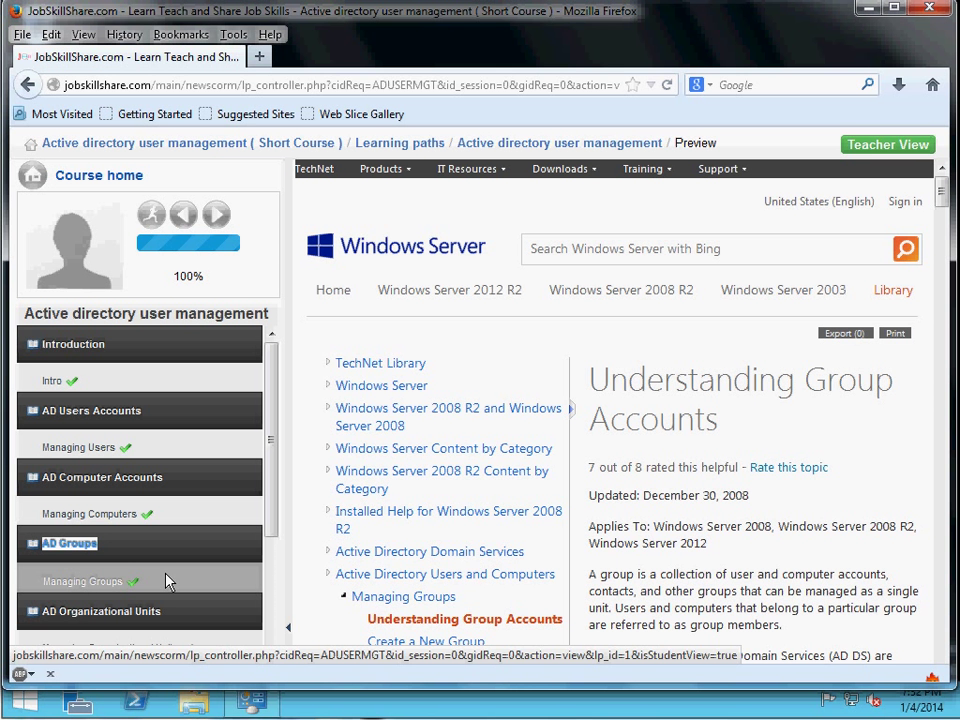
- Go back to the Managing Groups lesson from the AD Groups sidebar
{"action": "left_click", "coordinate": [83, 581]}
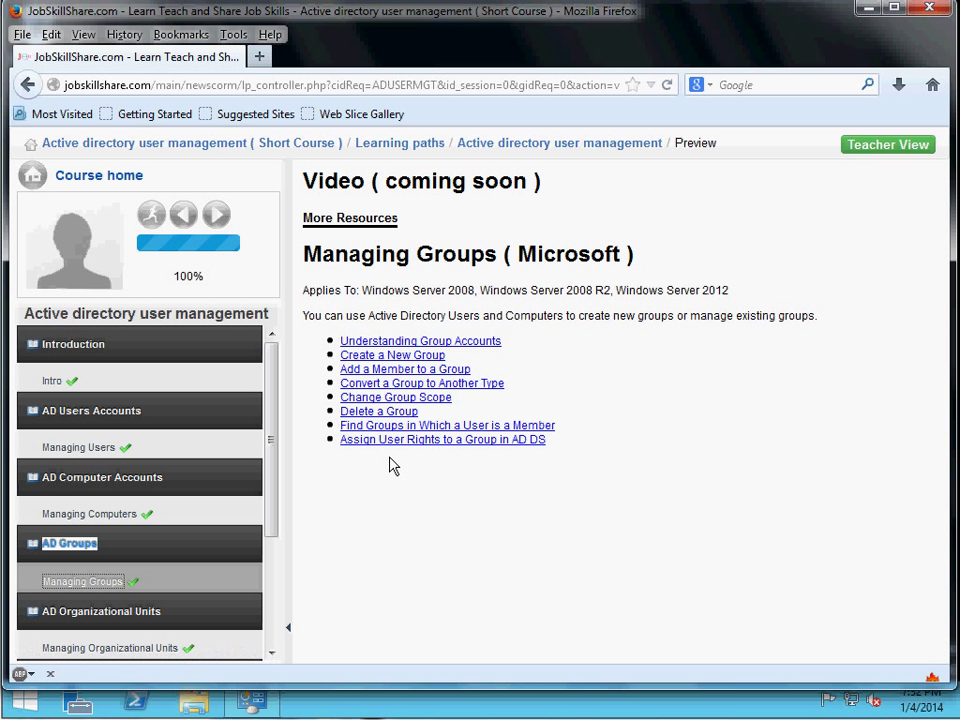
{"action": "mouse_move", "coordinate": [513, 474]}
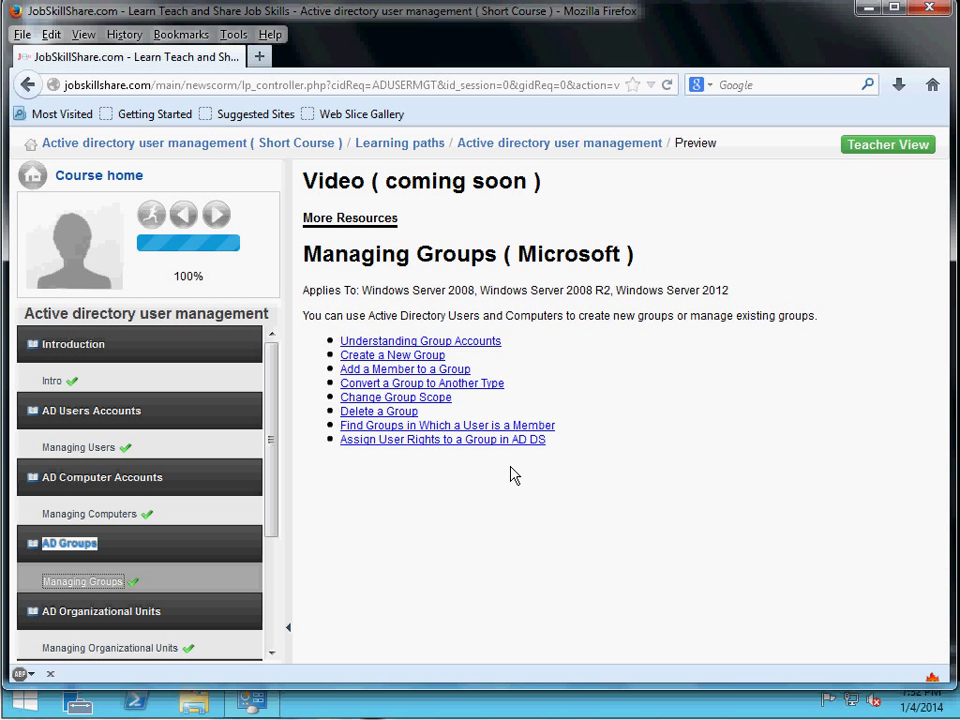
{"action": "mouse_move", "coordinate": [384, 430]}
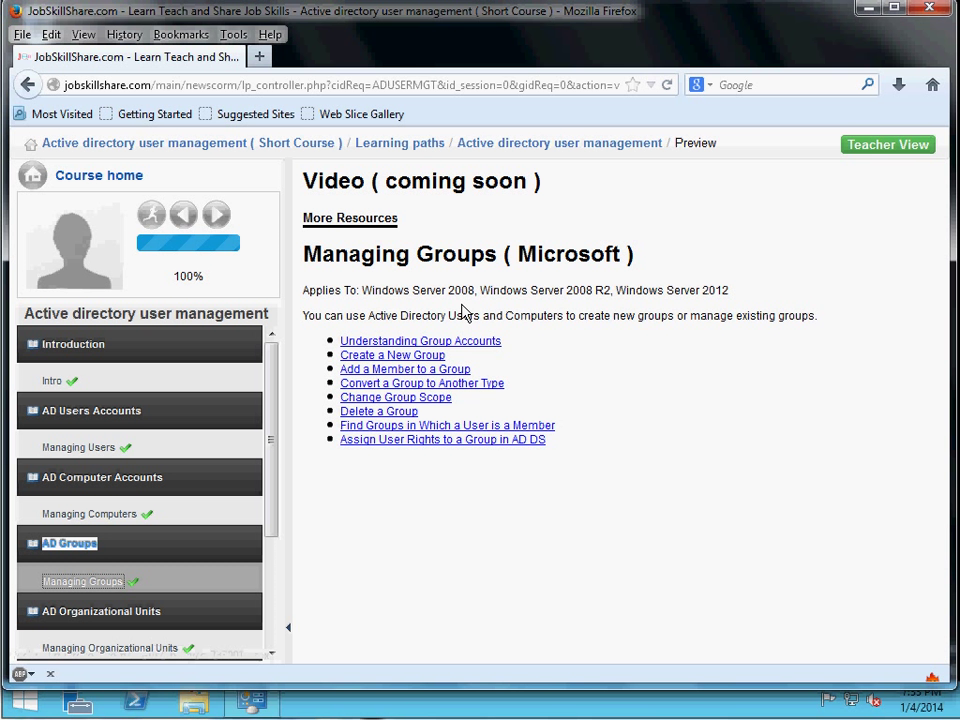
{"action": "mouse_move", "coordinate": [779, 199]}
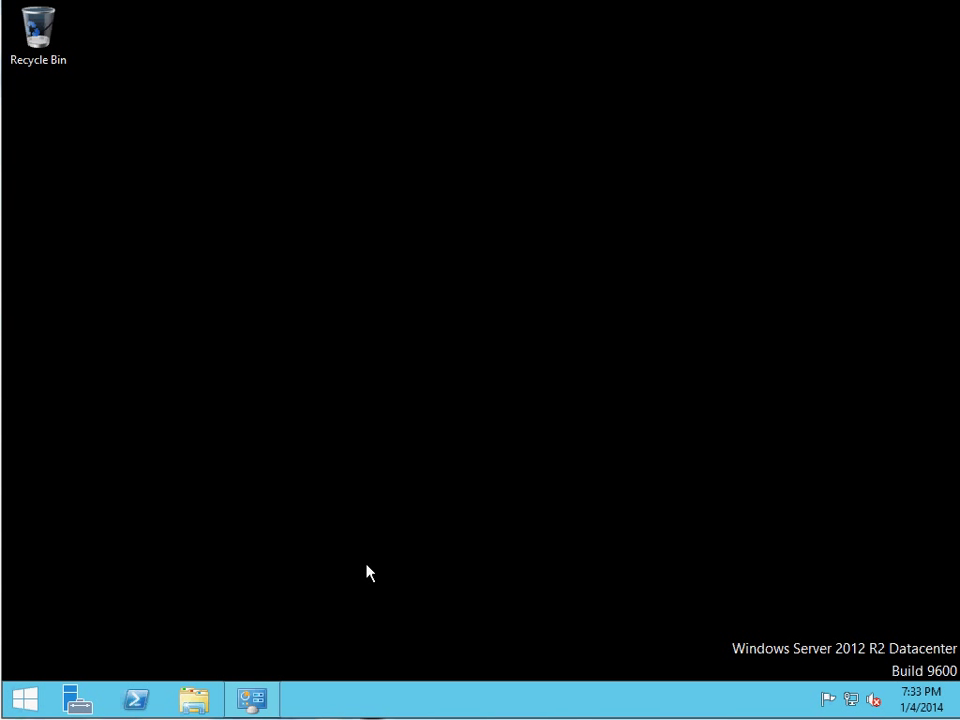
{"action": "mouse_move", "coordinate": [142, 601]}
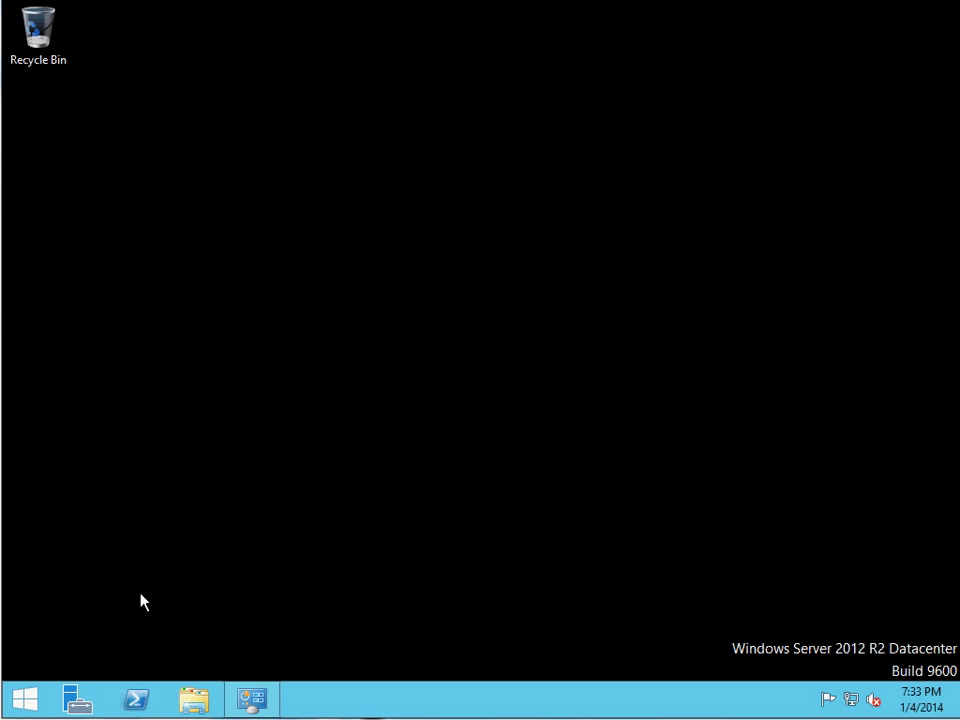
{"action": "mouse_move", "coordinate": [130, 604]}
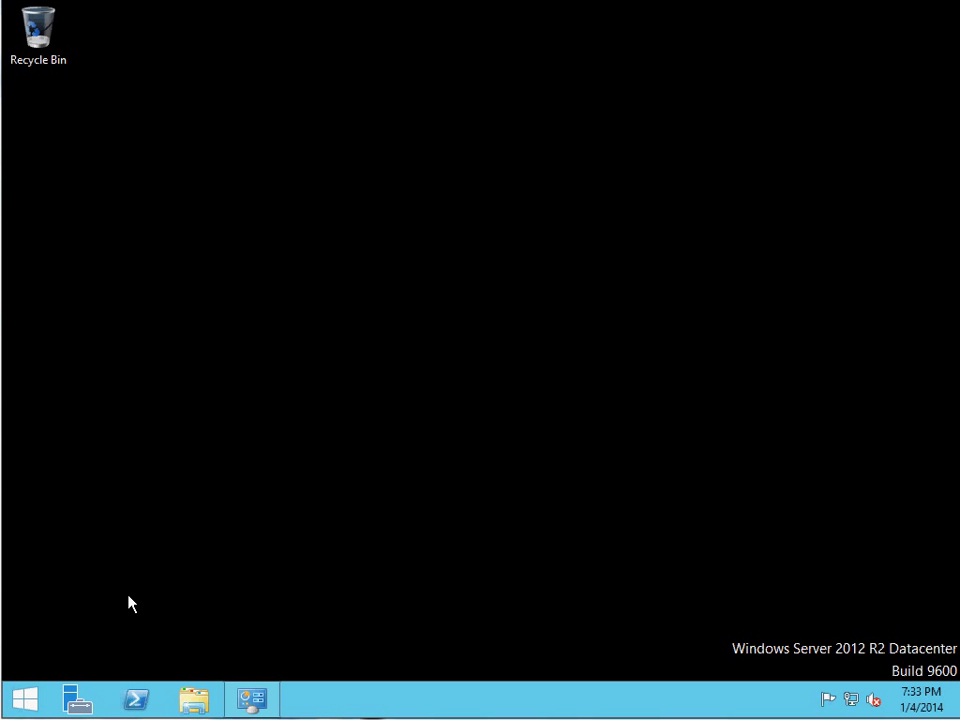
{"action": "mouse_move", "coordinate": [127, 599]}
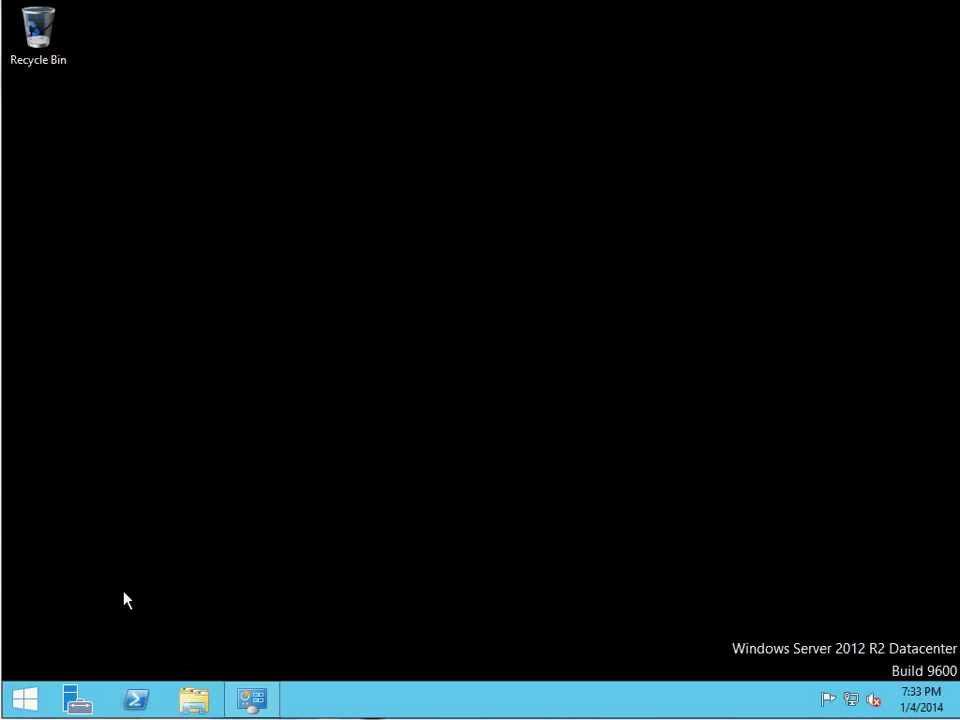
{"action": "mouse_move", "coordinate": [52, 684]}
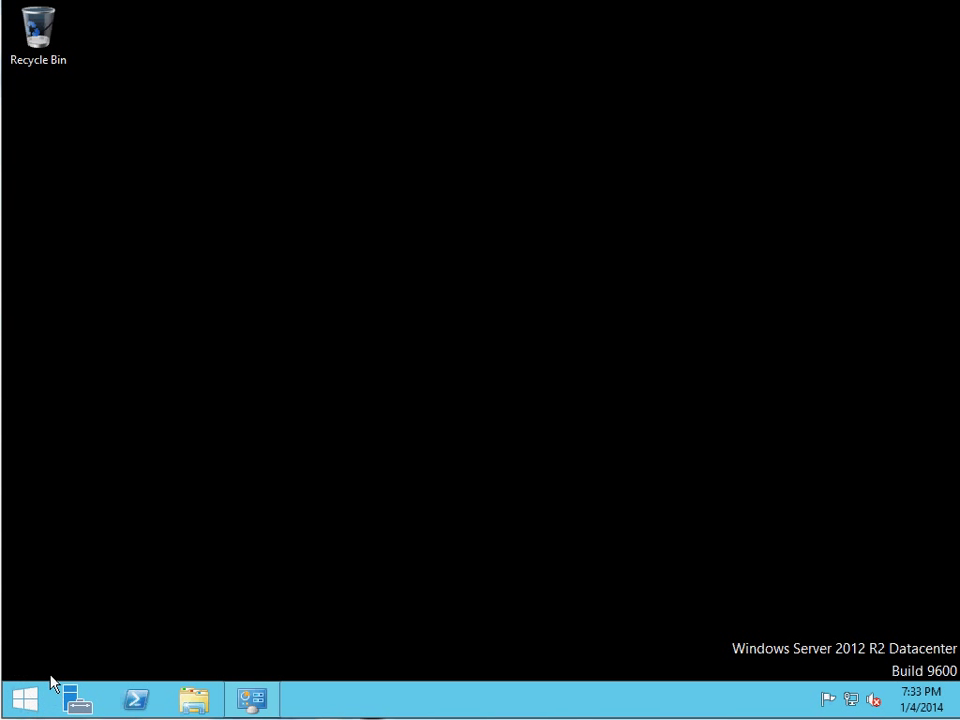
{"action": "mouse_move", "coordinate": [58, 690]}
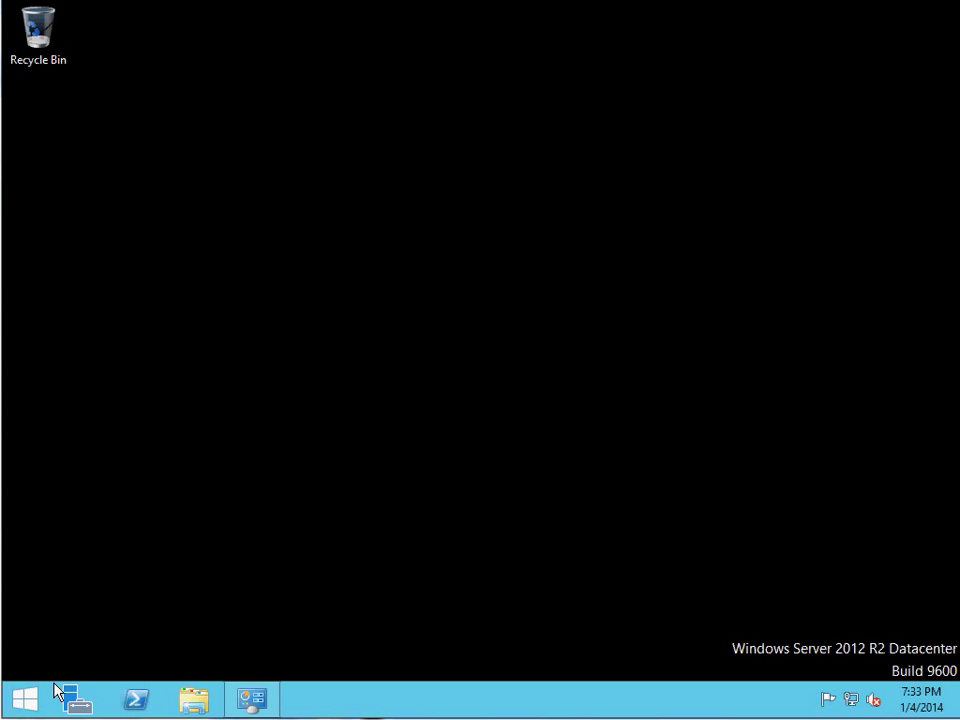
{"action": "mouse_move", "coordinate": [63, 694]}
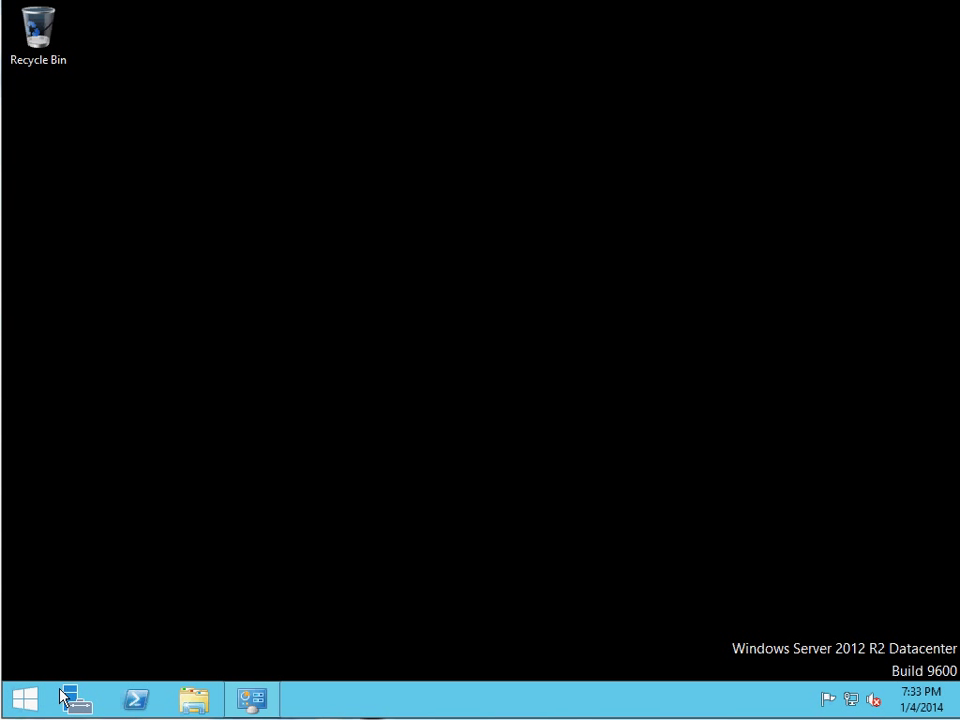
{"action": "mouse_move", "coordinate": [144, 645]}
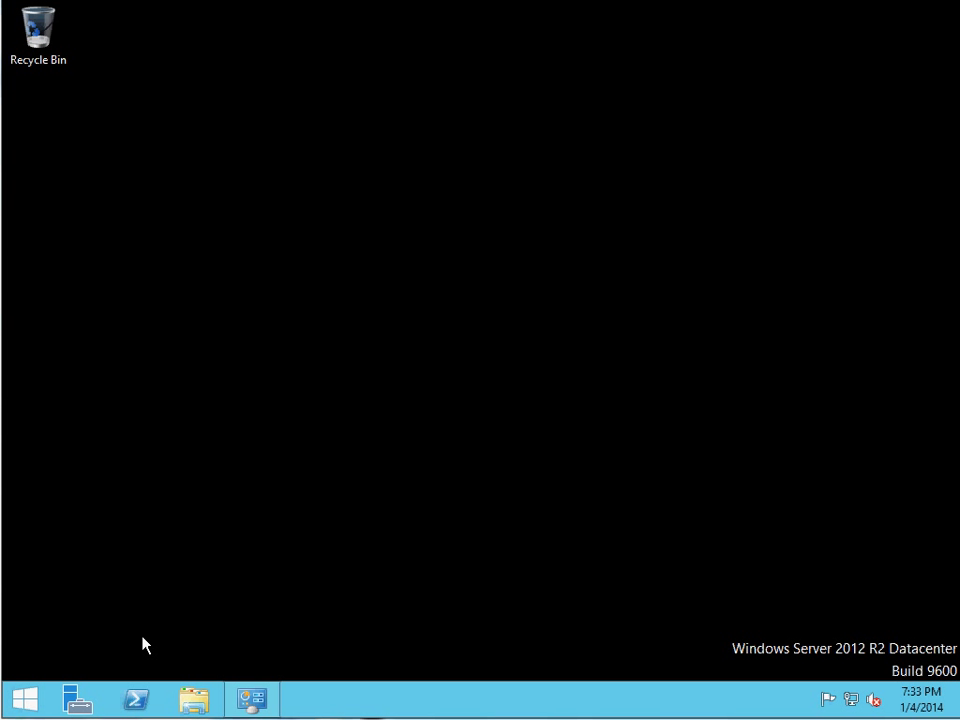
{"action": "mouse_move", "coordinate": [52, 690]}
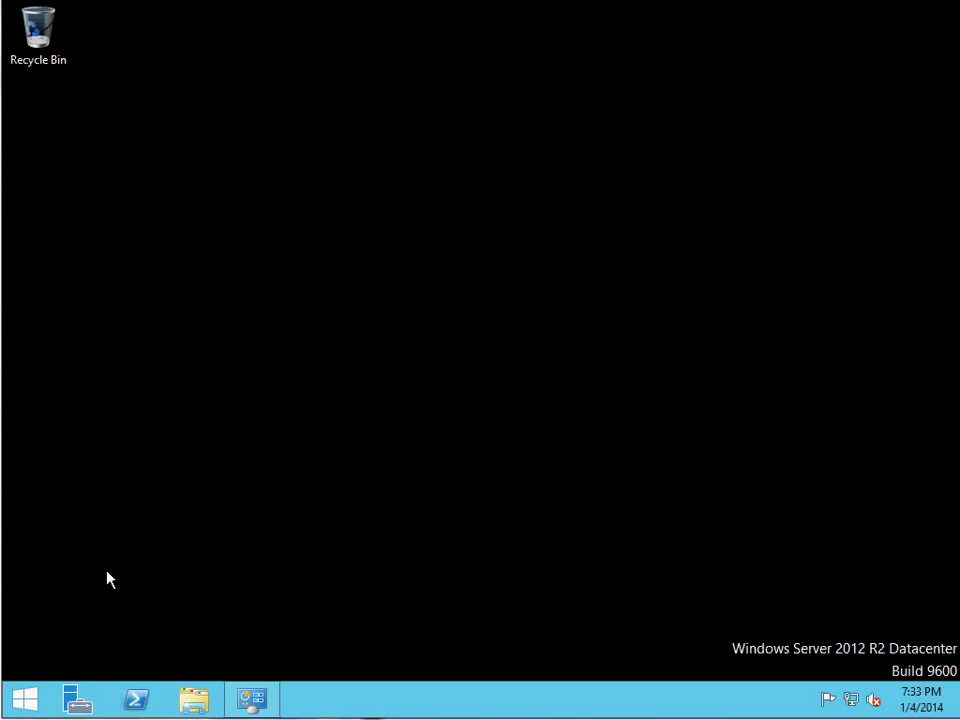
{"action": "mouse_move", "coordinate": [108, 273]}
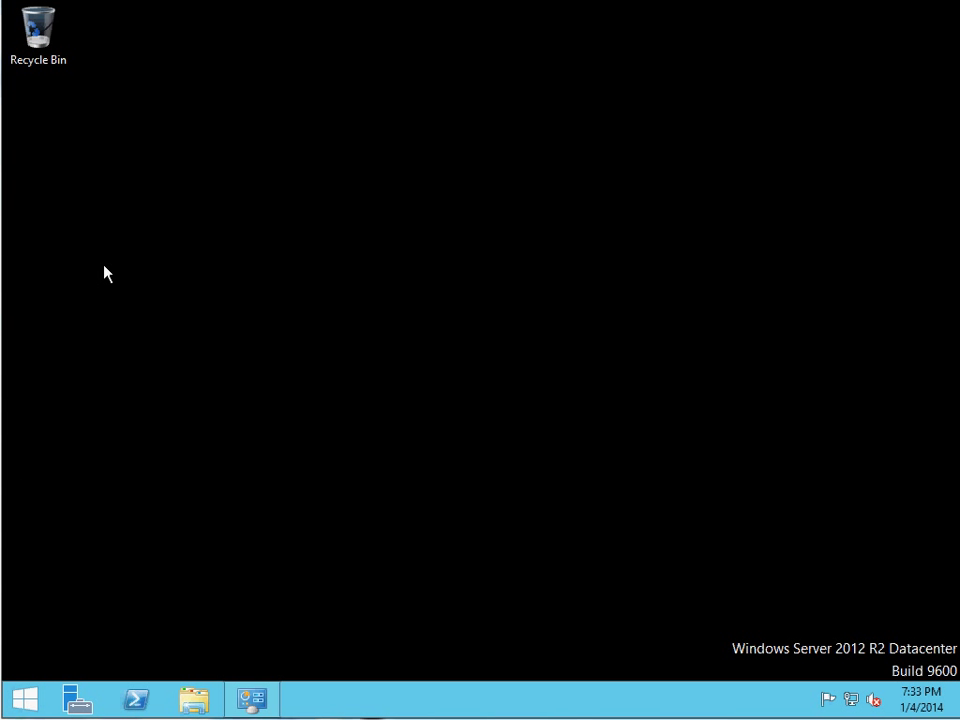
{"action": "mouse_move", "coordinate": [108, 684]}
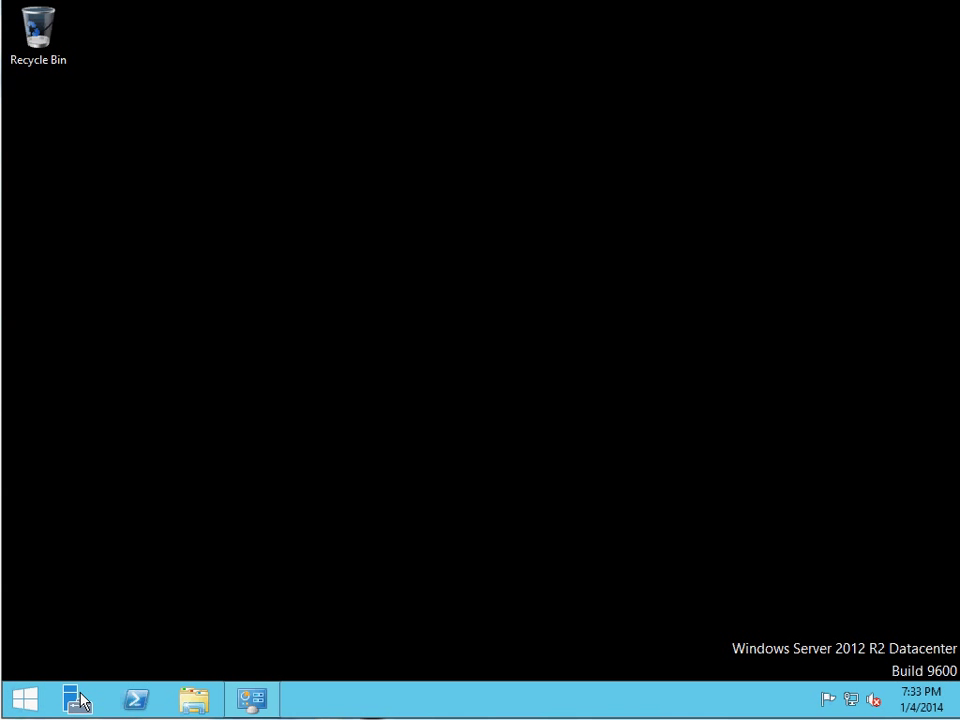
- Launch Active Directory Users and Computers from Server Manager and select Domain Admins and Administrator
{"action": "left_click", "coordinate": [77, 698]}
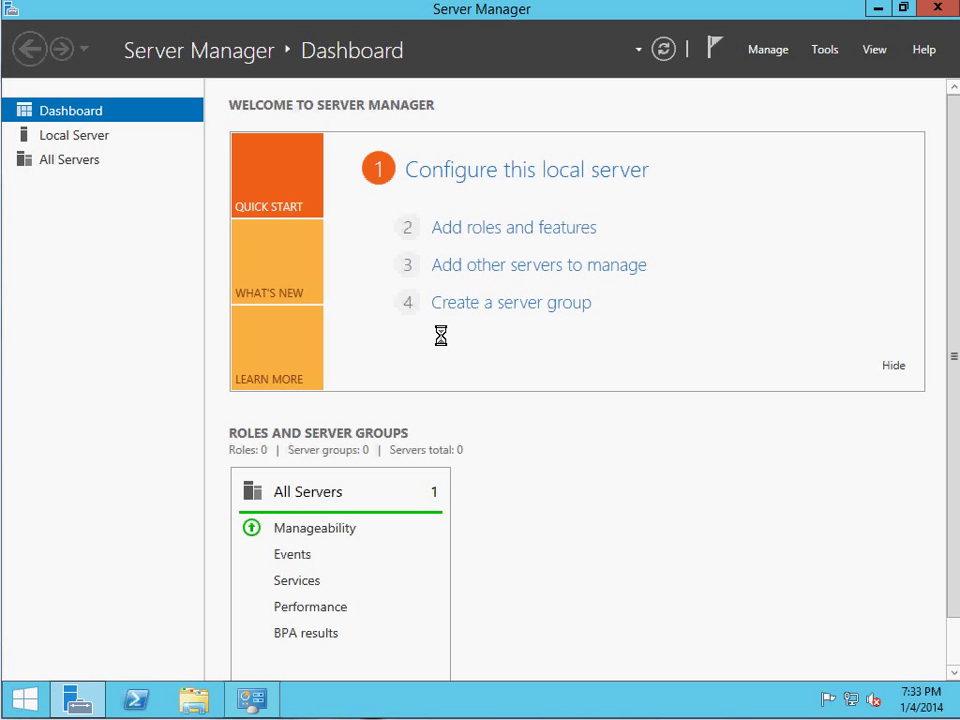
{"action": "left_click", "coordinate": [824, 49]}
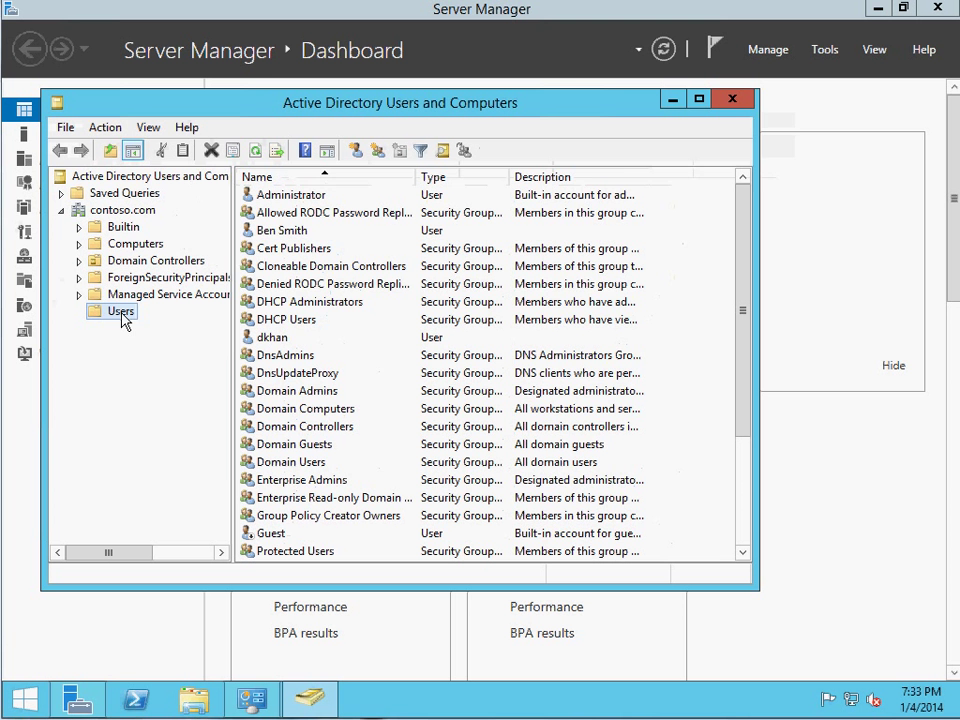
{"action": "left_click", "coordinate": [296, 390]}
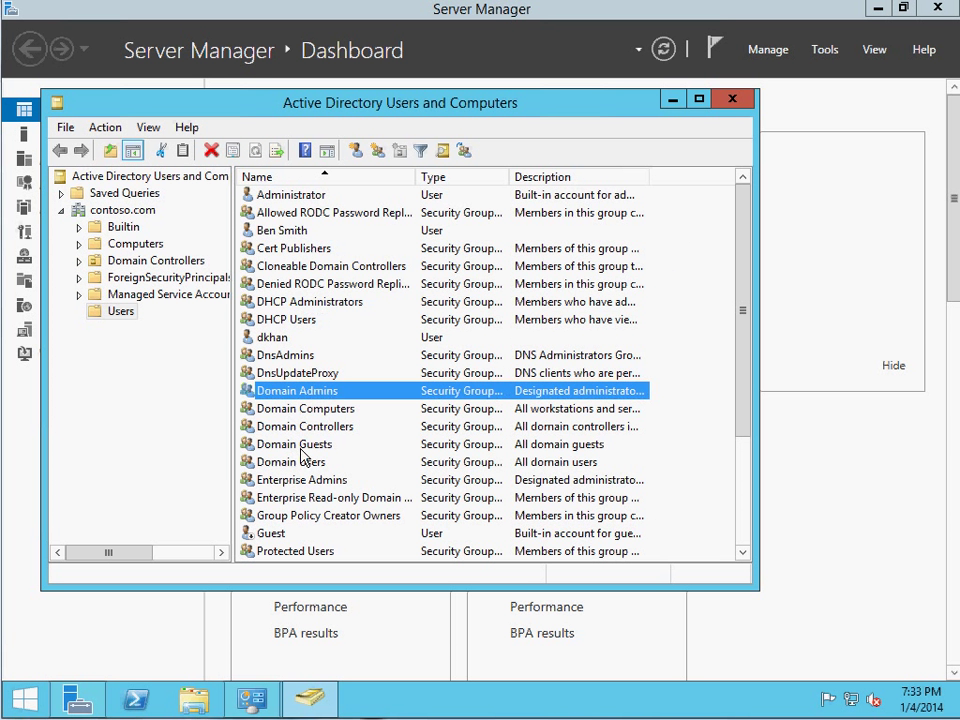
{"action": "mouse_move", "coordinate": [555, 218]}
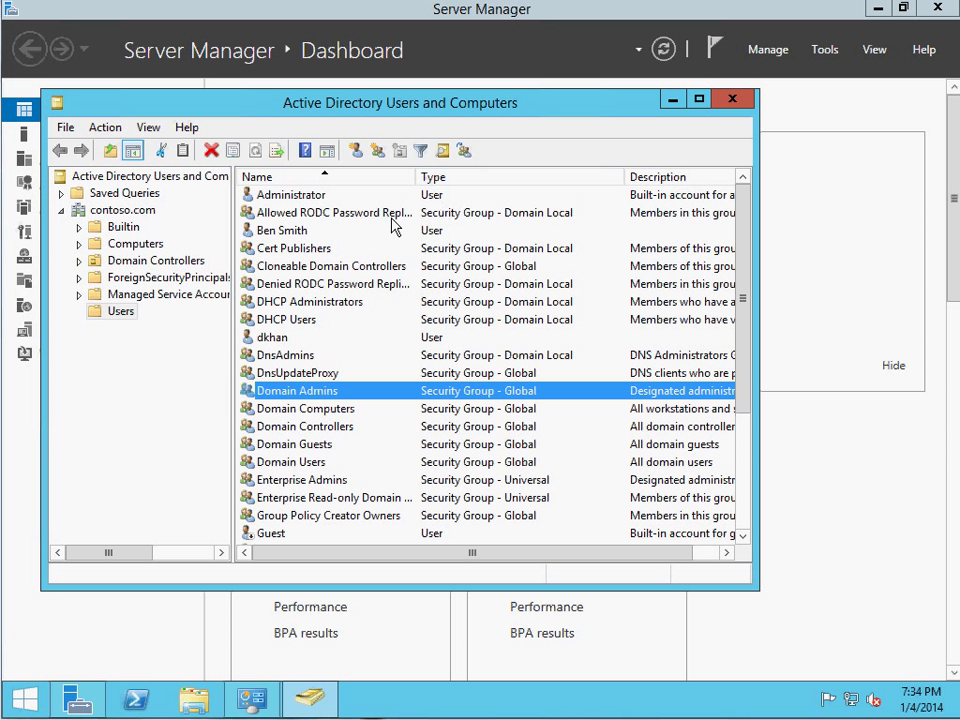
{"action": "left_click", "coordinate": [291, 194]}
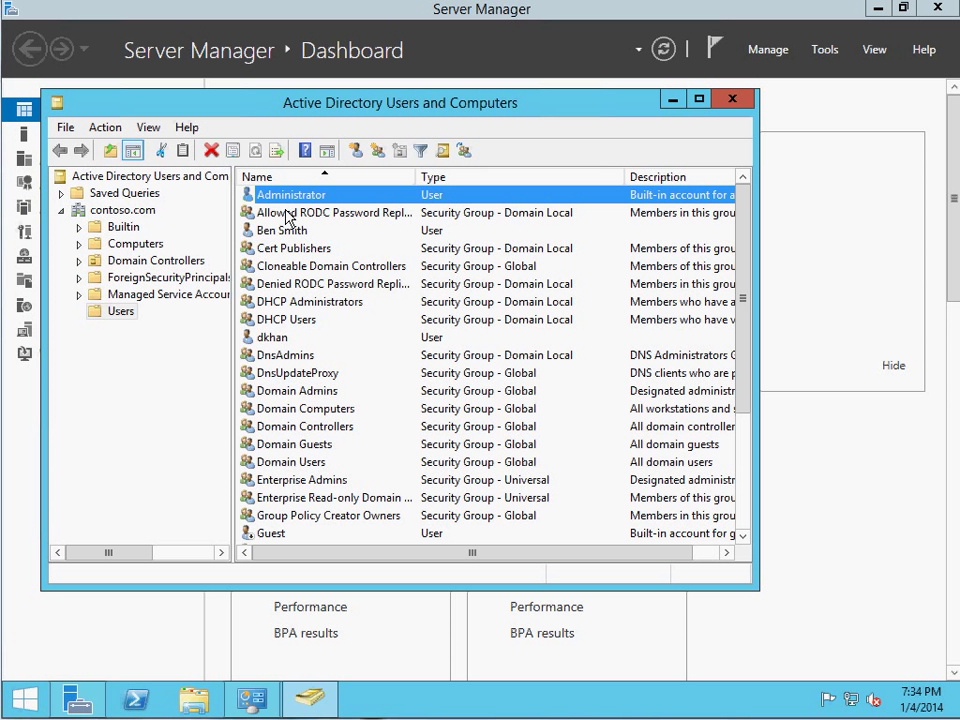
- Inspect the DHCP Users, Domain Computers, Domain Controllers, Enterprise Admins and Enterprise Read-only groups
{"action": "left_click", "coordinate": [287, 319]}
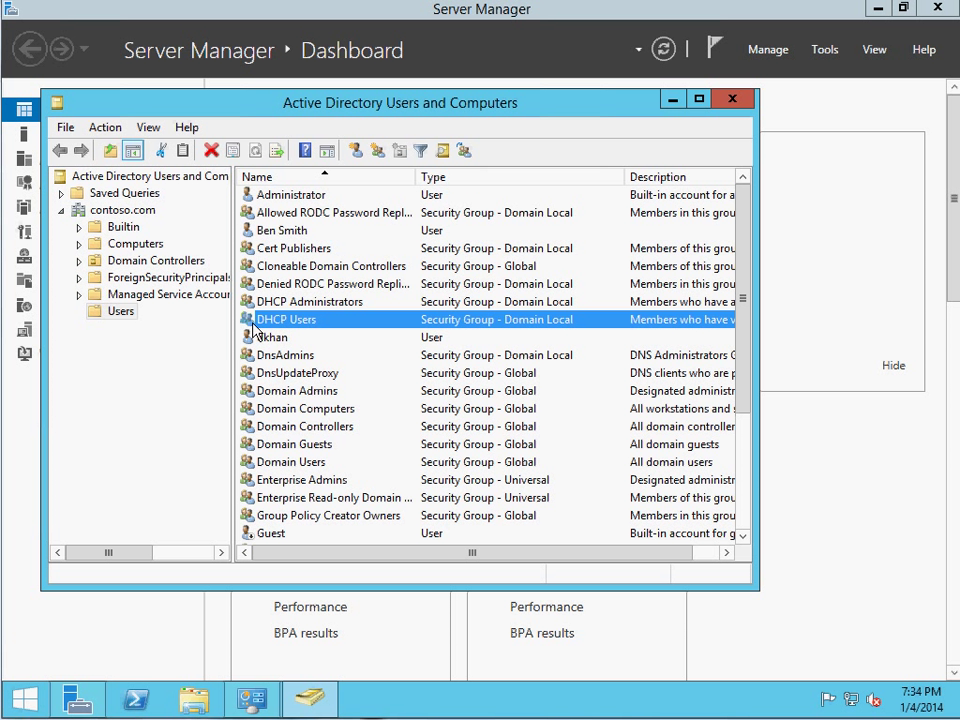
{"action": "left_click", "coordinate": [305, 408]}
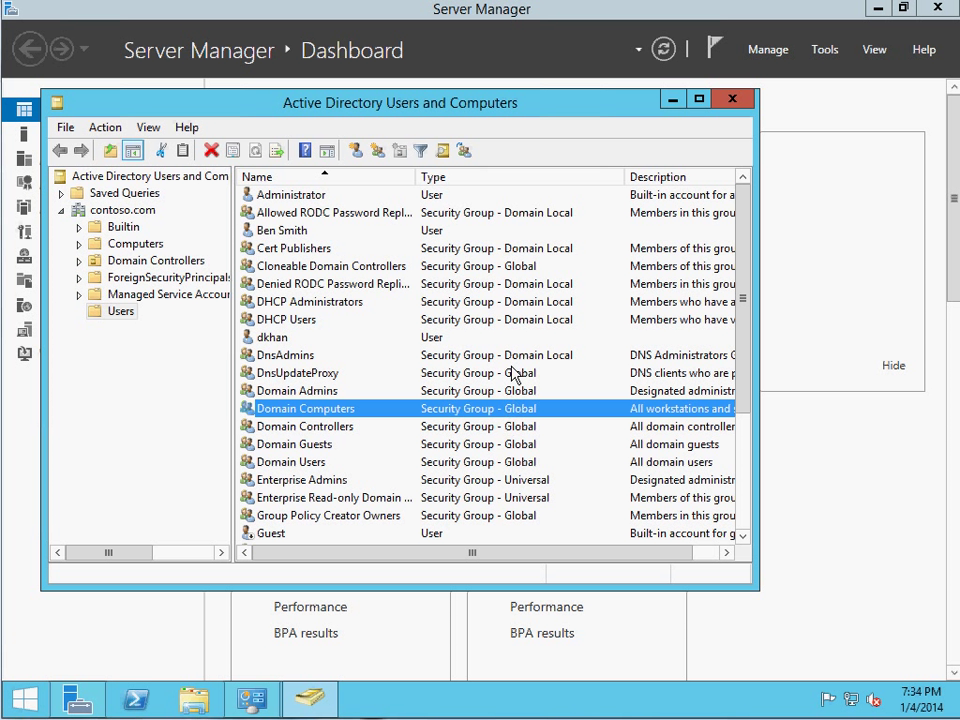
{"action": "left_click", "coordinate": [305, 426]}
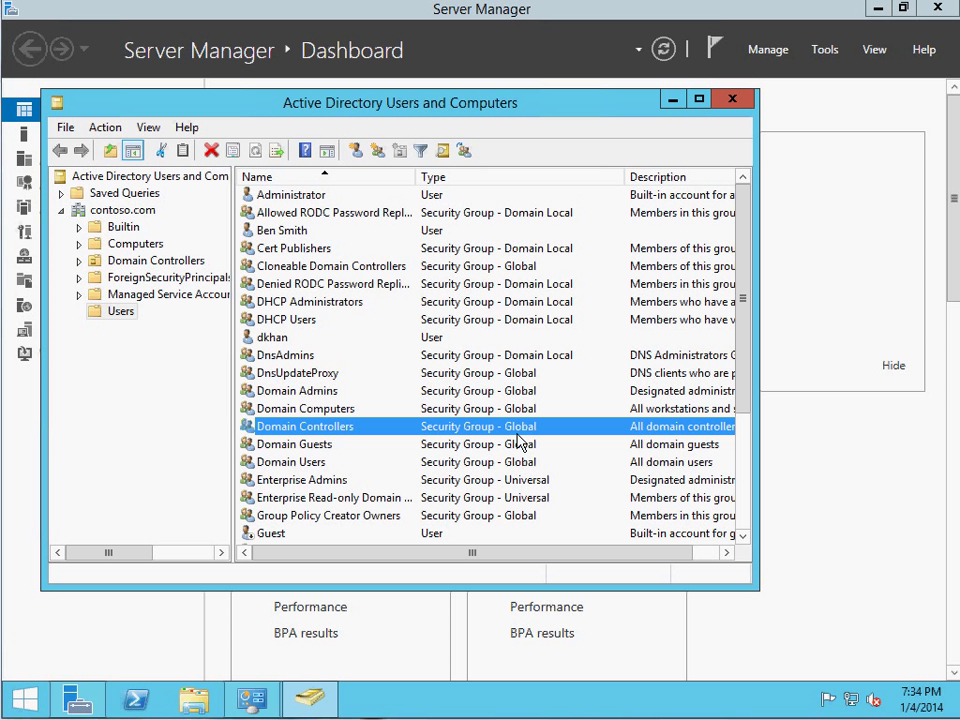
{"action": "left_click", "coordinate": [300, 479]}
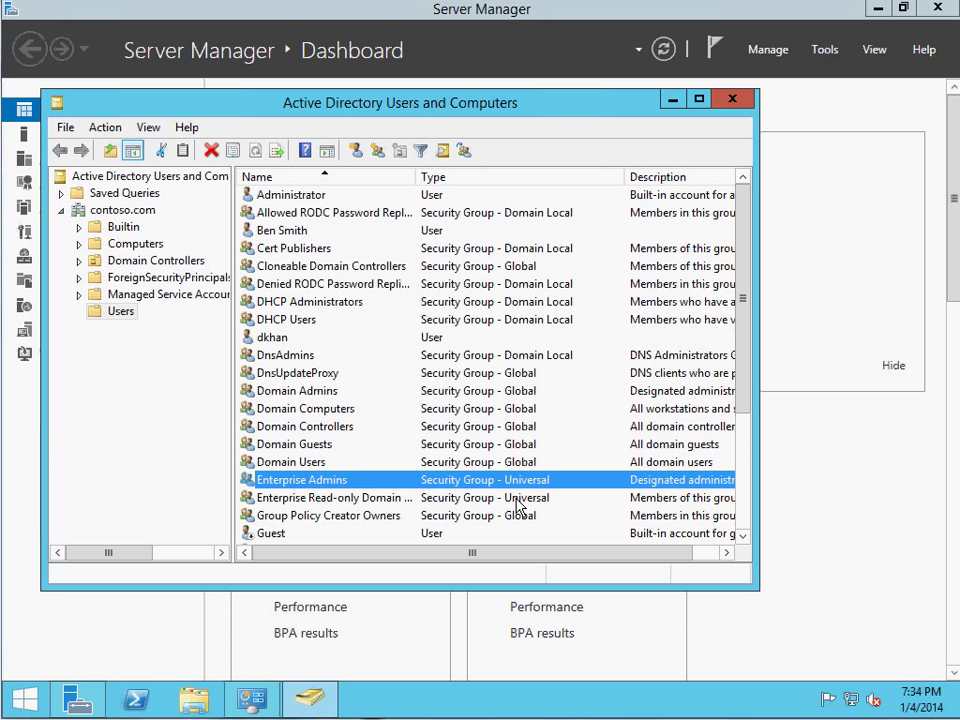
{"action": "left_click", "coordinate": [333, 497]}
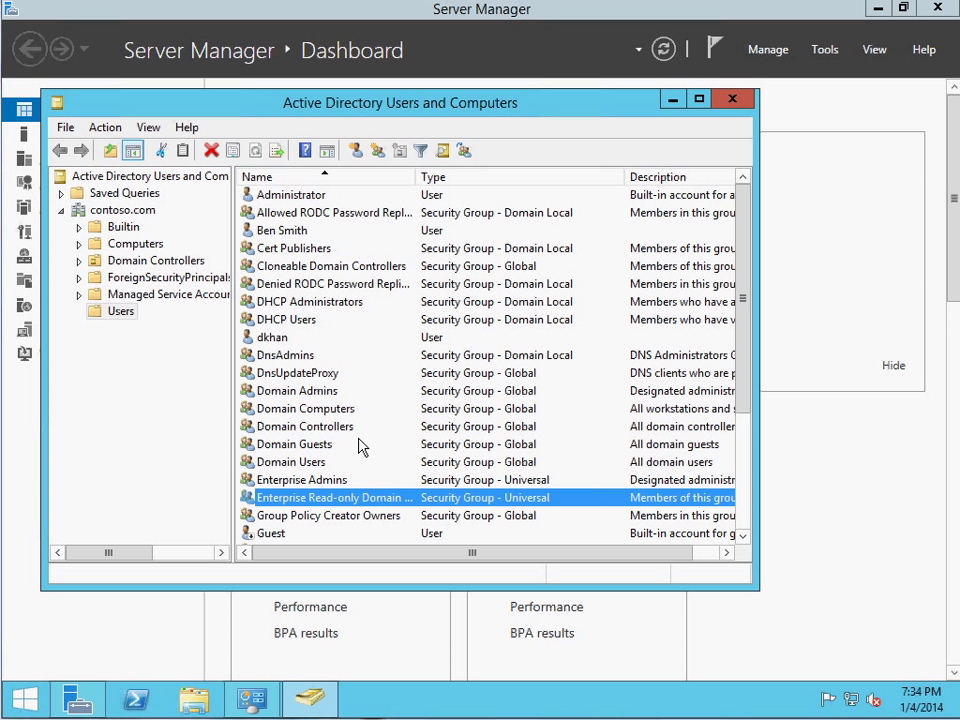
{"action": "mouse_move", "coordinate": [143, 351]}
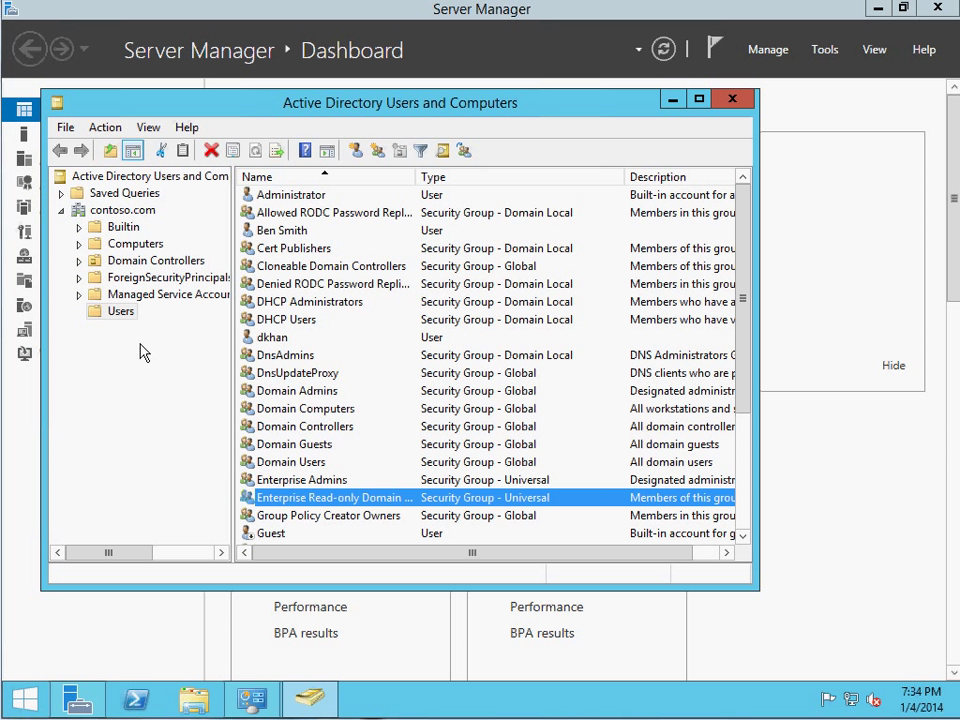
{"action": "mouse_move", "coordinate": [161, 386]}
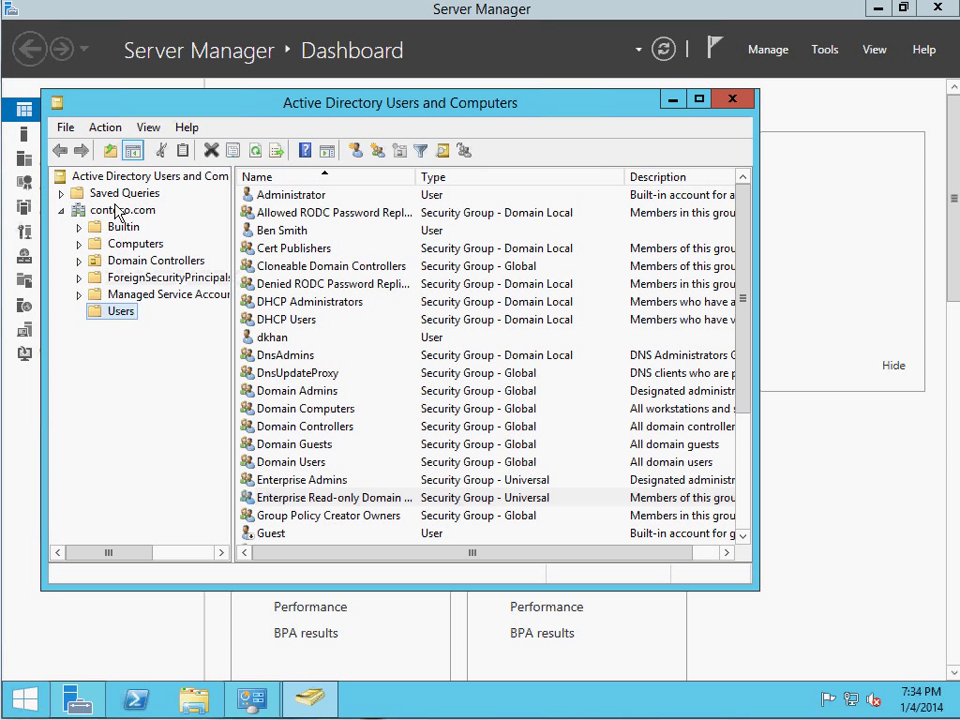
- Start a new group on contoso.com and review the Global scope and Security type defaults
{"action": "right_click", "coordinate": [110, 210]}
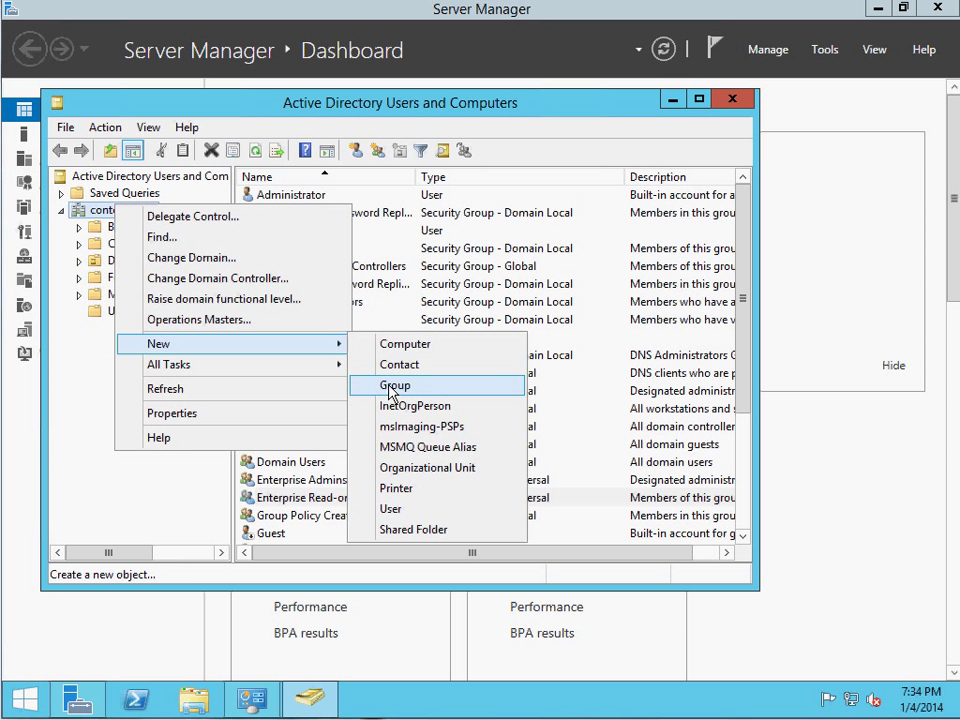
{"action": "left_click", "coordinate": [394, 385]}
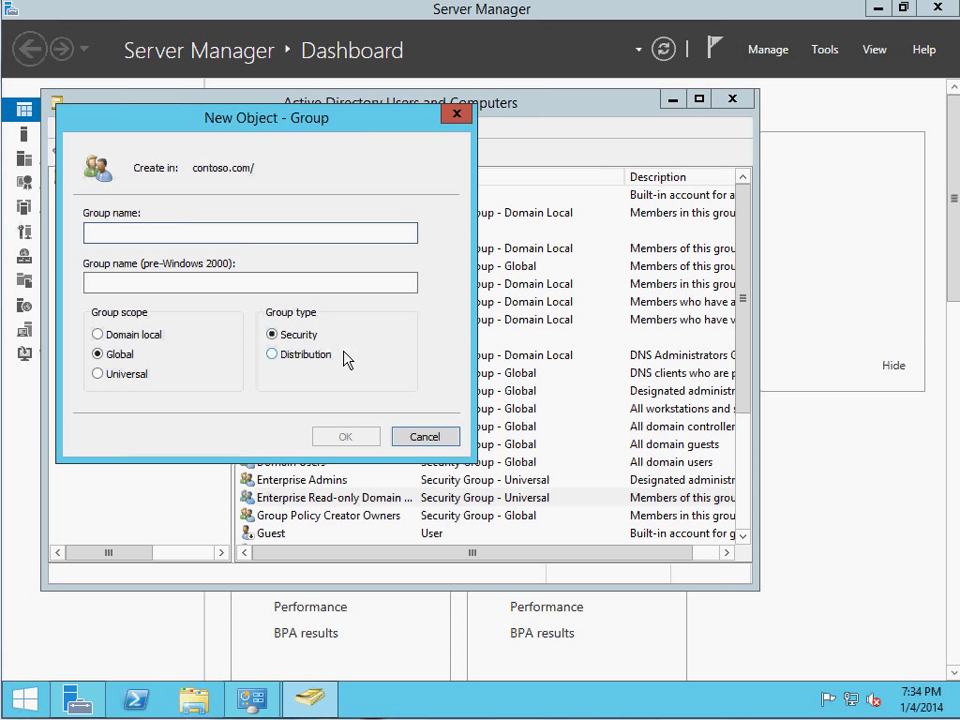
{"action": "mouse_move", "coordinate": [318, 363]}
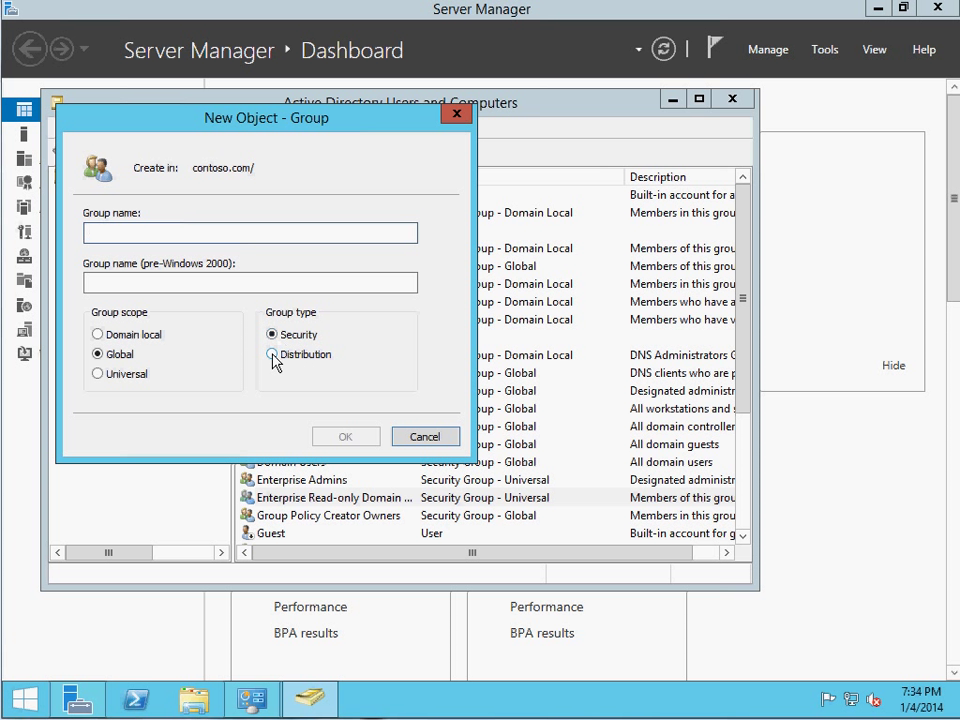
{"action": "left_click", "coordinate": [273, 334]}
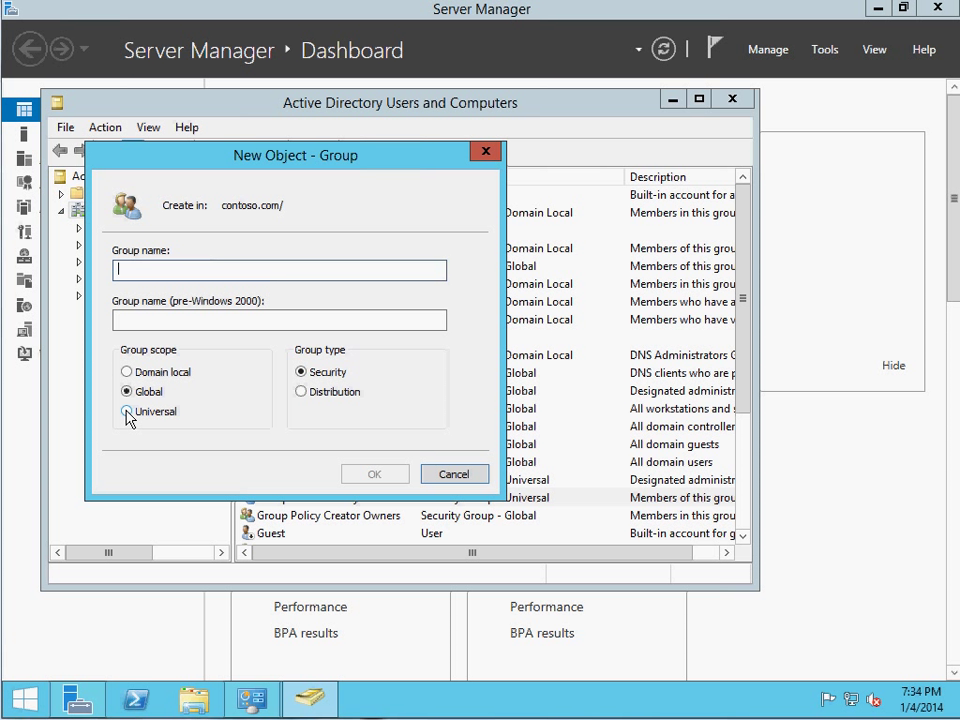
{"action": "left_click", "coordinate": [127, 391]}
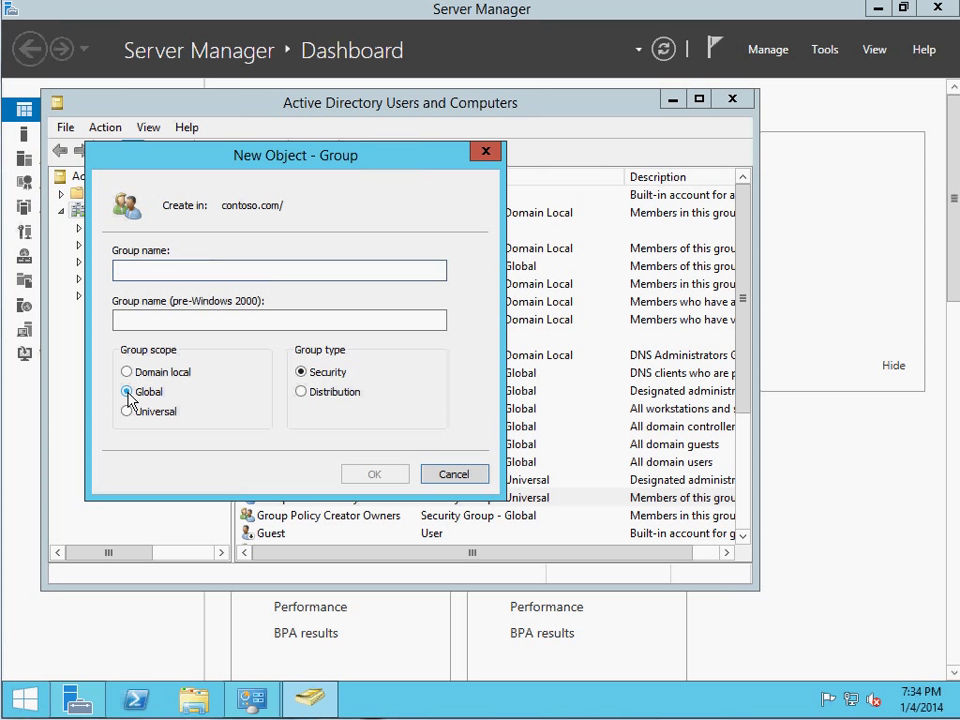
{"action": "left_click", "coordinate": [127, 391]}
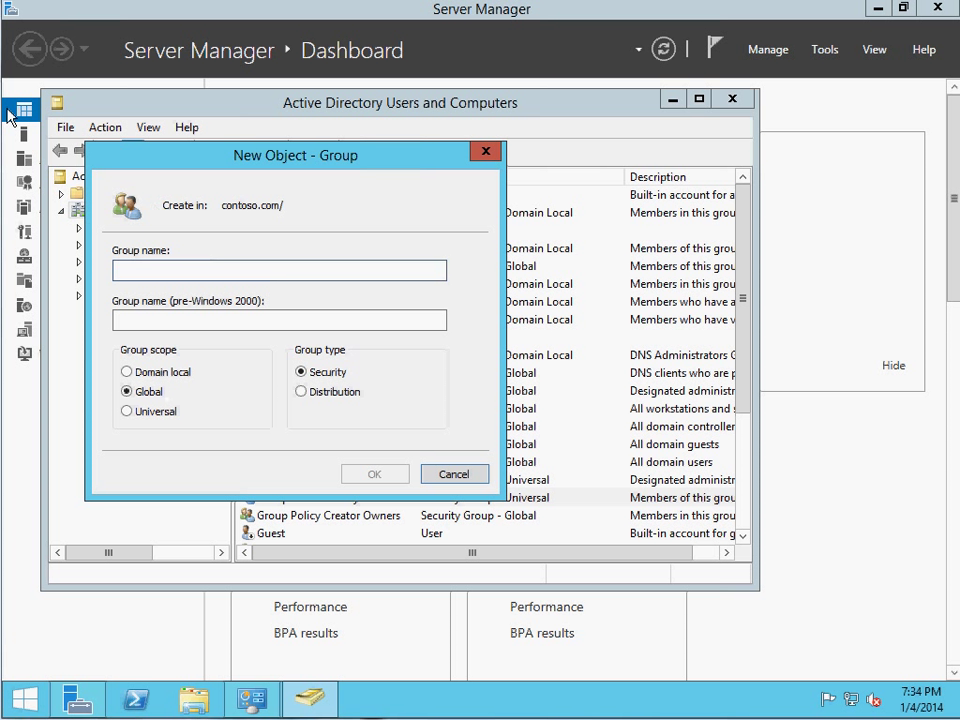
{"action": "mouse_move", "coordinate": [164, 200]}
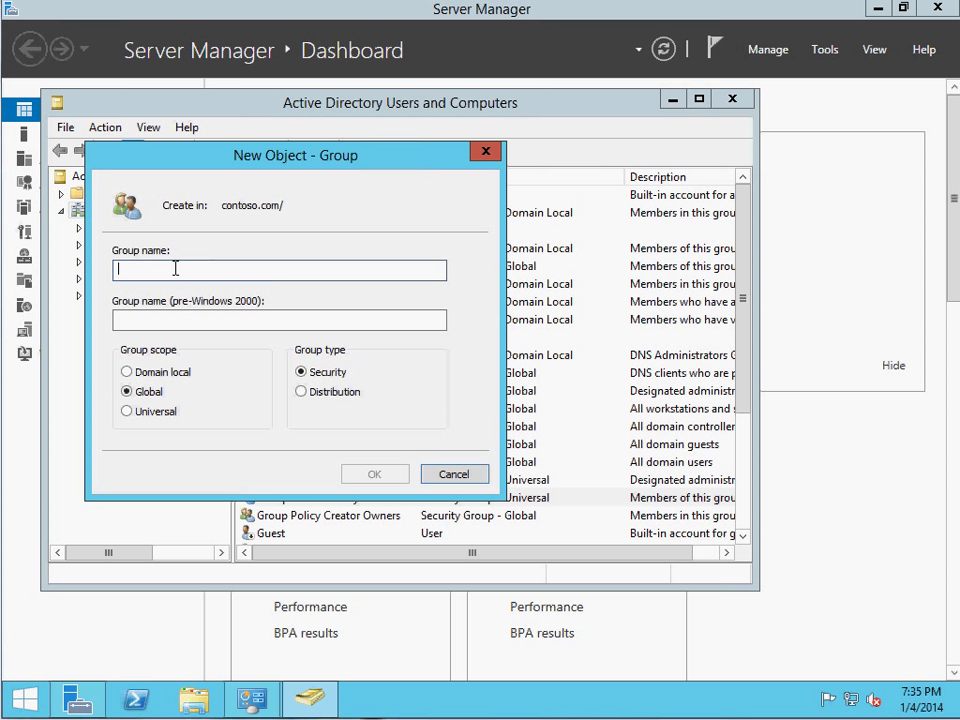
- Create the group 'jobskillshare', then browse Builtin and contoso.com to find it
{"action": "type", "text": "jobskillshare"}
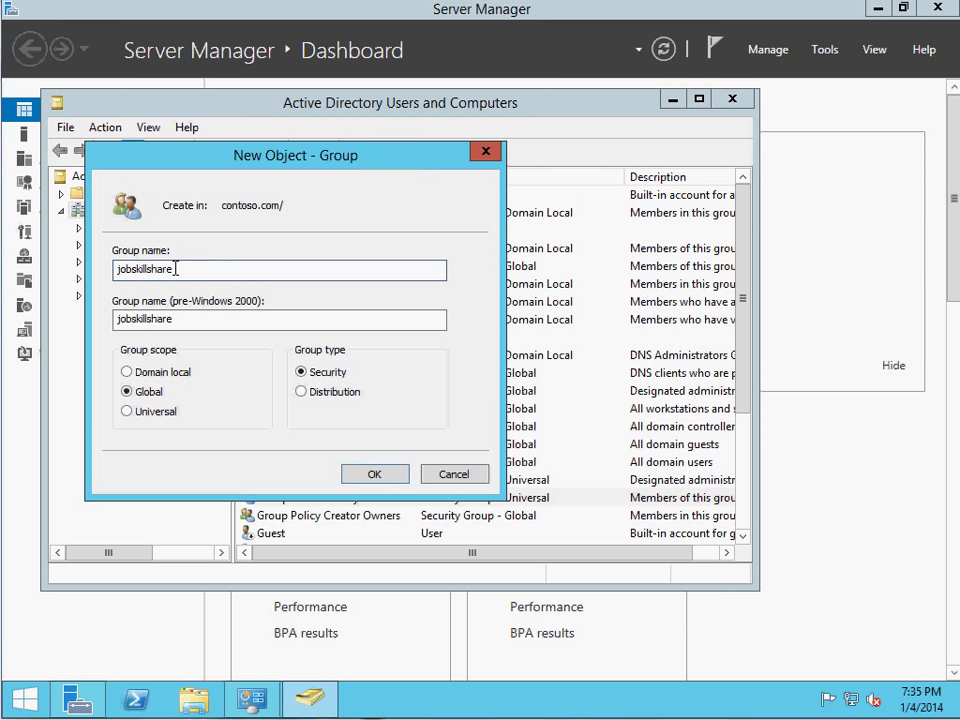
{"action": "left_click", "coordinate": [375, 473]}
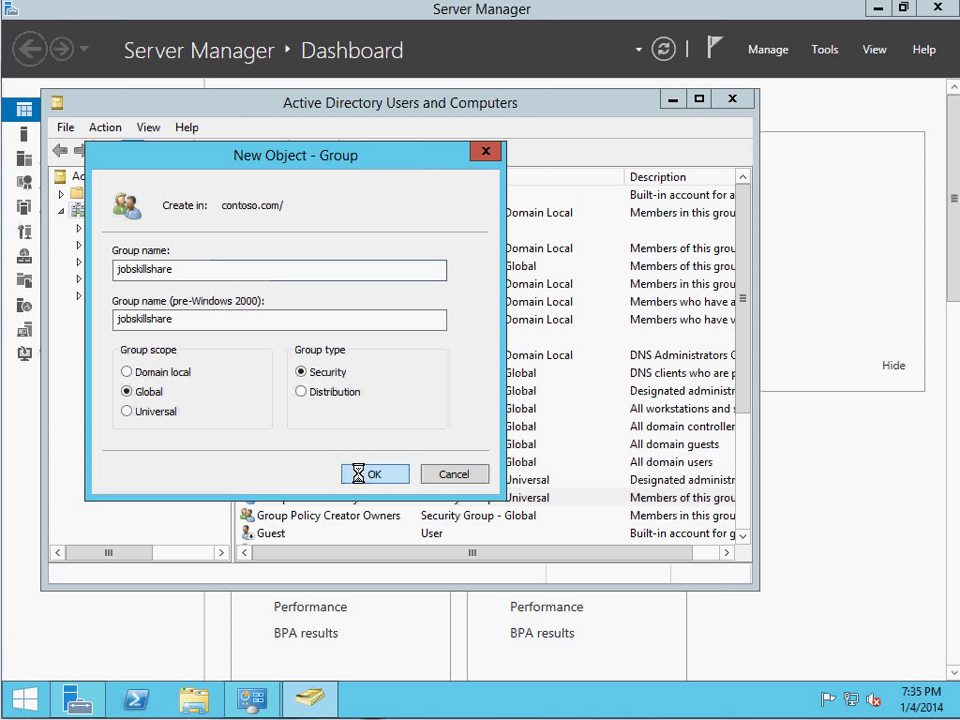
{"action": "left_click", "coordinate": [375, 474]}
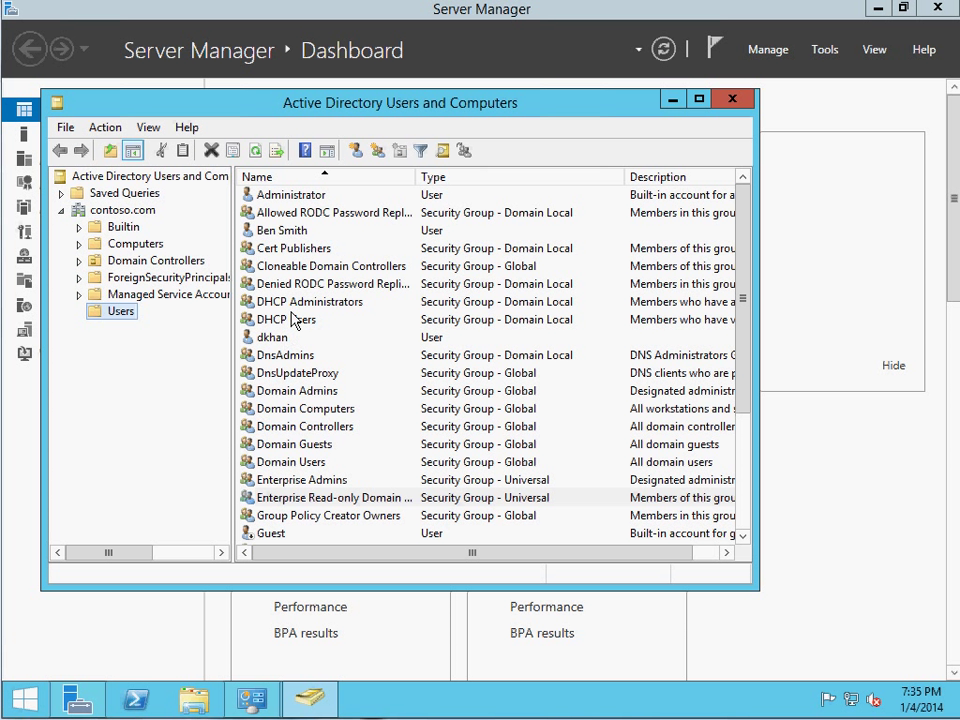
{"action": "left_click", "coordinate": [288, 319]}
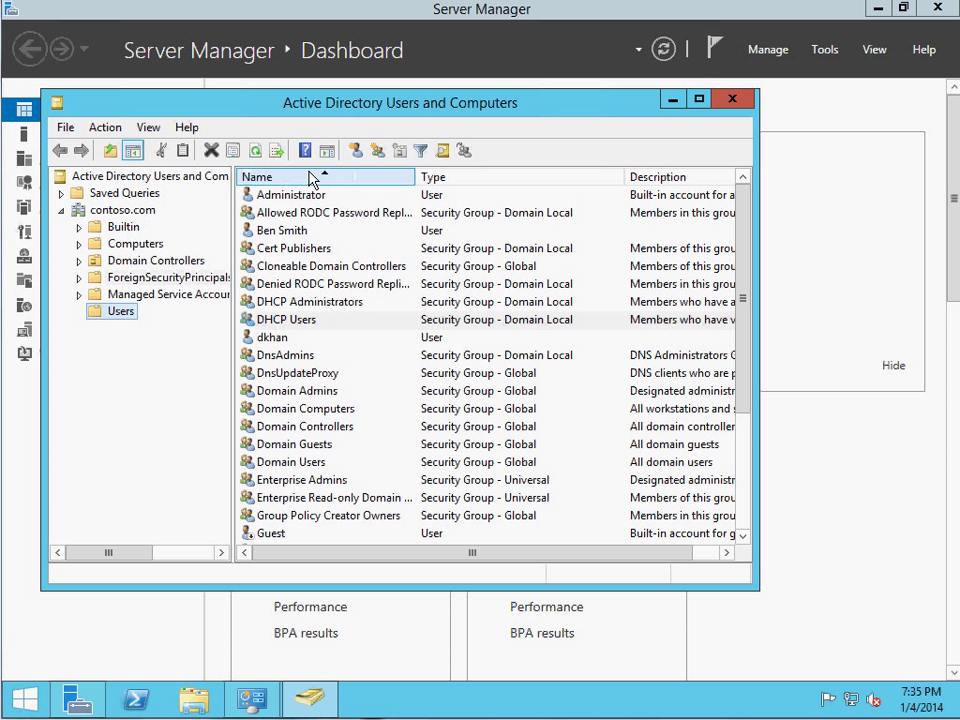
{"action": "left_click", "coordinate": [304, 425]}
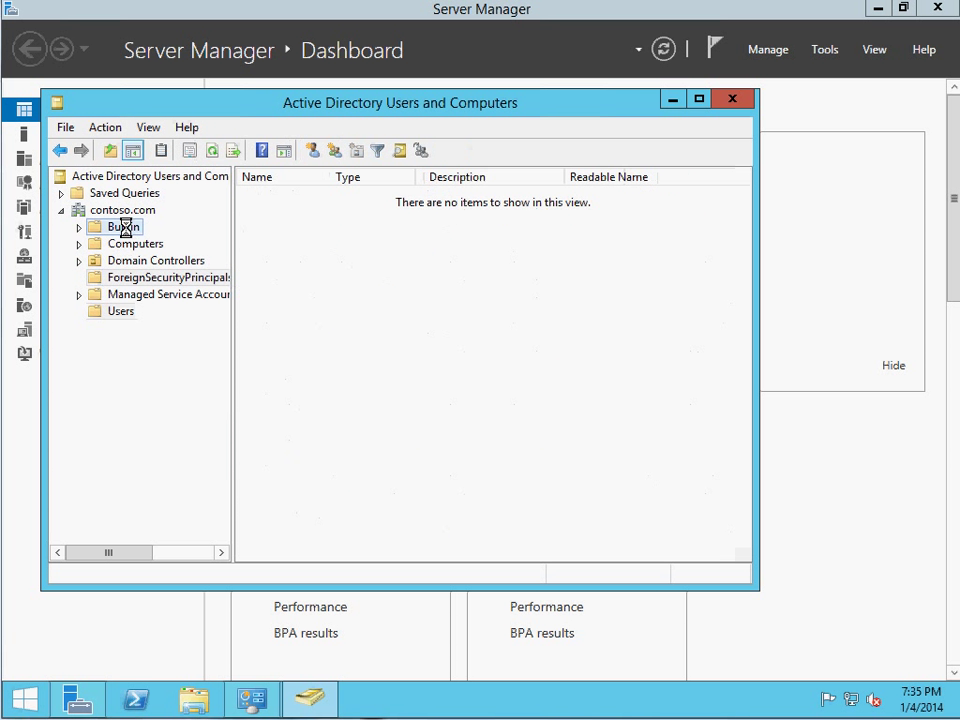
{"action": "left_click", "coordinate": [124, 209]}
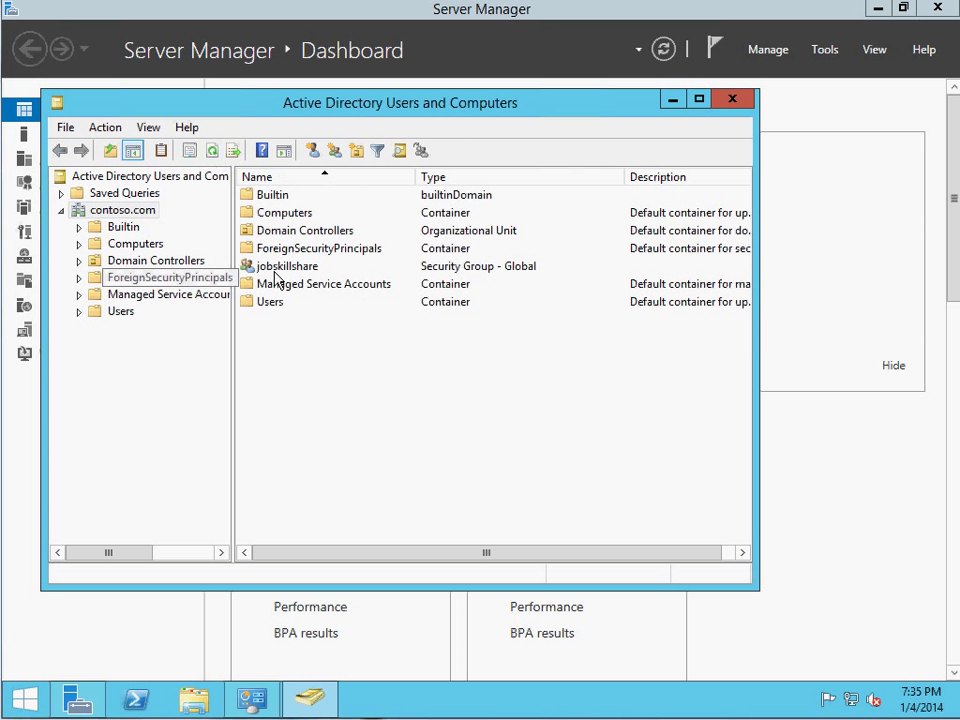
{"action": "left_click", "coordinate": [288, 265]}
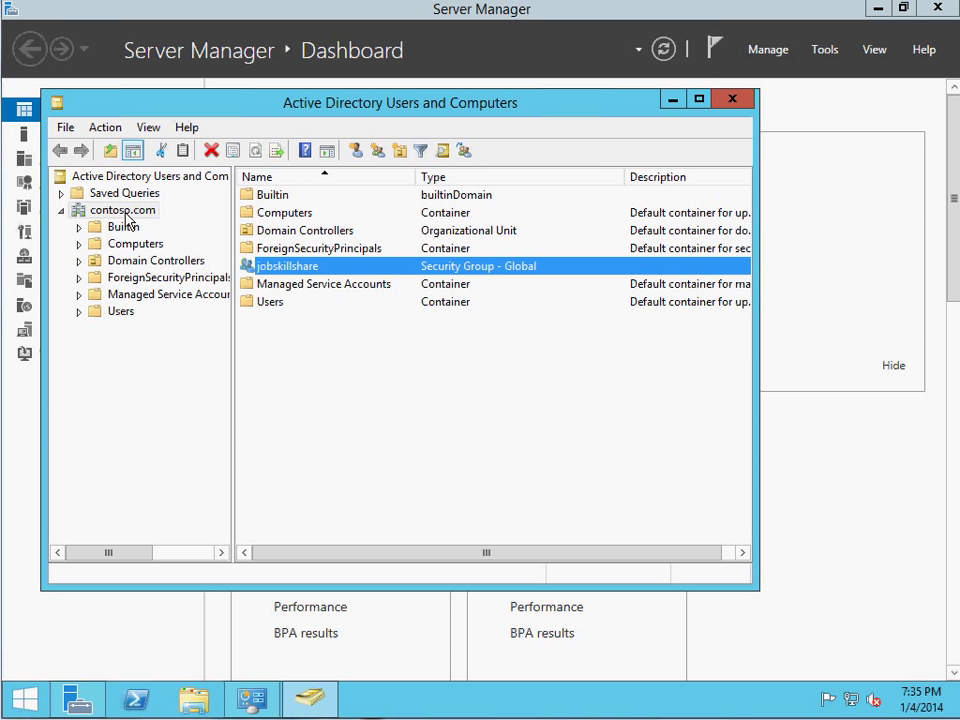
{"action": "mouse_move", "coordinate": [120, 320]}
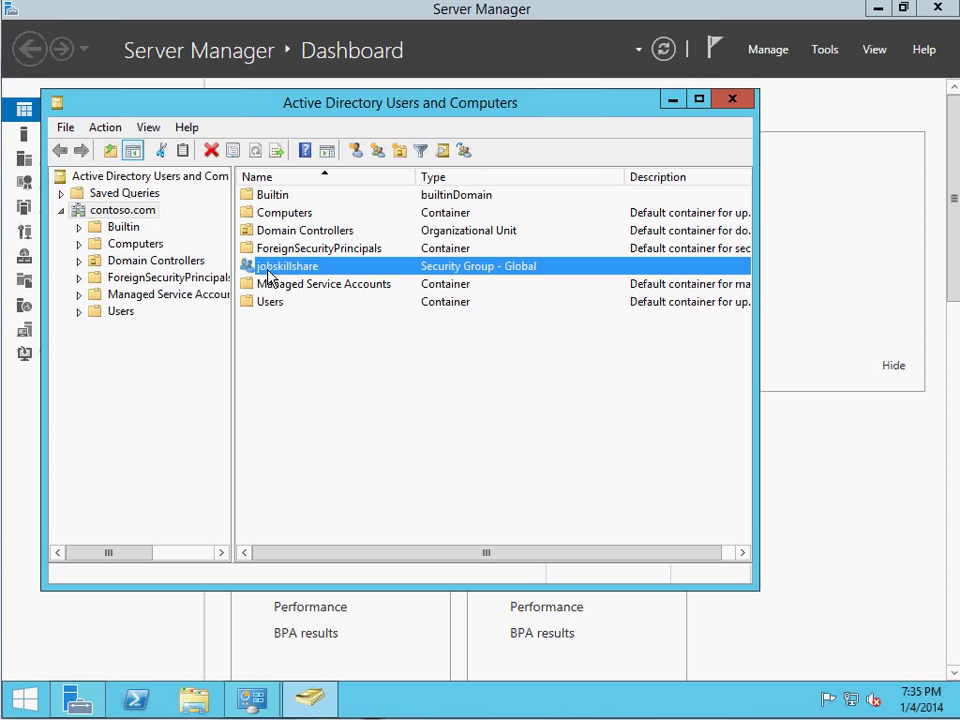
{"action": "left_click", "coordinate": [122, 209]}
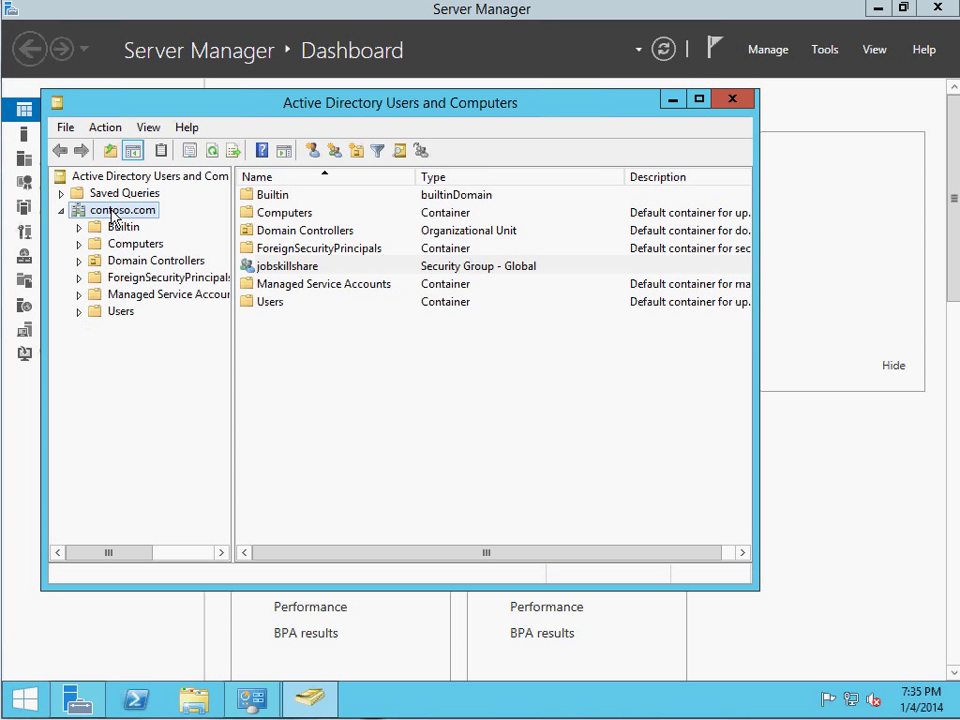
- Add a Groups OU under contoso.com, move jobskillshare into it, and select it there
{"action": "right_click", "coordinate": [118, 209]}
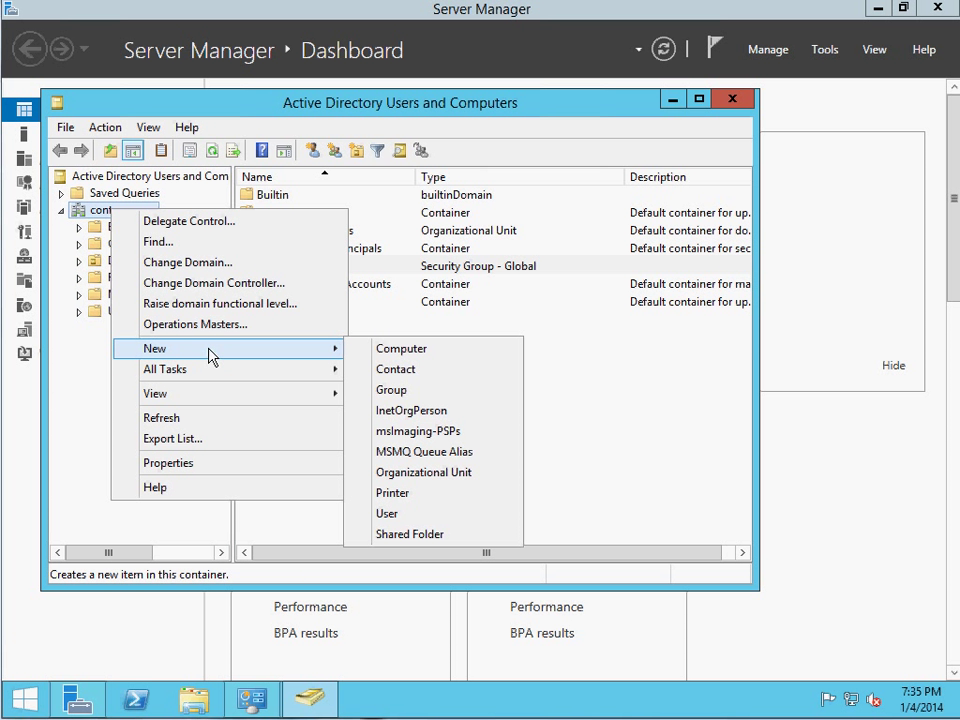
{"action": "mouse_move", "coordinate": [423, 472]}
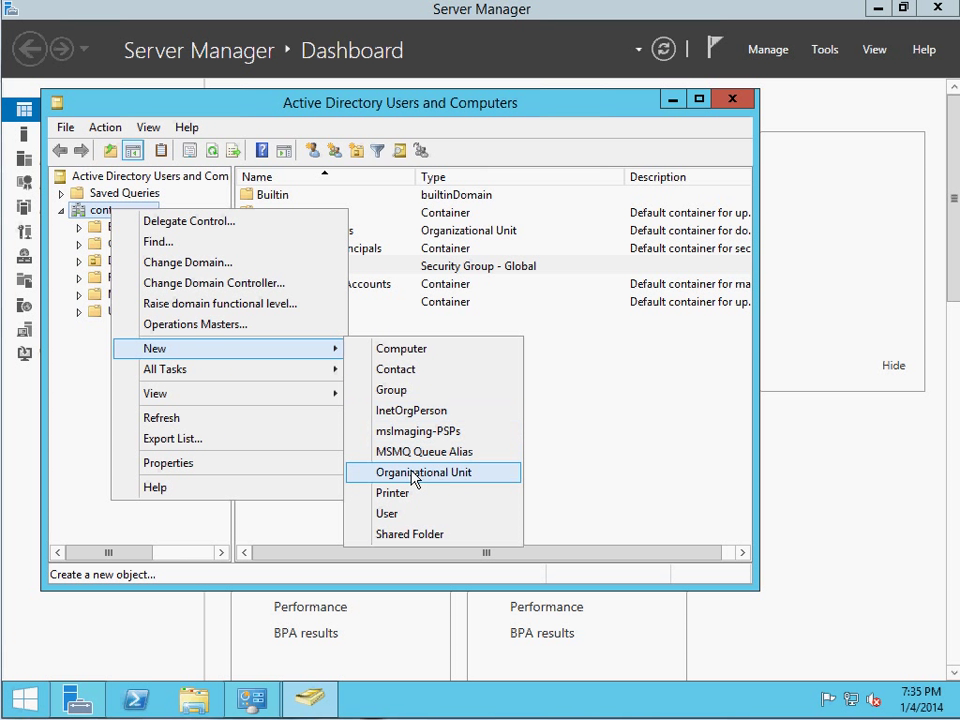
{"action": "left_click", "coordinate": [421, 472]}
{"action": "type", "text": "Groups"}
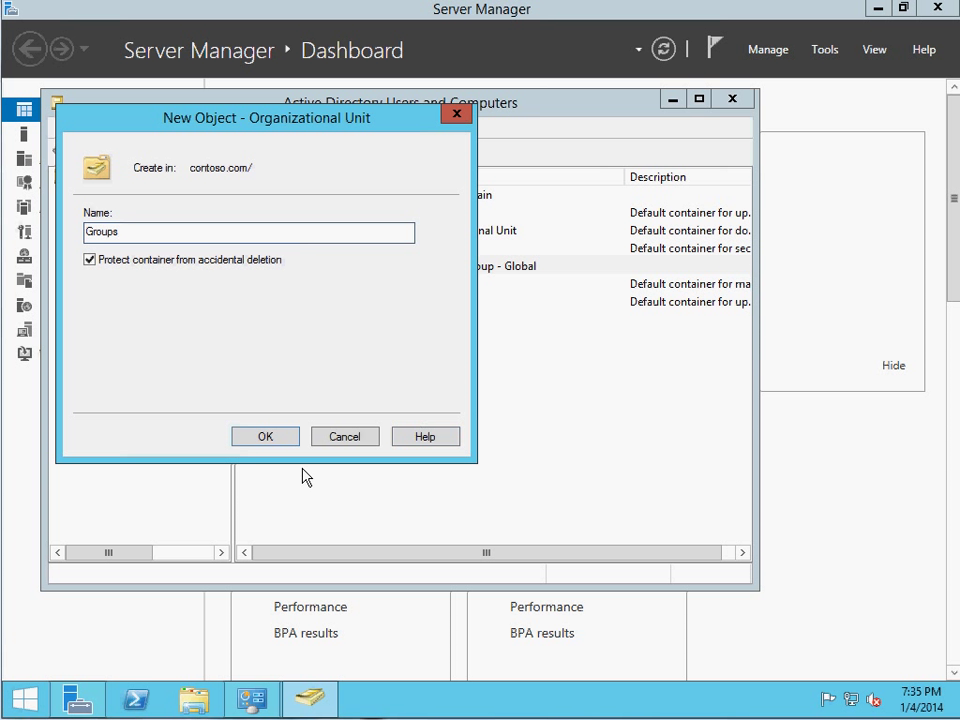
{"action": "left_click", "coordinate": [265, 436]}
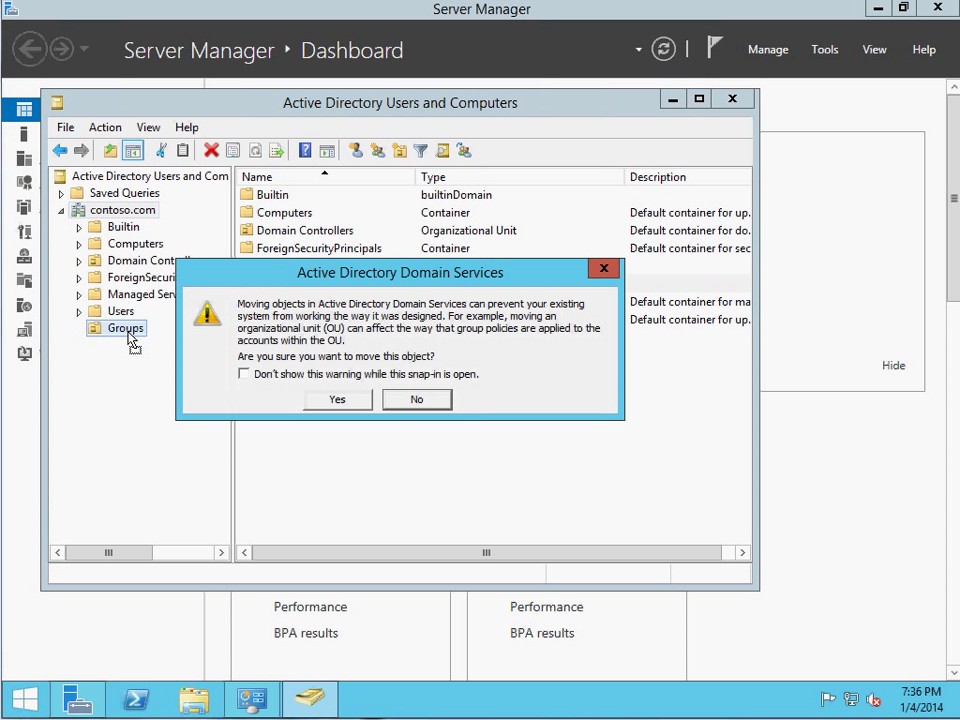
{"action": "left_click", "coordinate": [337, 399]}
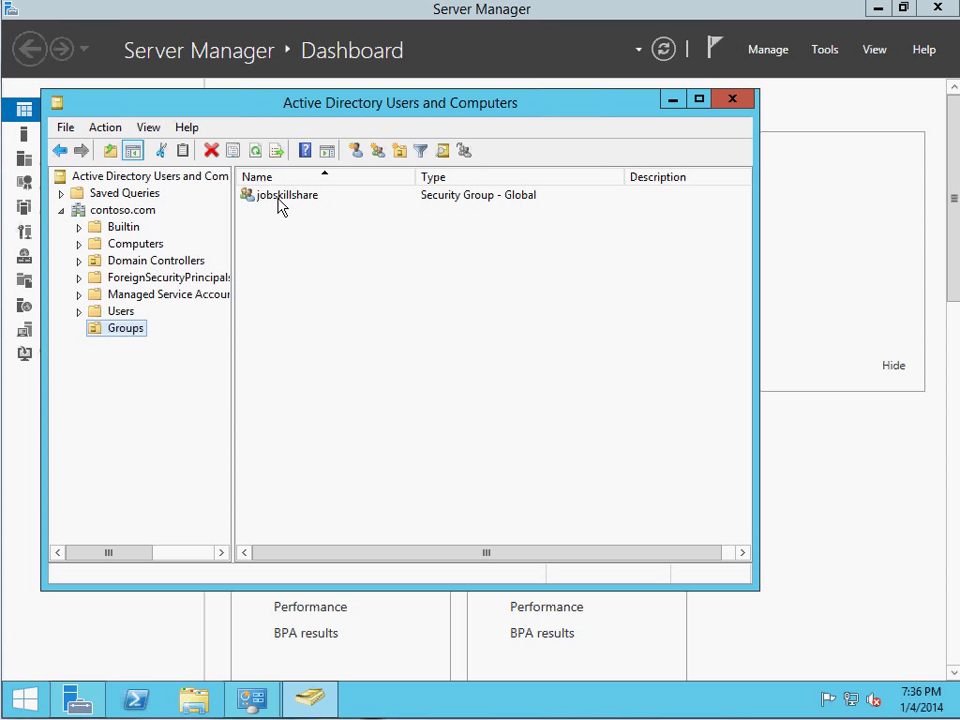
{"action": "left_click", "coordinate": [288, 194]}
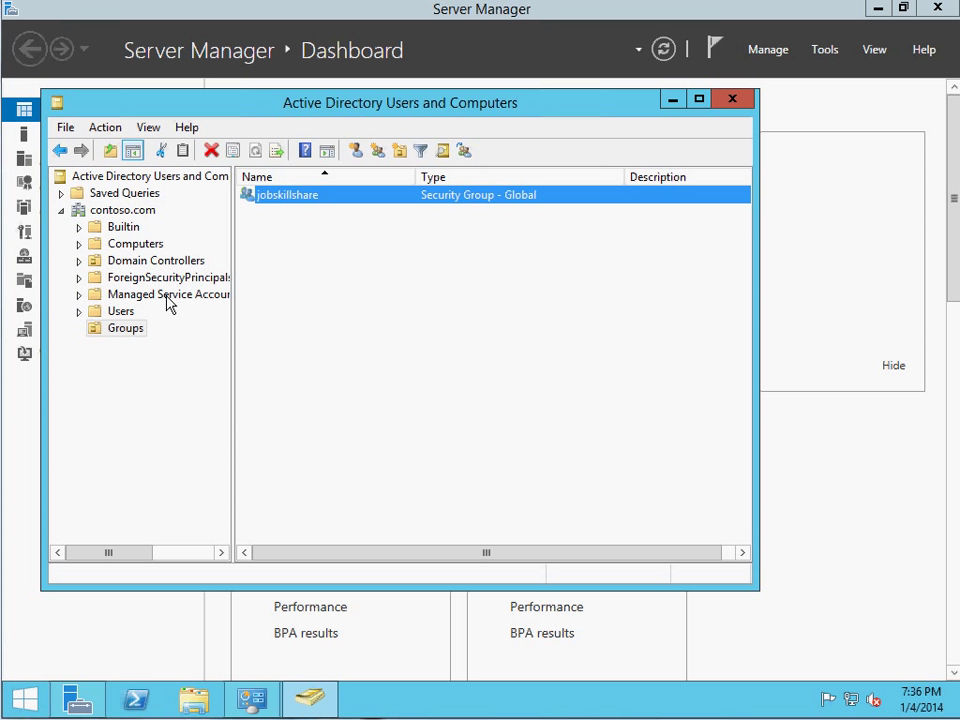
- Begin renaming the jobskillshare group to jobskillshare-G
{"action": "right_click", "coordinate": [287, 194]}
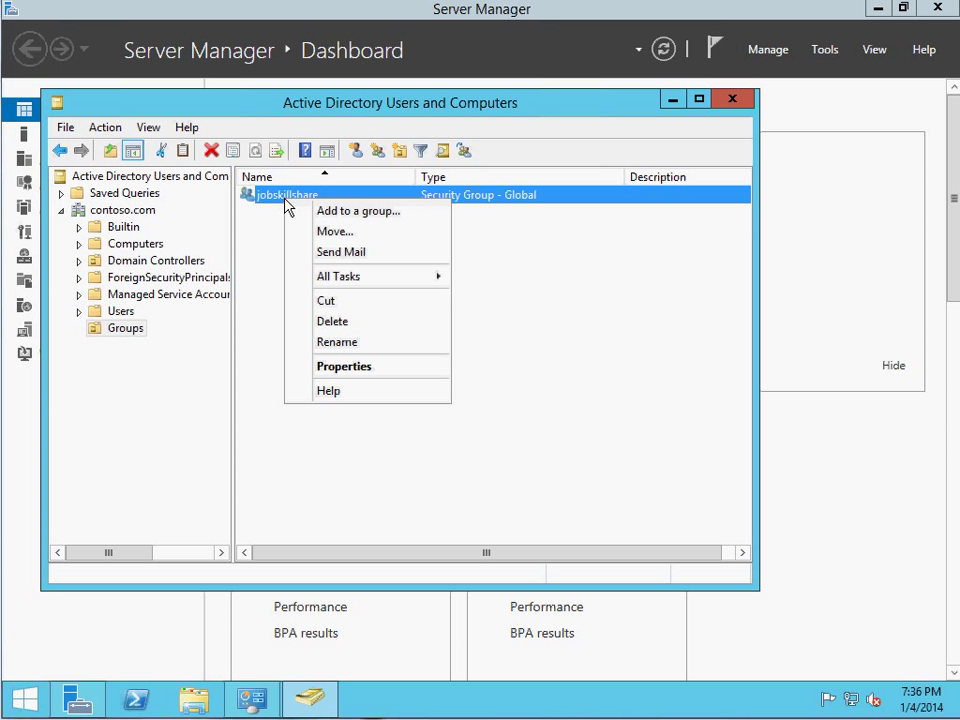
{"action": "mouse_move", "coordinate": [341, 251]}
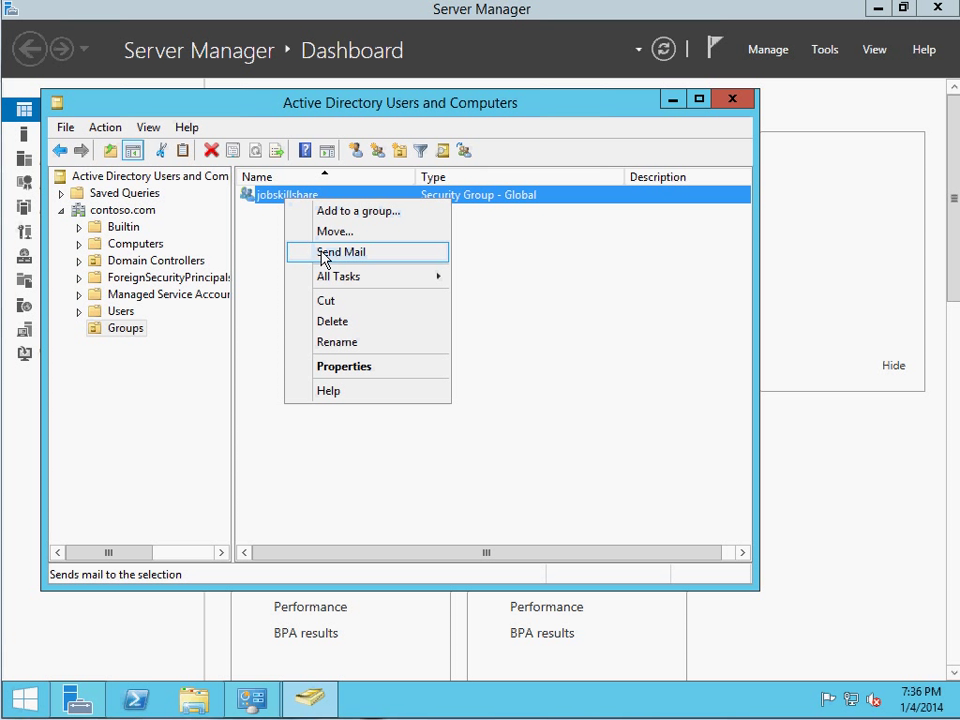
{"action": "mouse_move", "coordinate": [322, 217]}
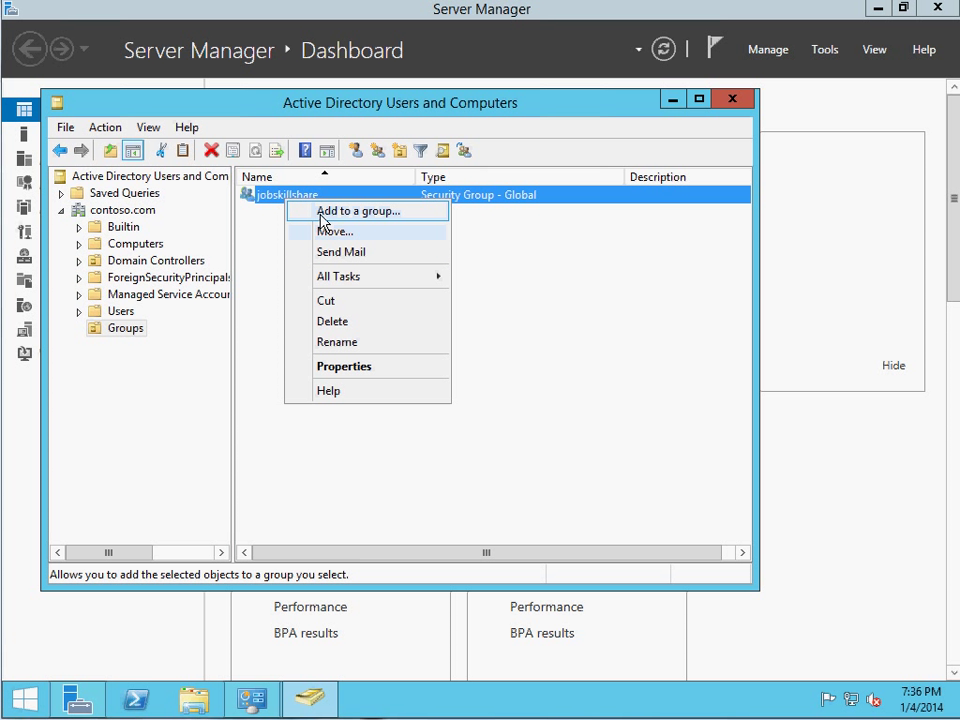
{"action": "mouse_move", "coordinate": [335, 231]}
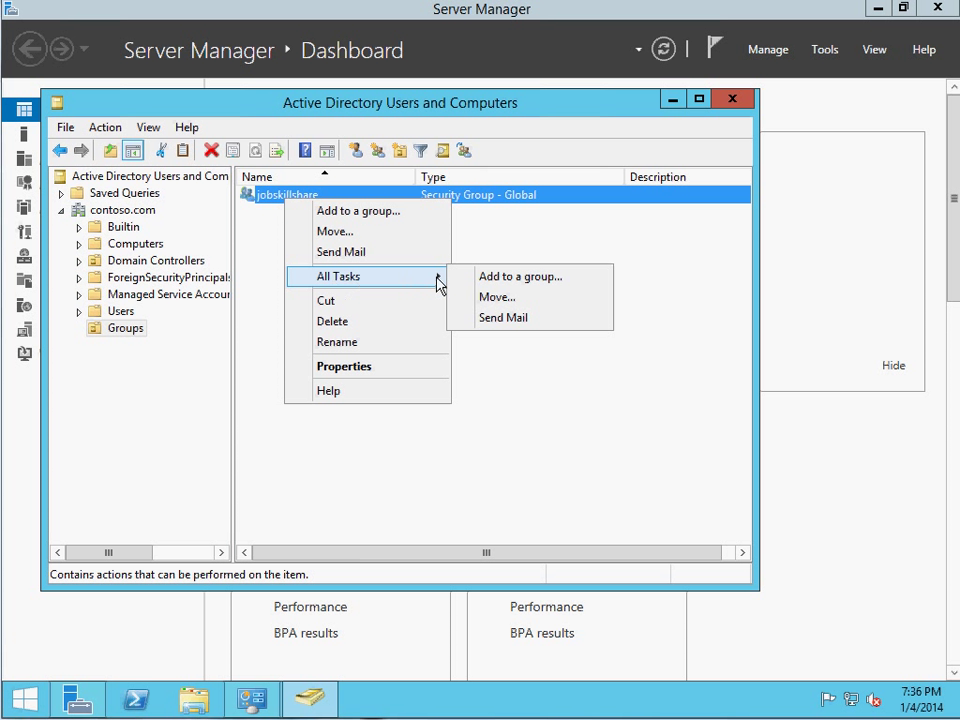
{"action": "mouse_move", "coordinate": [363, 283]}
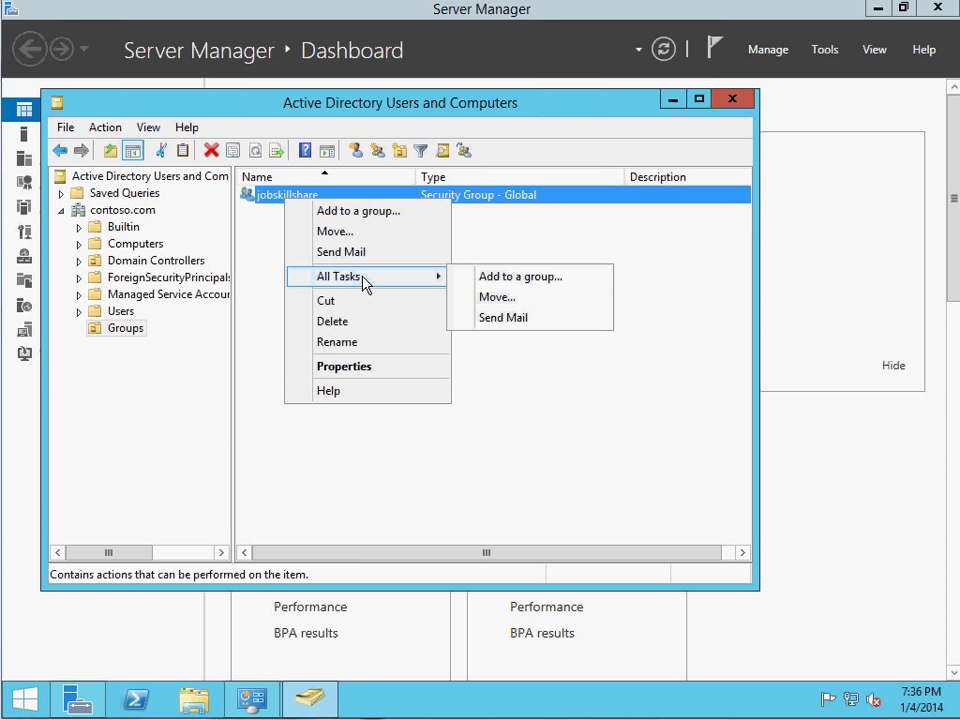
{"action": "mouse_move", "coordinate": [337, 342]}
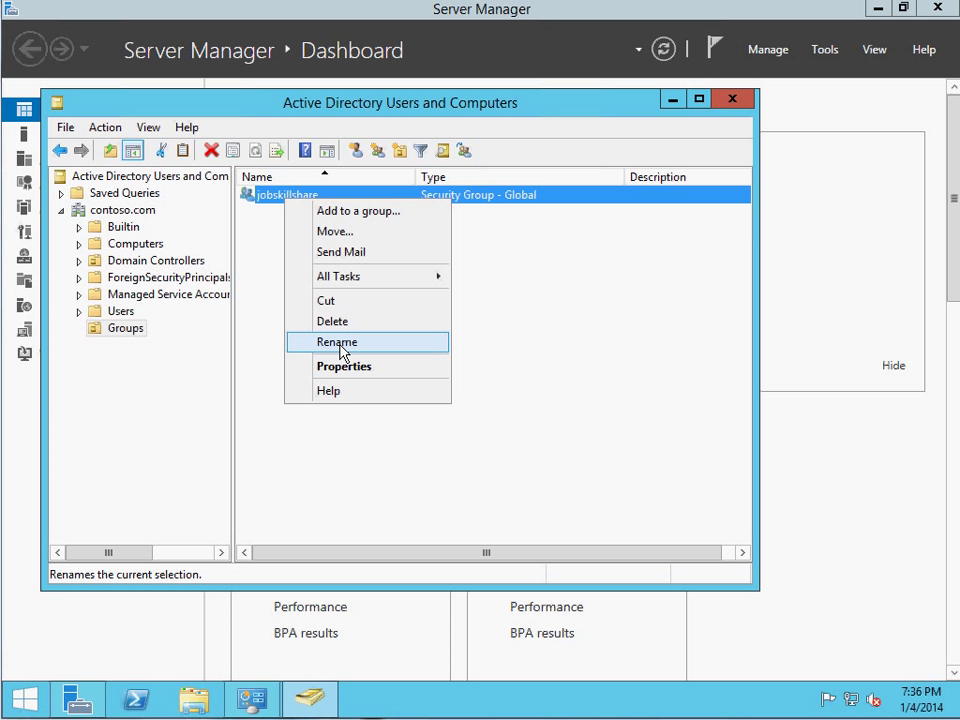
{"action": "left_click", "coordinate": [338, 342]}
{"action": "type", "text": "-G"}
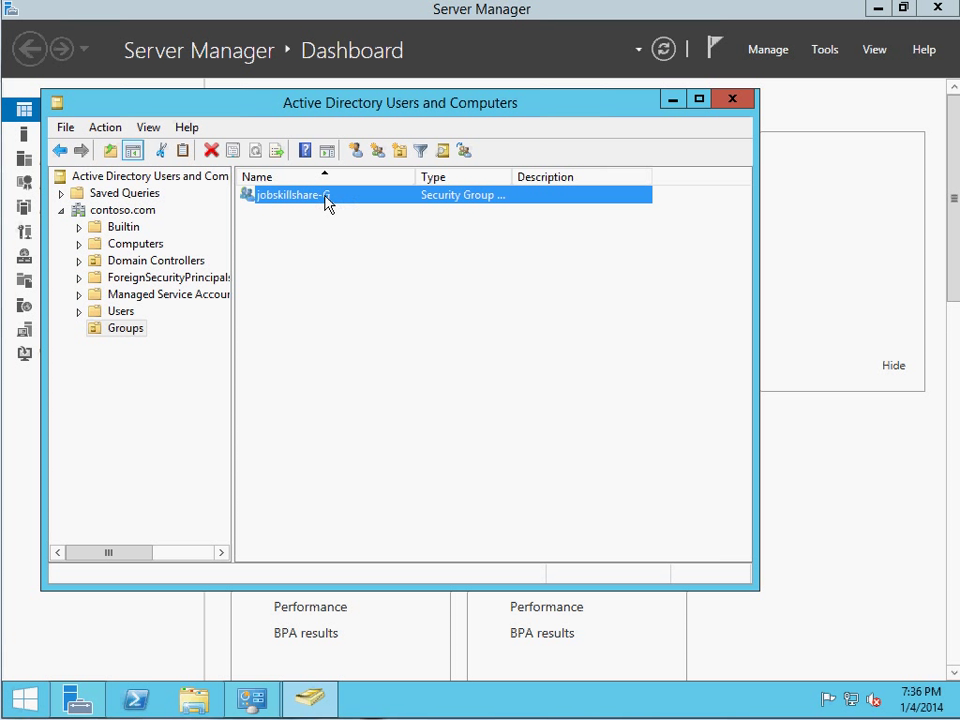
{"action": "mouse_move", "coordinate": [320, 205]}
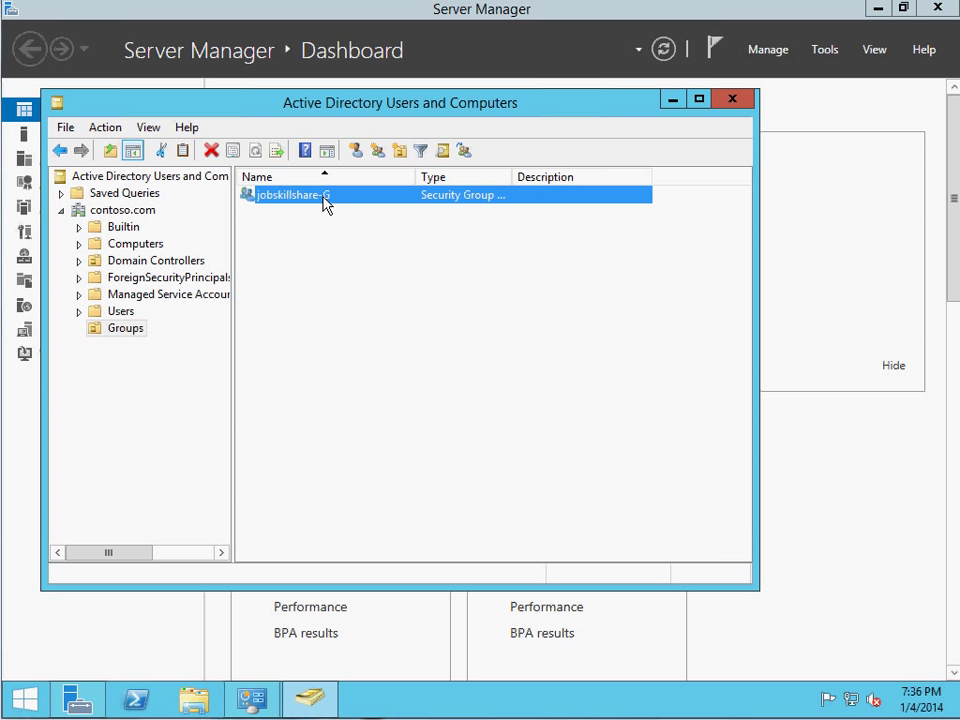
{"action": "mouse_move", "coordinate": [332, 207]}
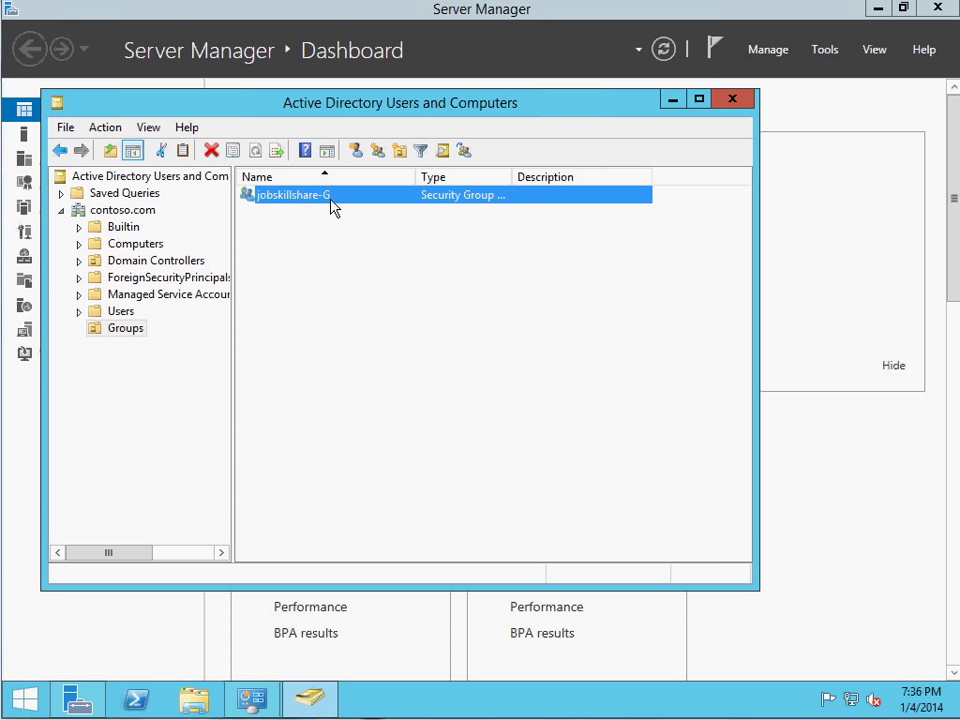
{"action": "mouse_move", "coordinate": [308, 207]}
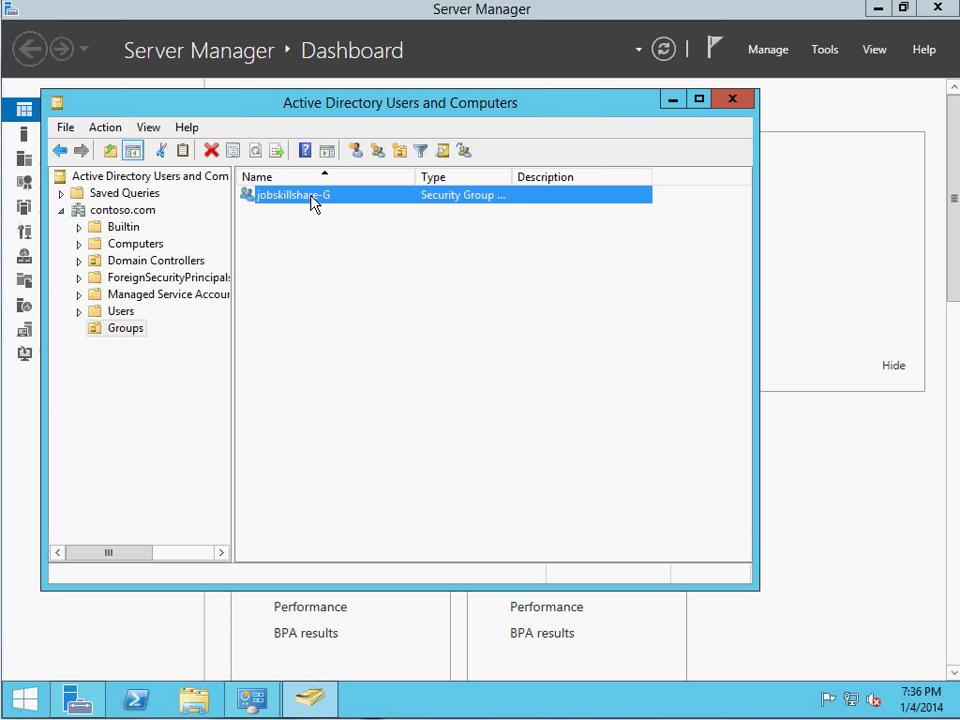
{"action": "right_click", "coordinate": [291, 195]}
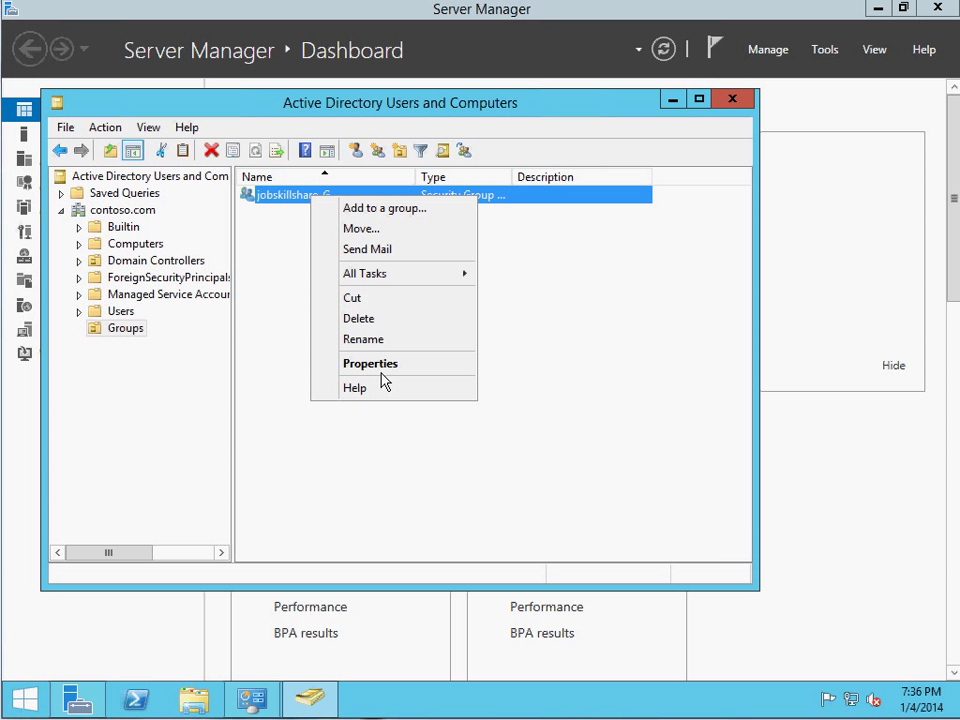
{"action": "left_click", "coordinate": [370, 363]}
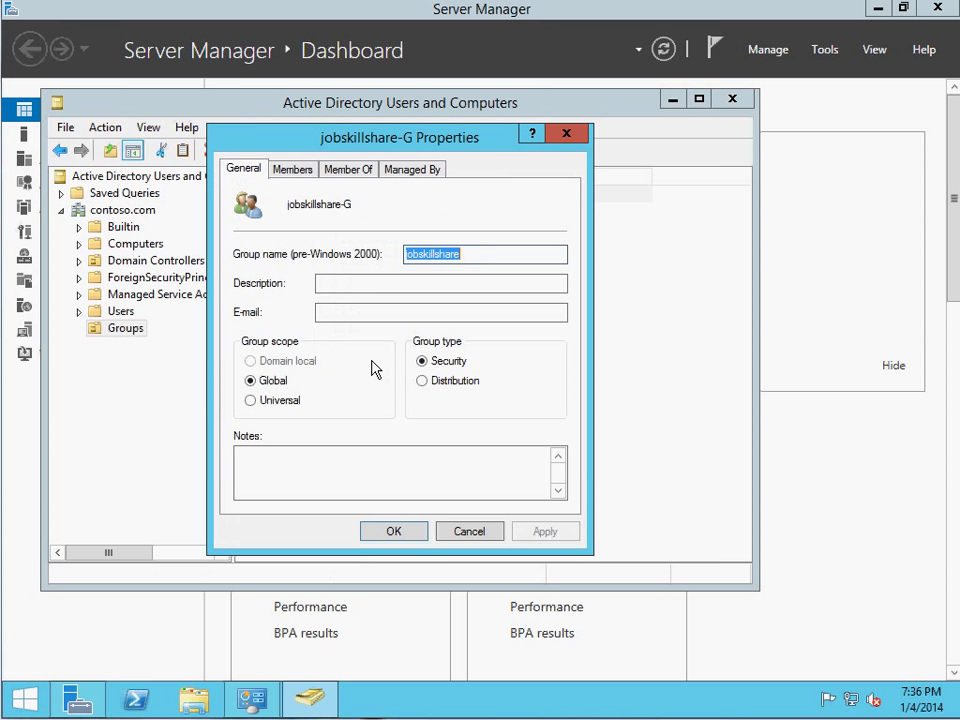
{"action": "left_click", "coordinate": [292, 169]}
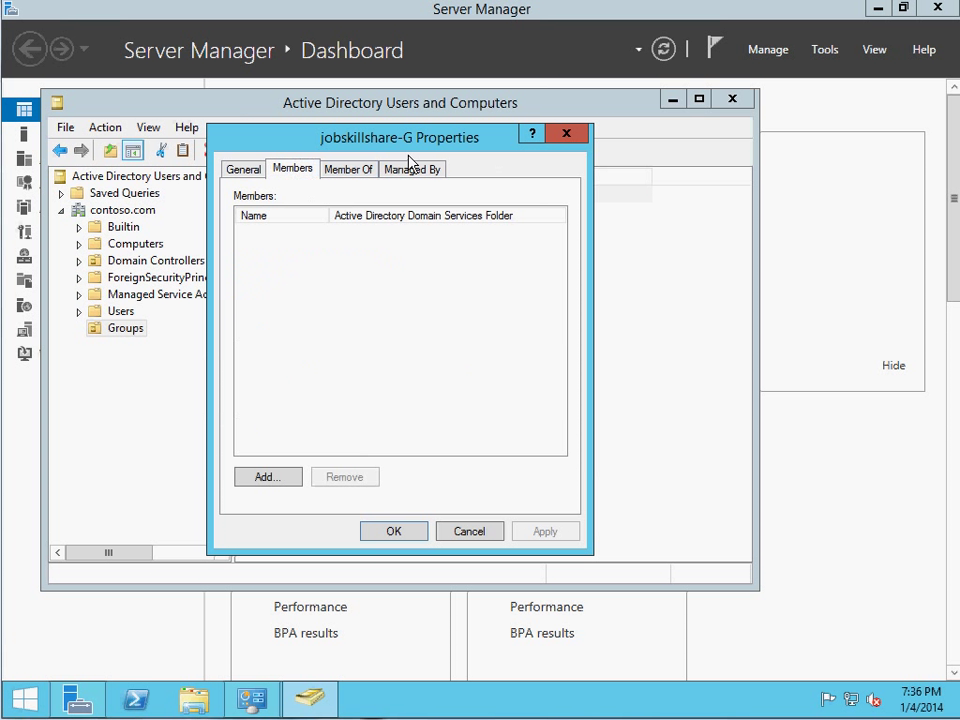
{"action": "right_click", "coordinate": [273, 194]}
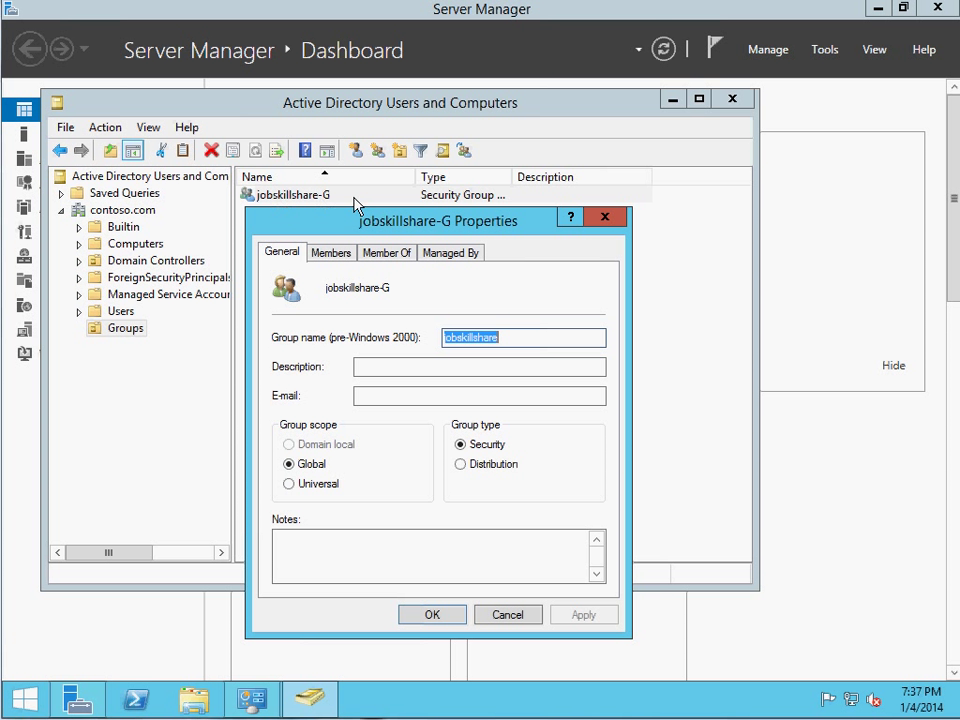
{"action": "left_click", "coordinate": [507, 614]}
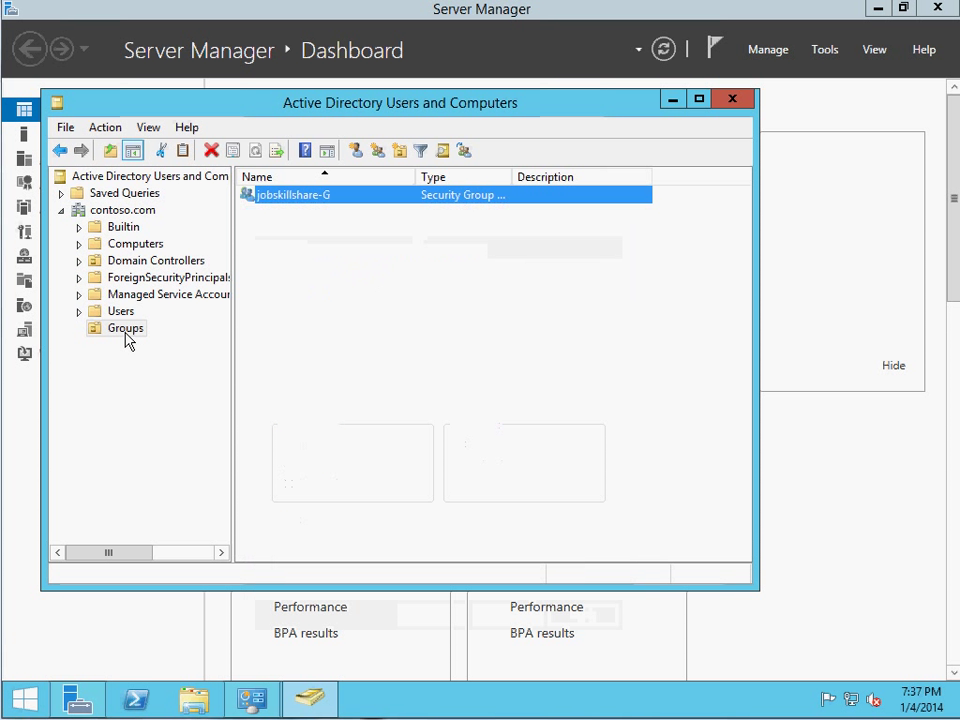
- Create a new group named 'sales' inside the Groups OU
{"action": "right_click", "coordinate": [124, 328]}
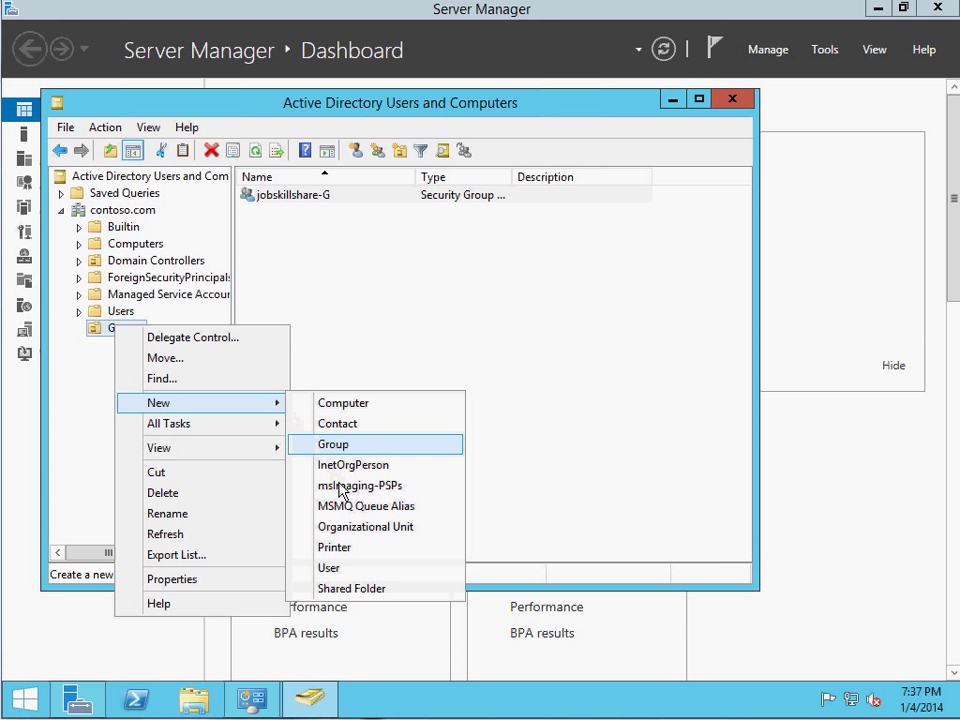
{"action": "left_click", "coordinate": [333, 444]}
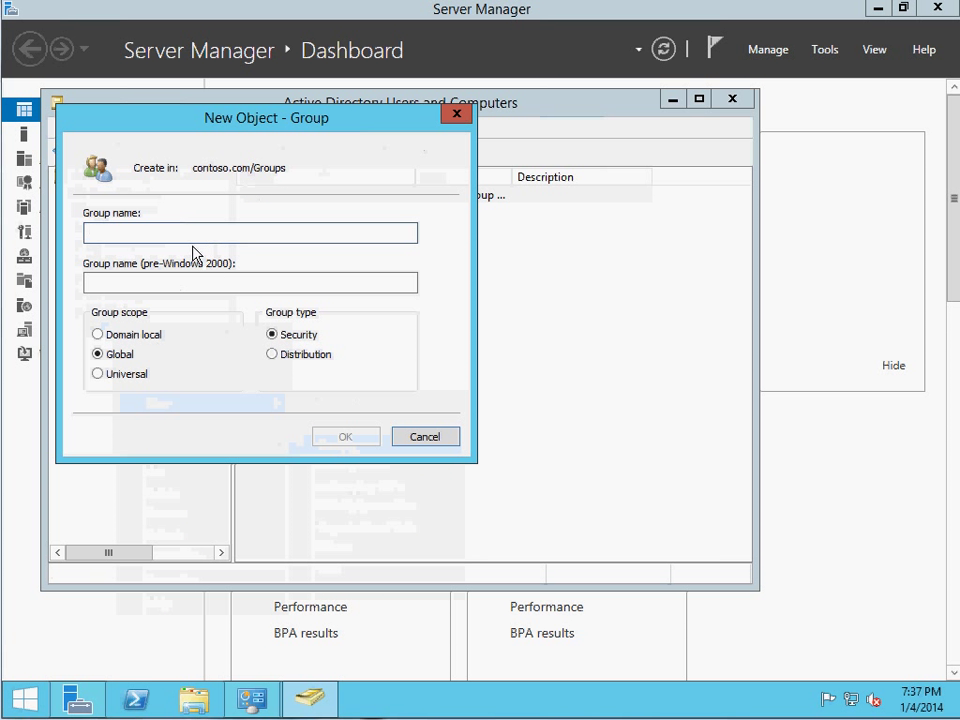
{"action": "type", "text": "sales"}
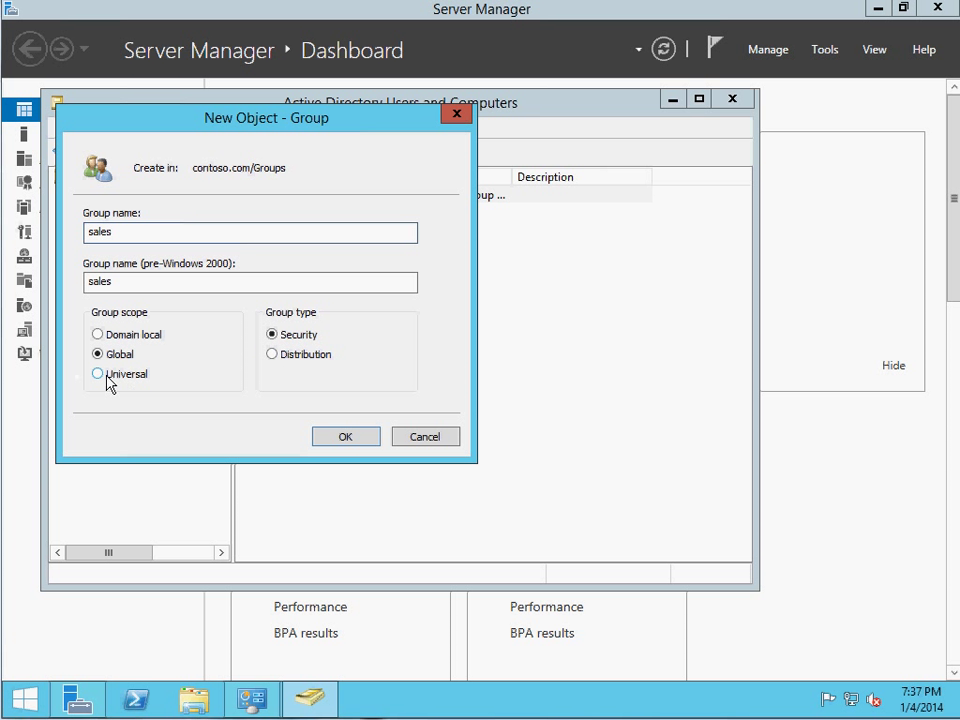
{"action": "left_click", "coordinate": [345, 436]}
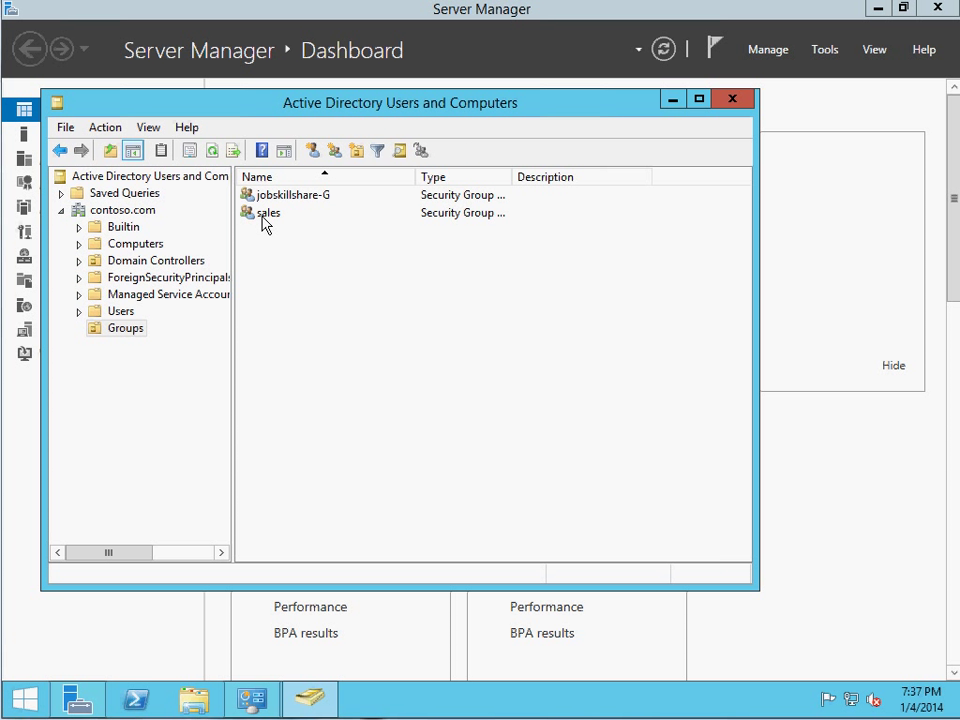
{"action": "mouse_move", "coordinate": [272, 228]}
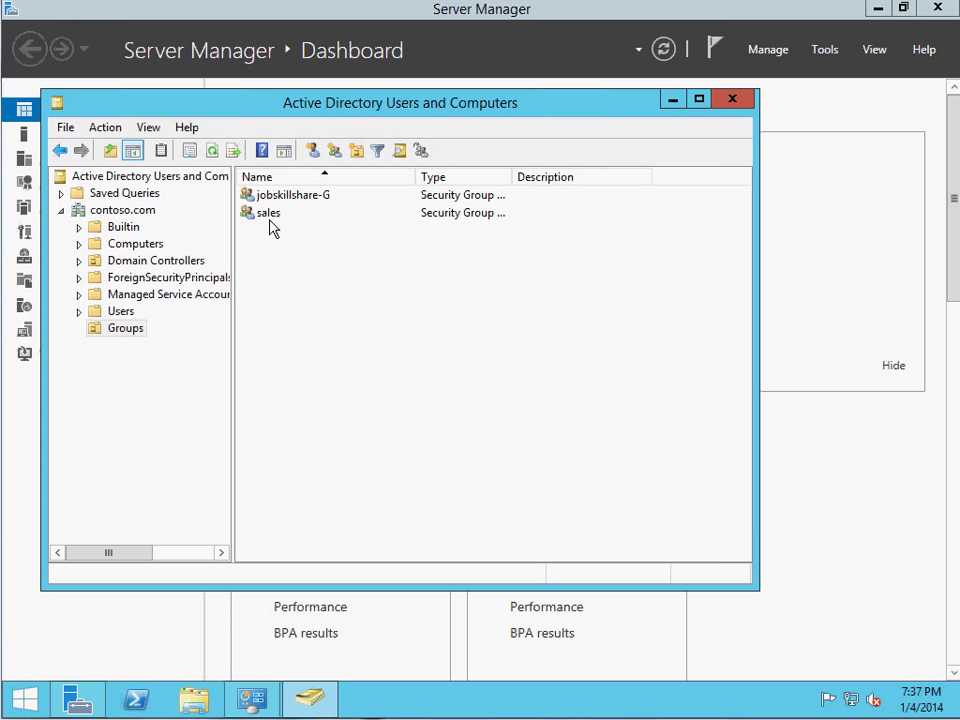
{"action": "mouse_move", "coordinate": [273, 221]}
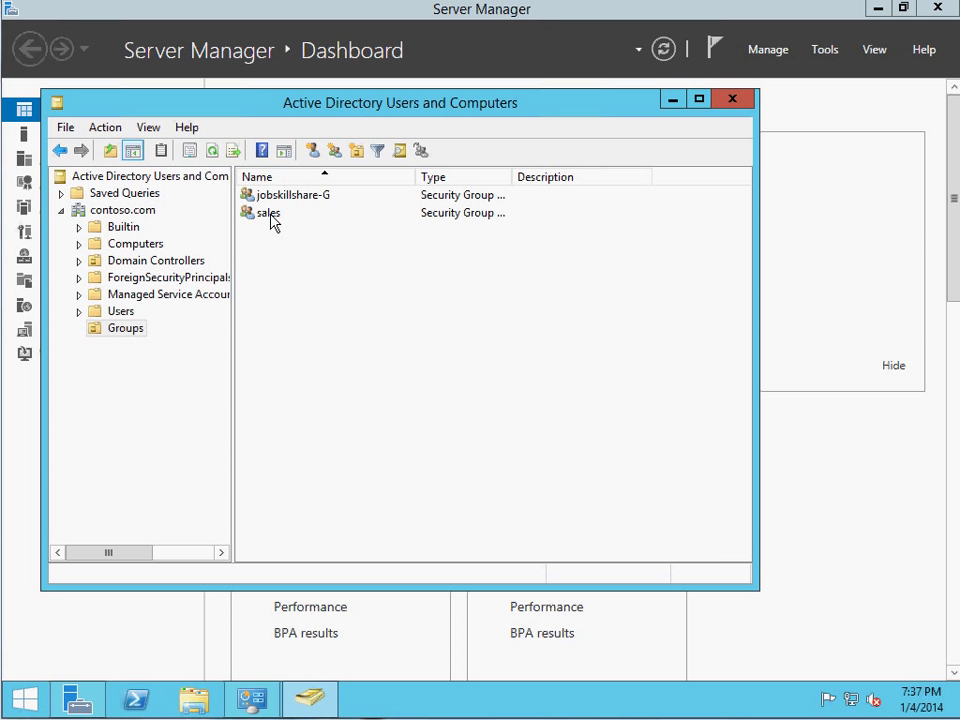
{"action": "right_click", "coordinate": [267, 212]}
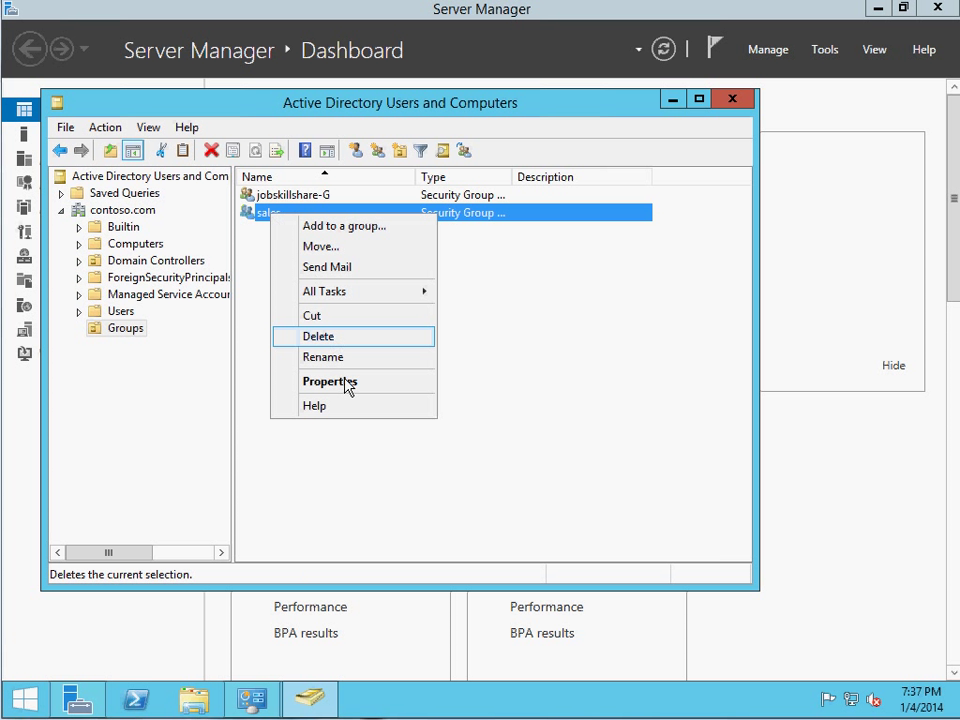
{"action": "left_click", "coordinate": [329, 381]}
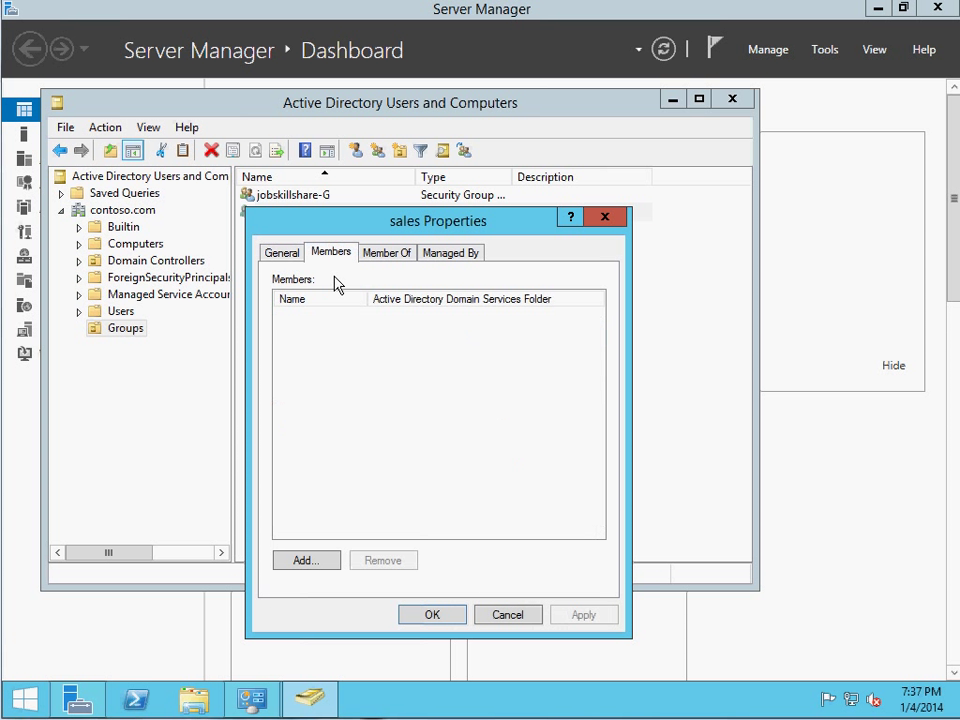
{"action": "left_click", "coordinate": [305, 560]}
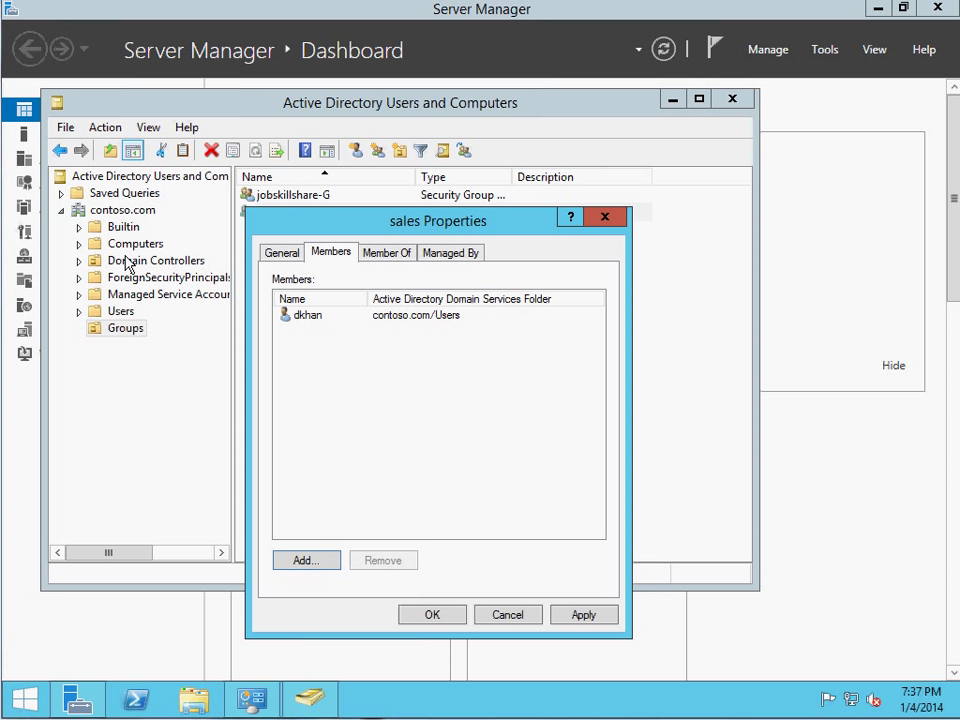
{"action": "mouse_move", "coordinate": [277, 322]}
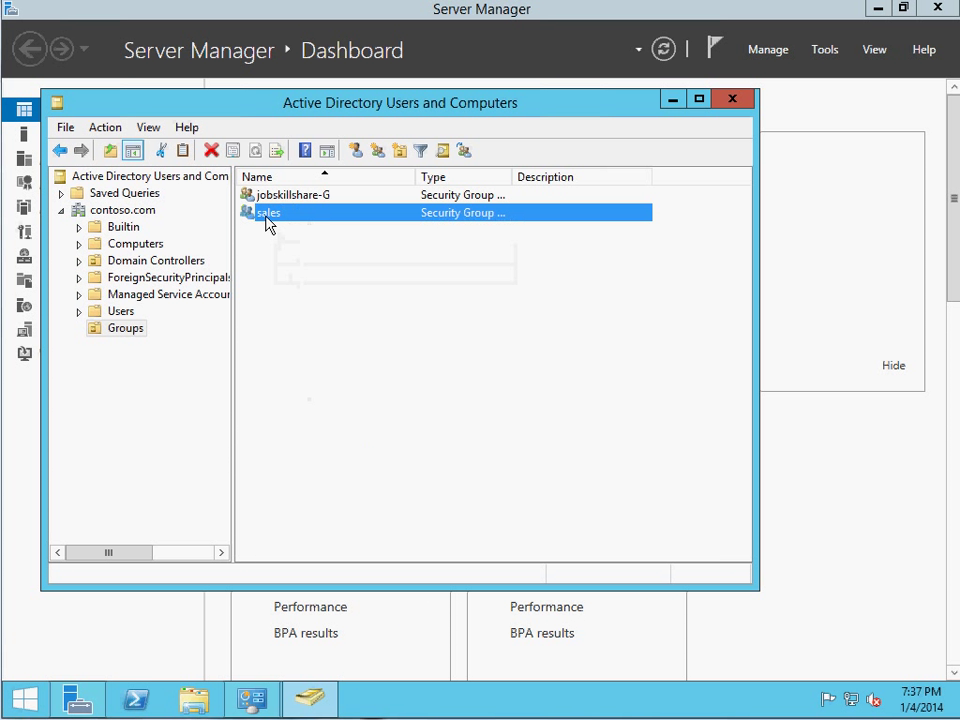
{"action": "double_click", "coordinate": [268, 212]}
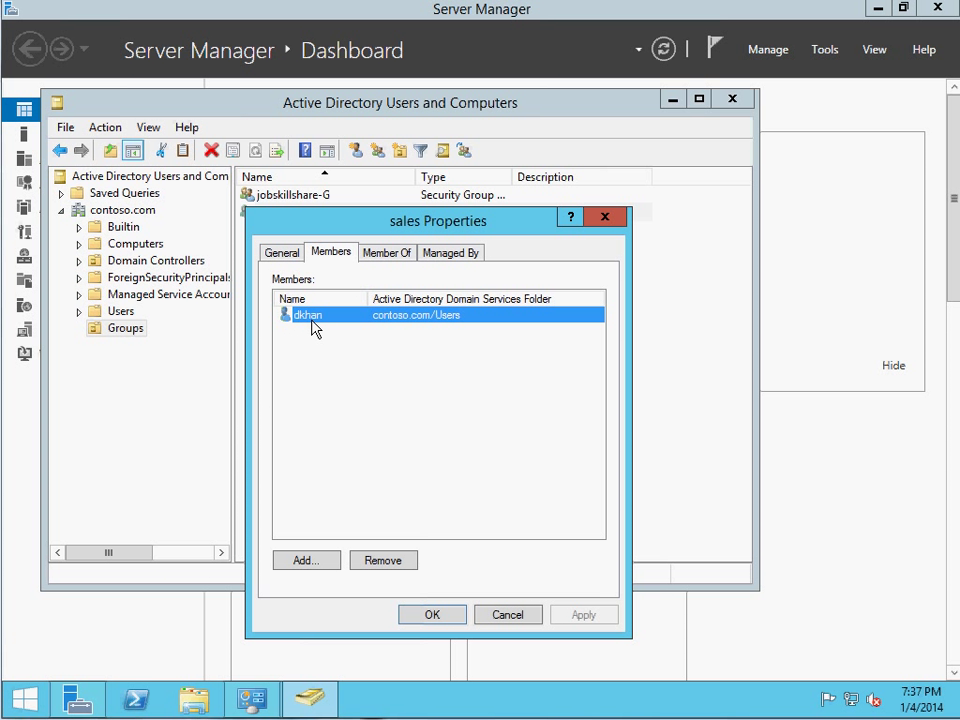
{"action": "mouse_move", "coordinate": [300, 332]}
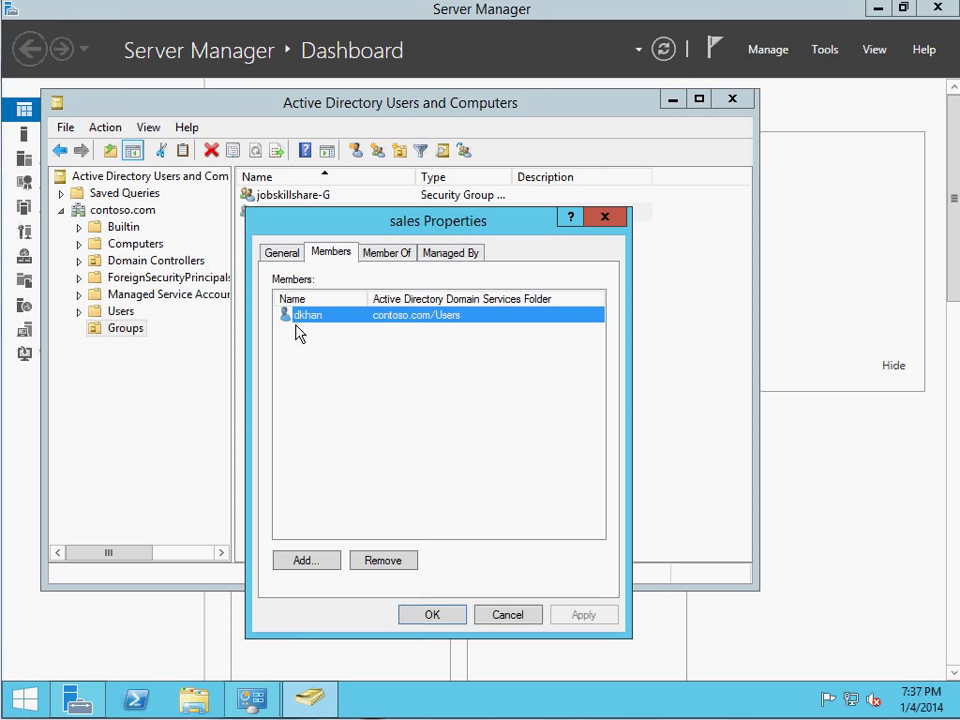
{"action": "mouse_move", "coordinate": [340, 334]}
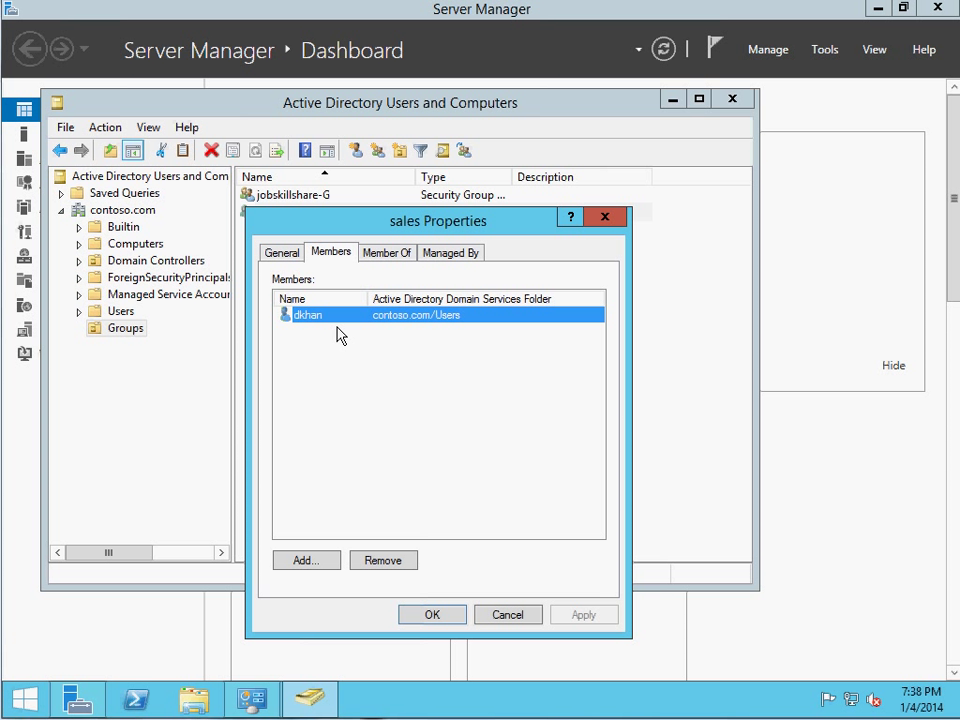
{"action": "mouse_move", "coordinate": [328, 330]}
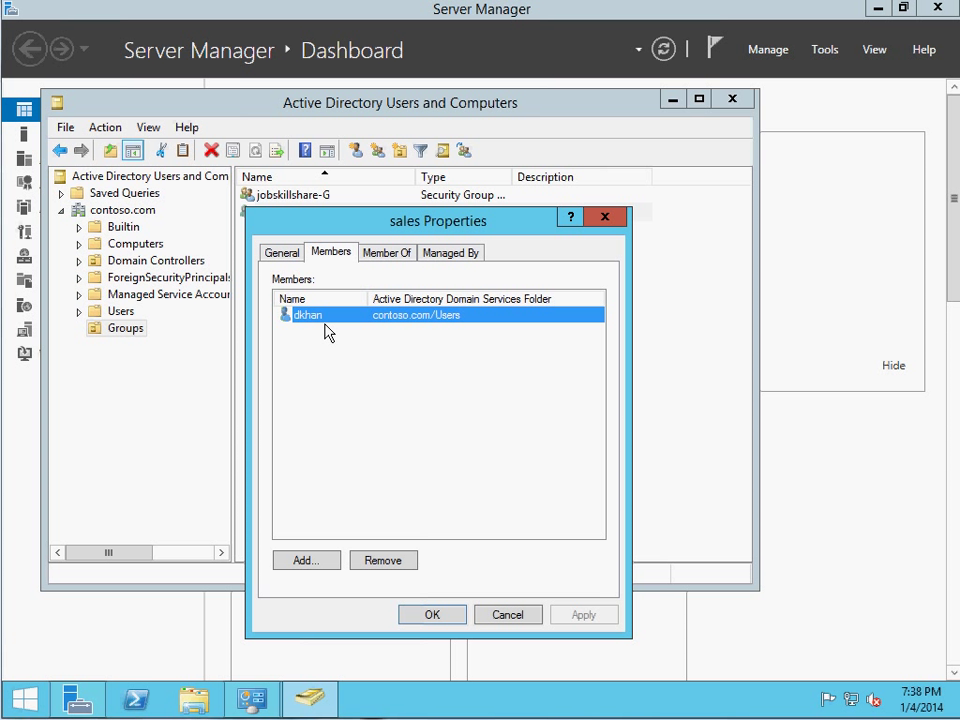
{"action": "mouse_move", "coordinate": [320, 328]}
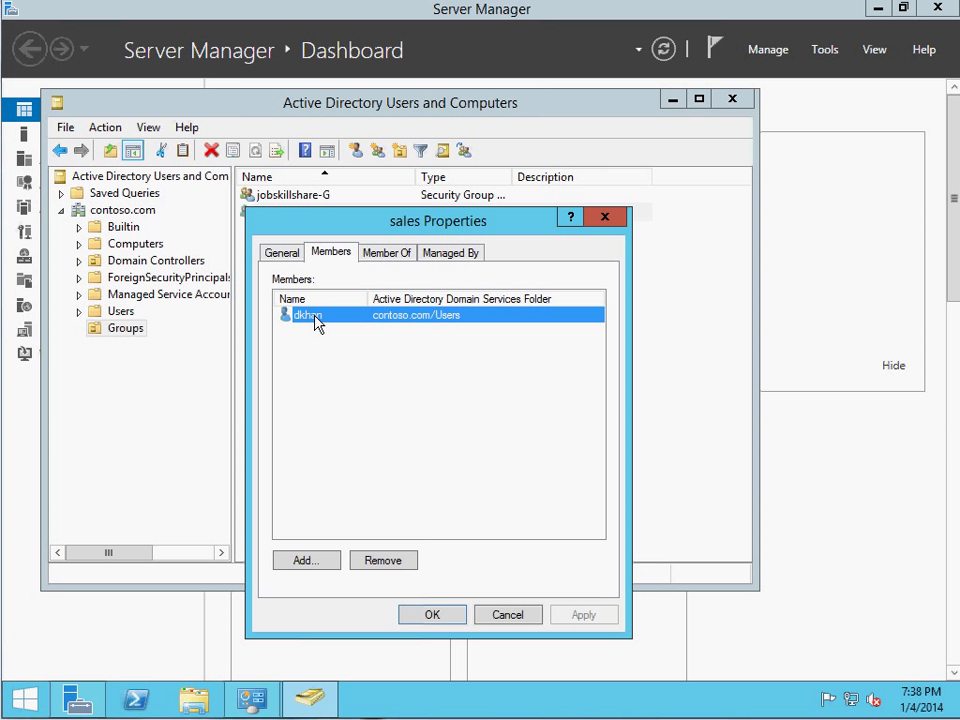
{"action": "mouse_move", "coordinate": [301, 341]}
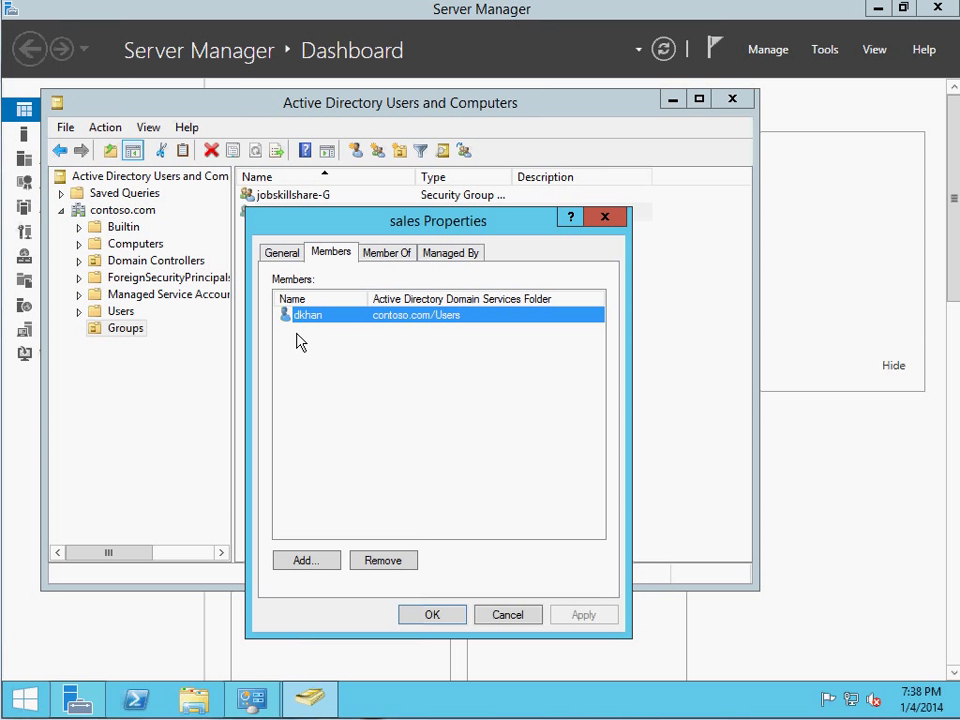
{"action": "mouse_move", "coordinate": [378, 442]}
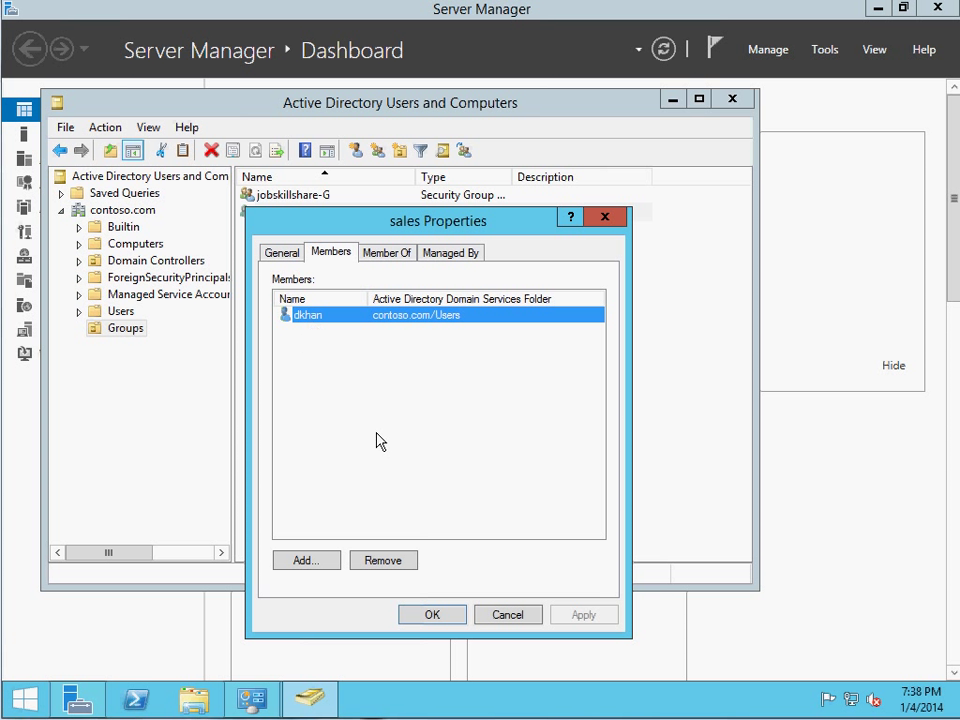
{"action": "mouse_move", "coordinate": [338, 330]}
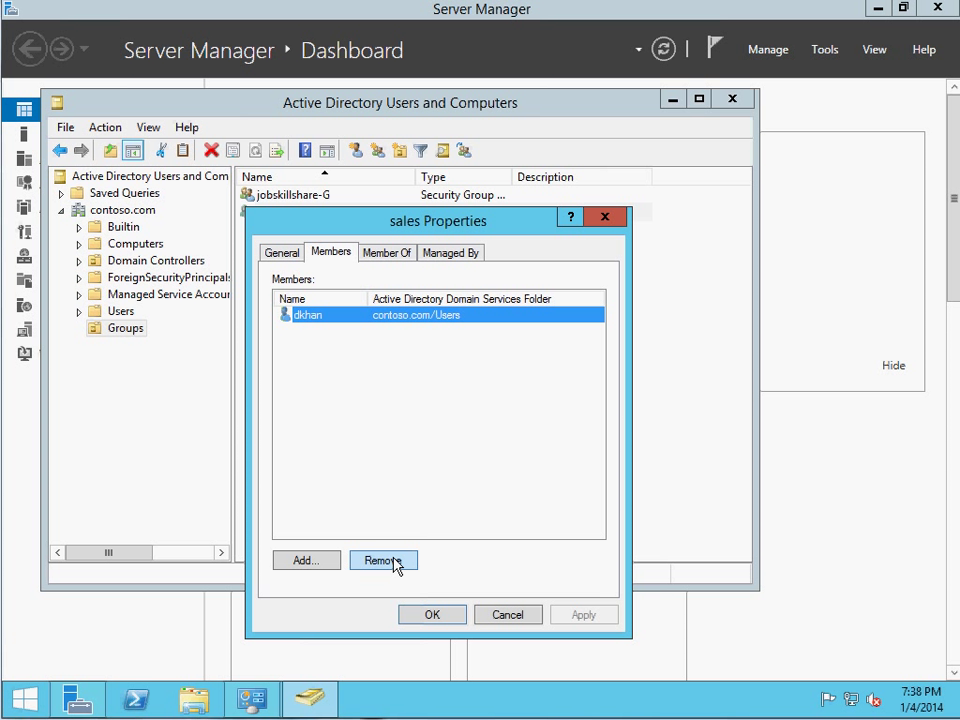
- Remove dkhan from the sales group and begin entering new member names
{"action": "left_click", "coordinate": [383, 560]}
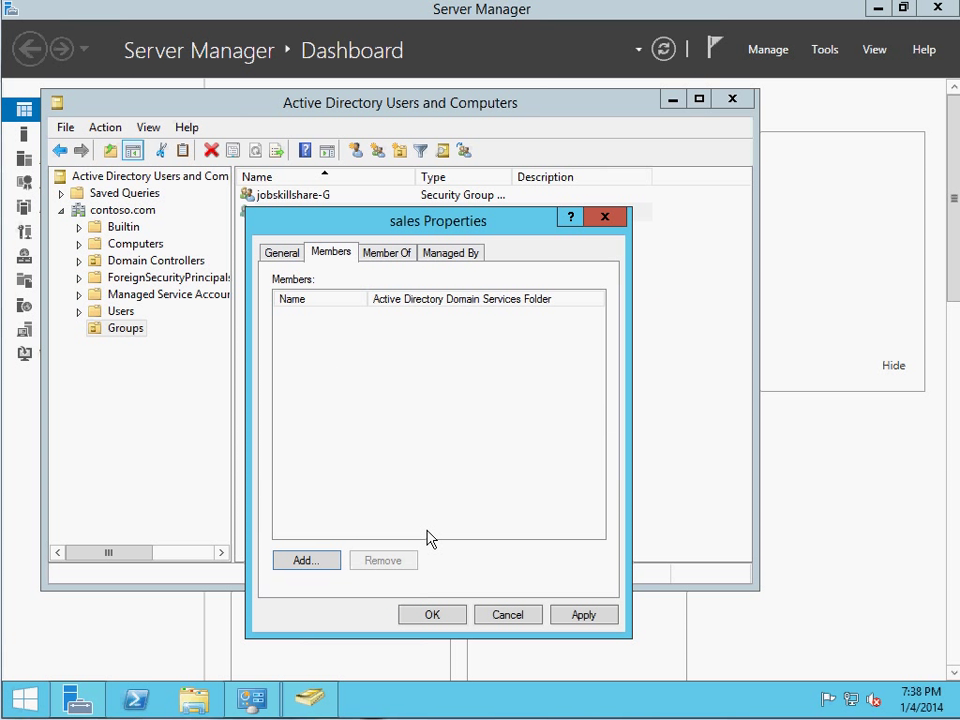
{"action": "mouse_move", "coordinate": [438, 456]}
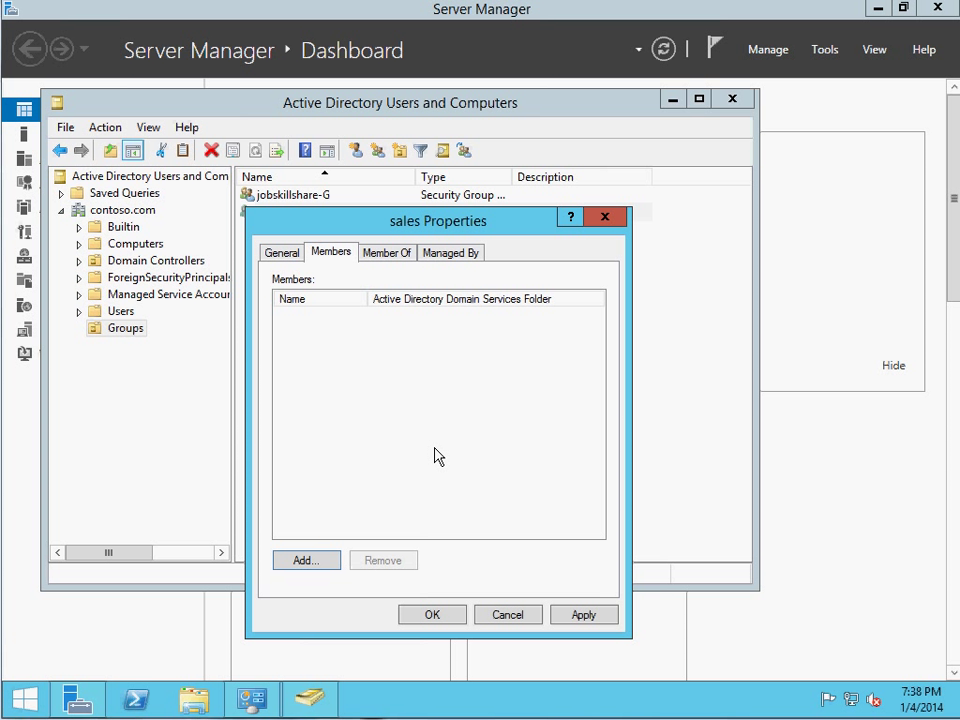
{"action": "mouse_move", "coordinate": [416, 431]}
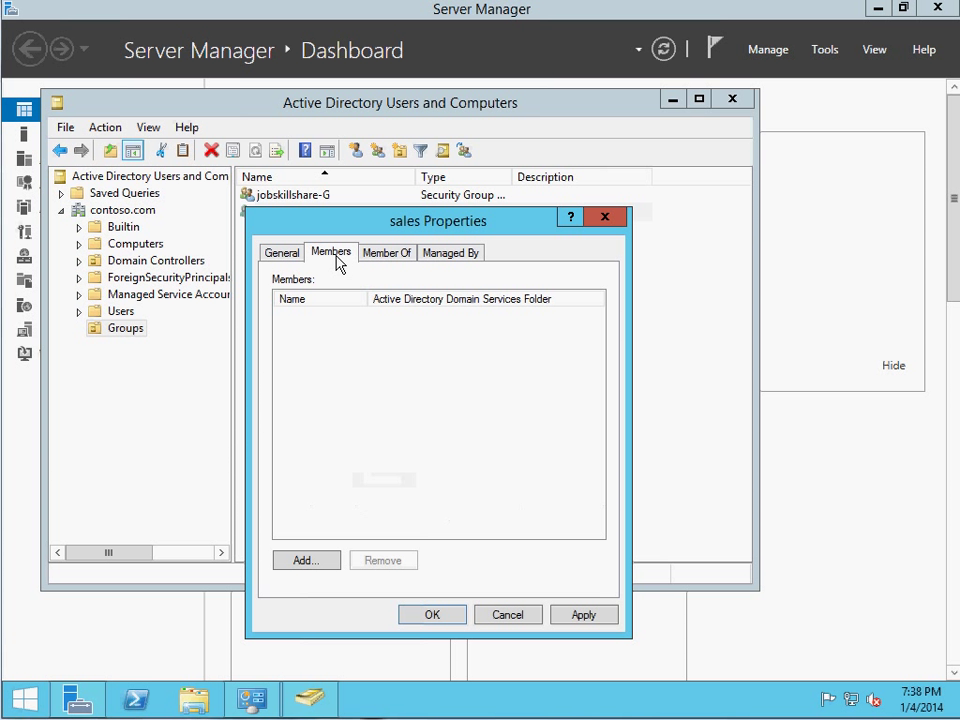
{"action": "left_click", "coordinate": [305, 560]}
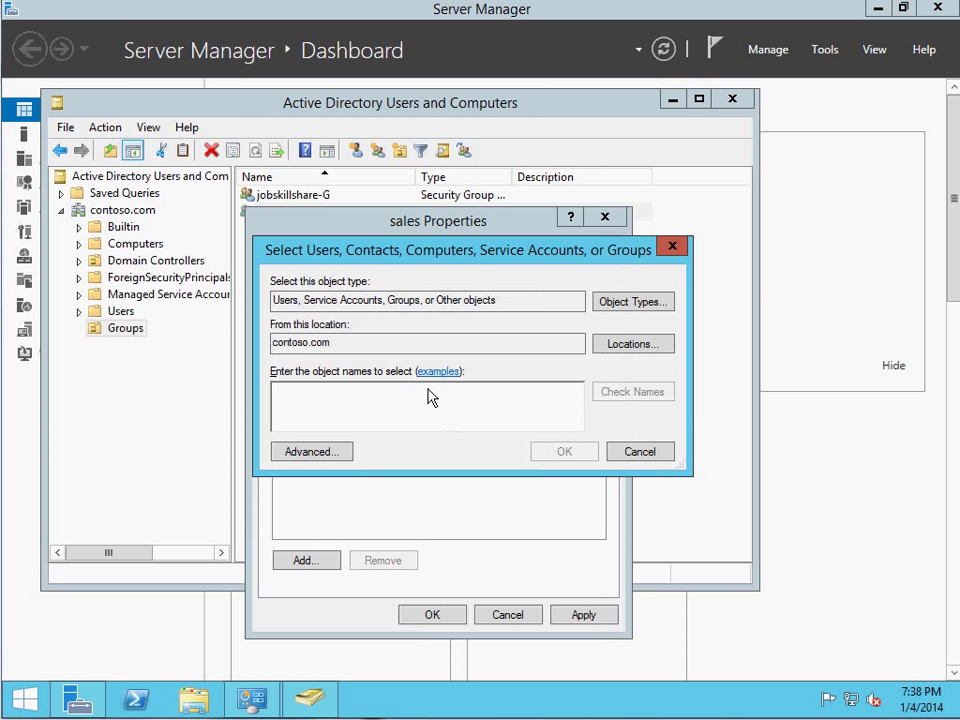
{"action": "left_click", "coordinate": [563, 451]}
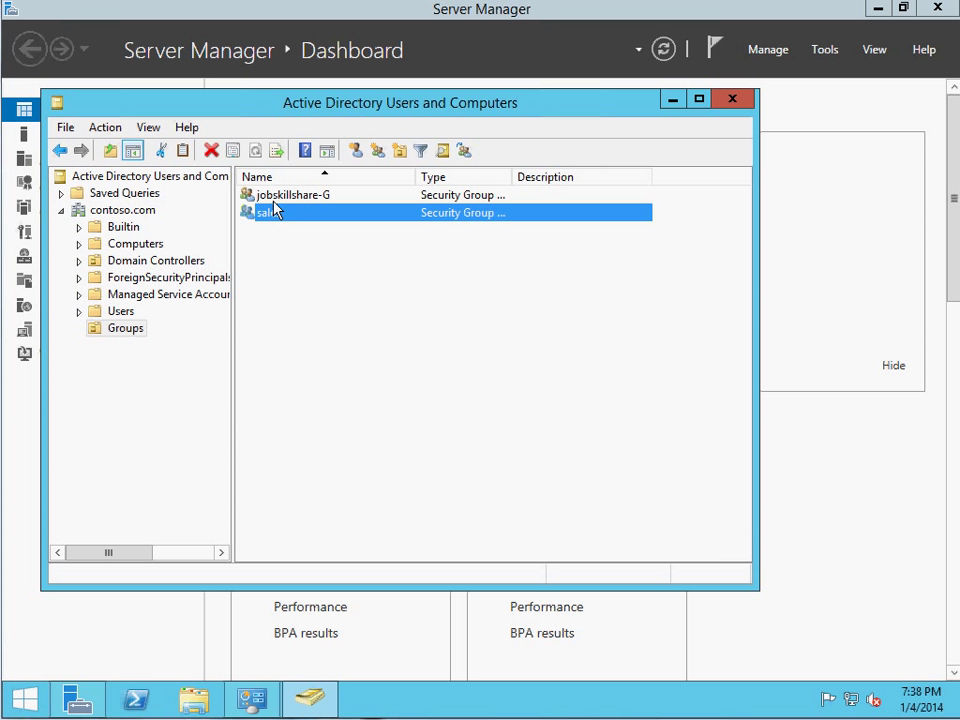
{"action": "mouse_move", "coordinate": [305, 207]}
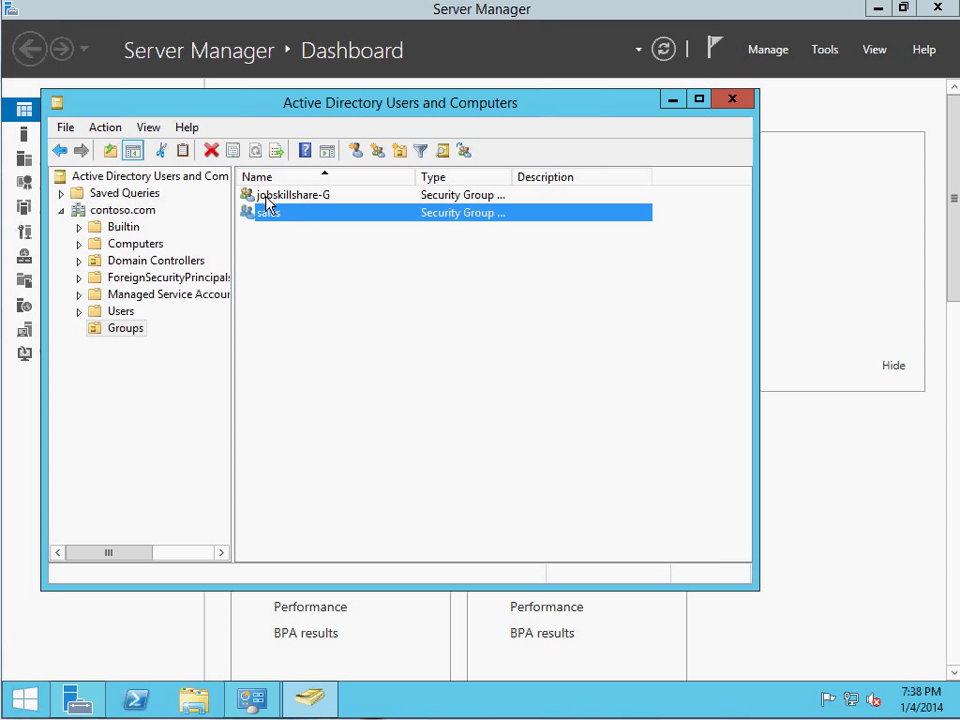
{"action": "mouse_move", "coordinate": [288, 217]}
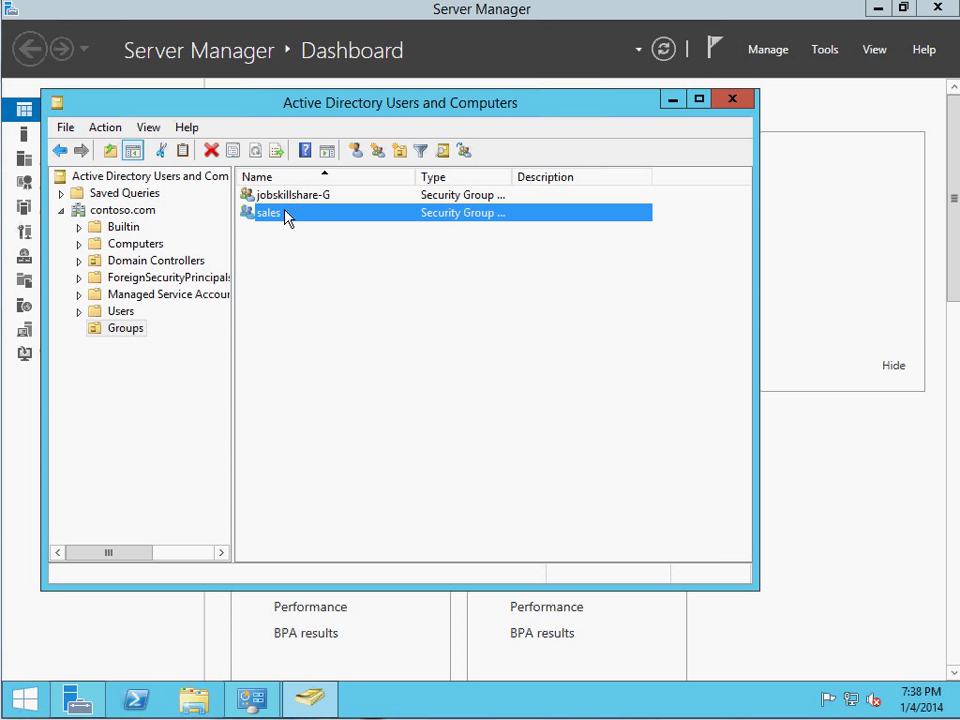
{"action": "double_click", "coordinate": [267, 213]}
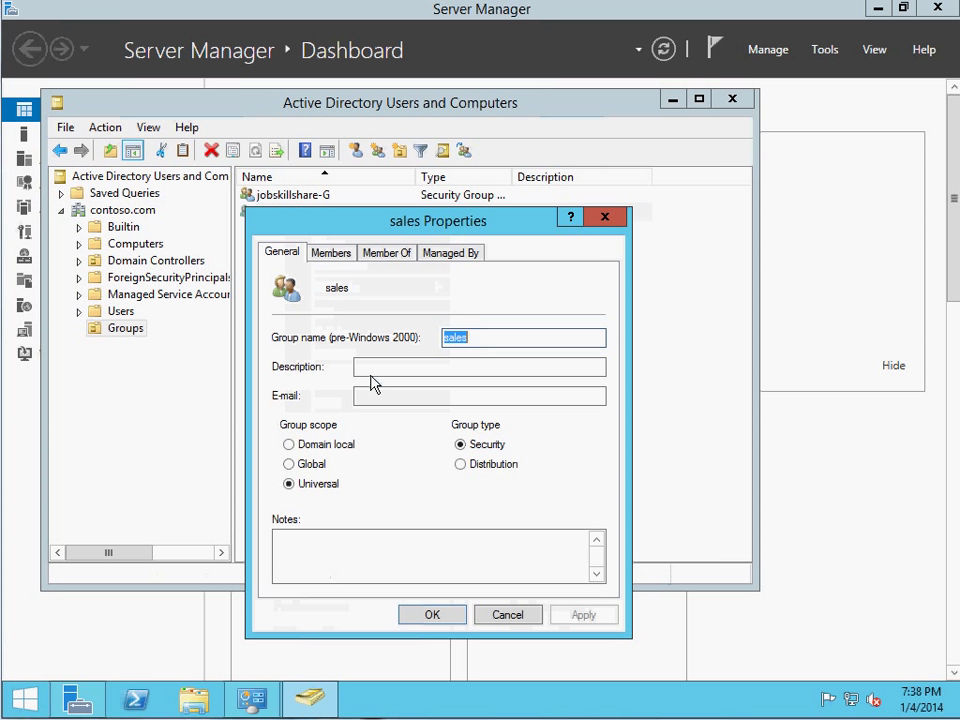
{"action": "left_click", "coordinate": [330, 252]}
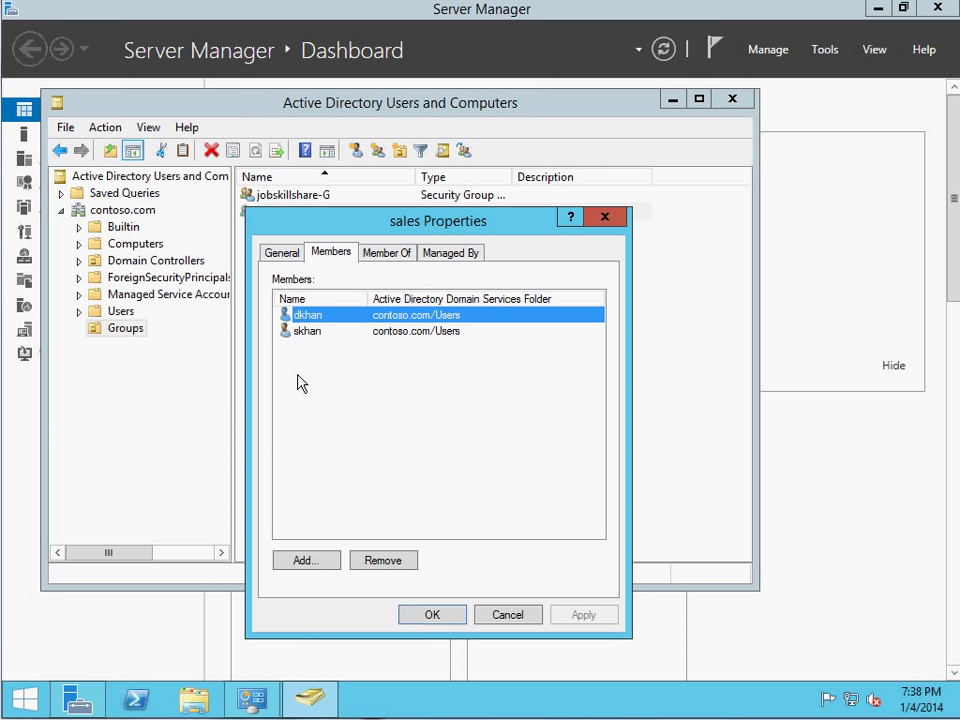
{"action": "left_click", "coordinate": [387, 252]}
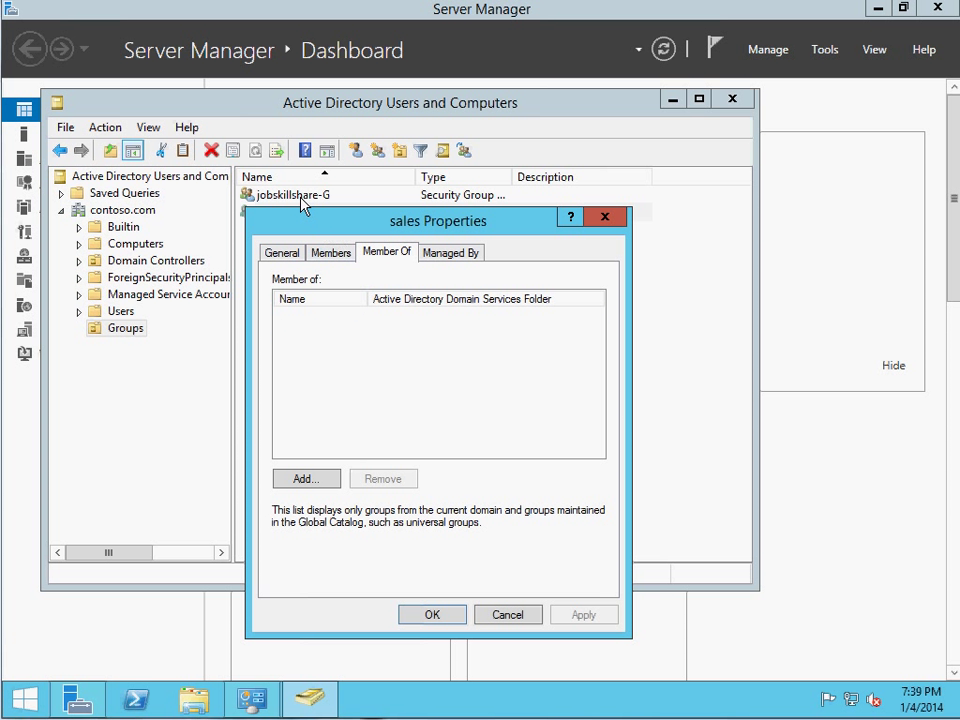
{"action": "left_click", "coordinate": [306, 478]}
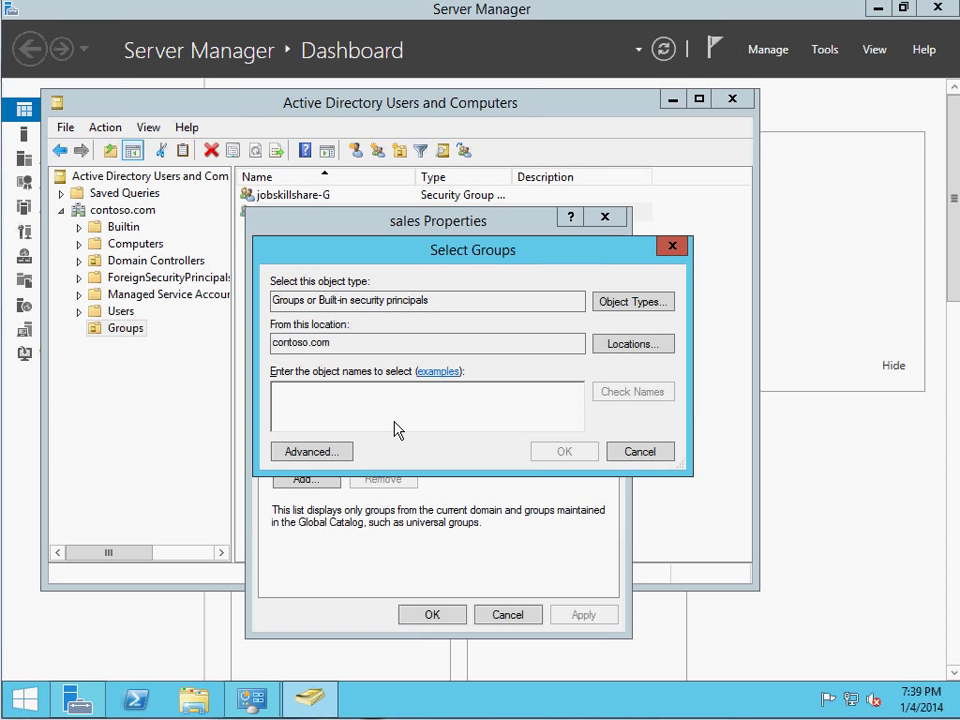
{"action": "left_click", "coordinate": [632, 391]}
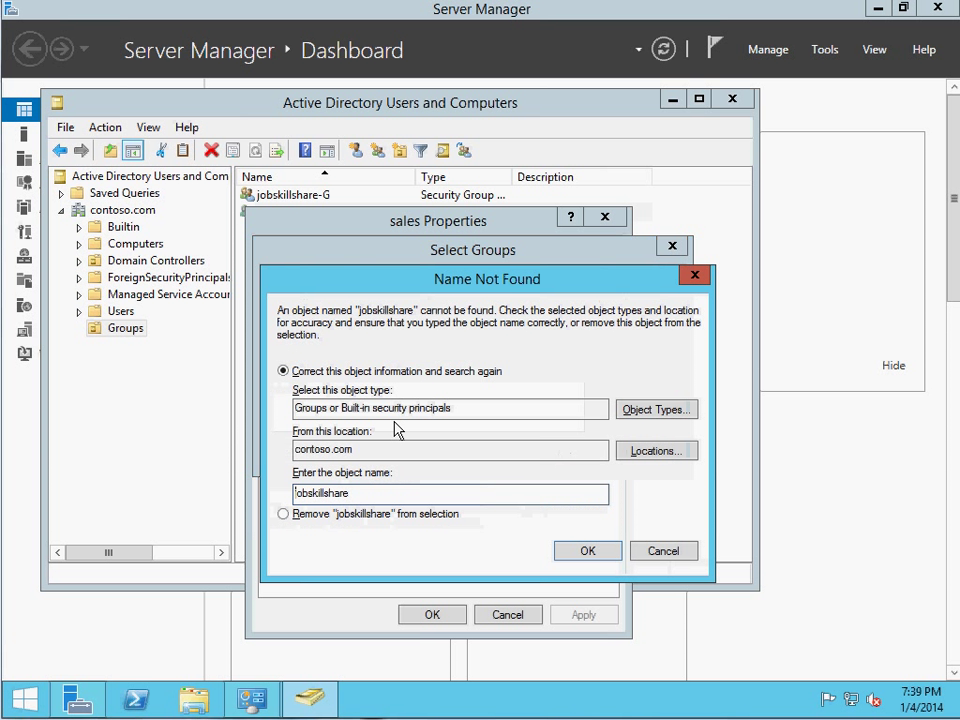
{"action": "left_click", "coordinate": [656, 450]}
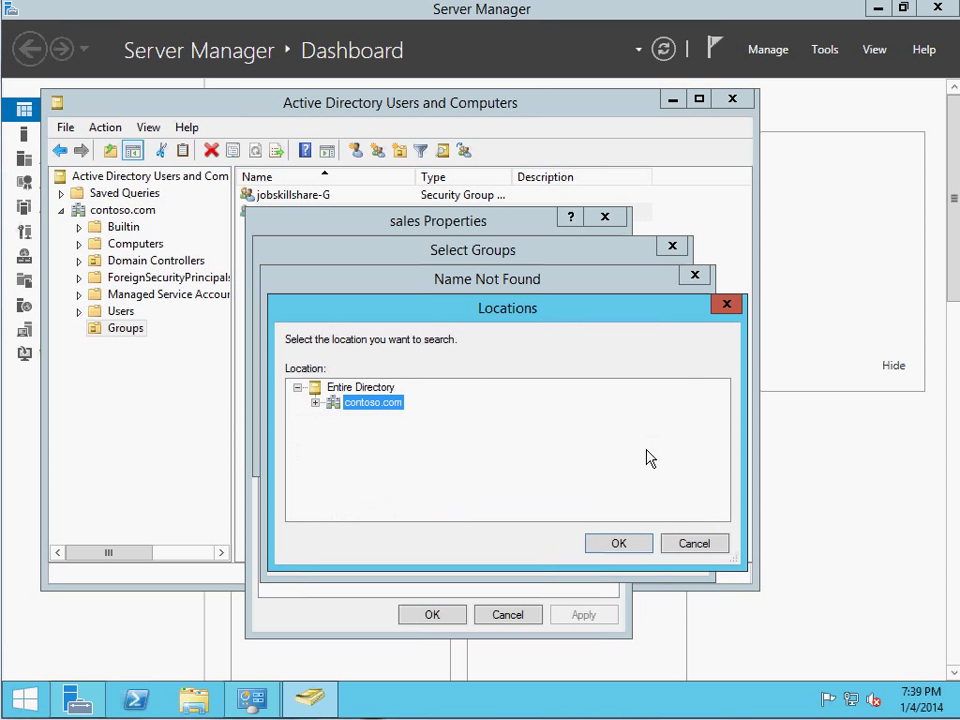
{"action": "left_click", "coordinate": [618, 542]}
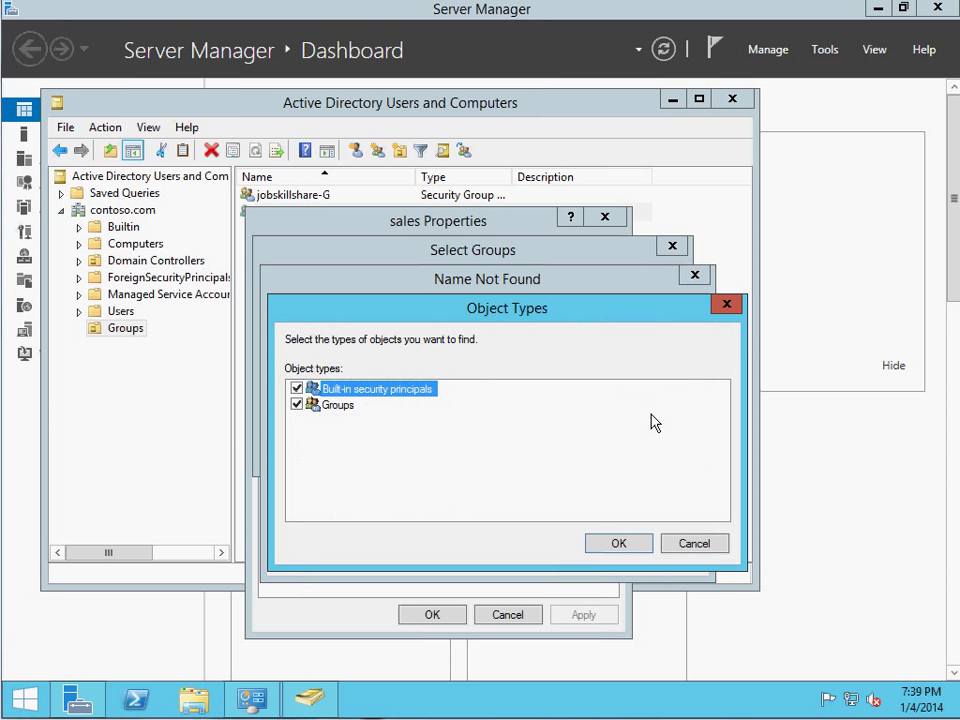
{"action": "left_click", "coordinate": [618, 543]}
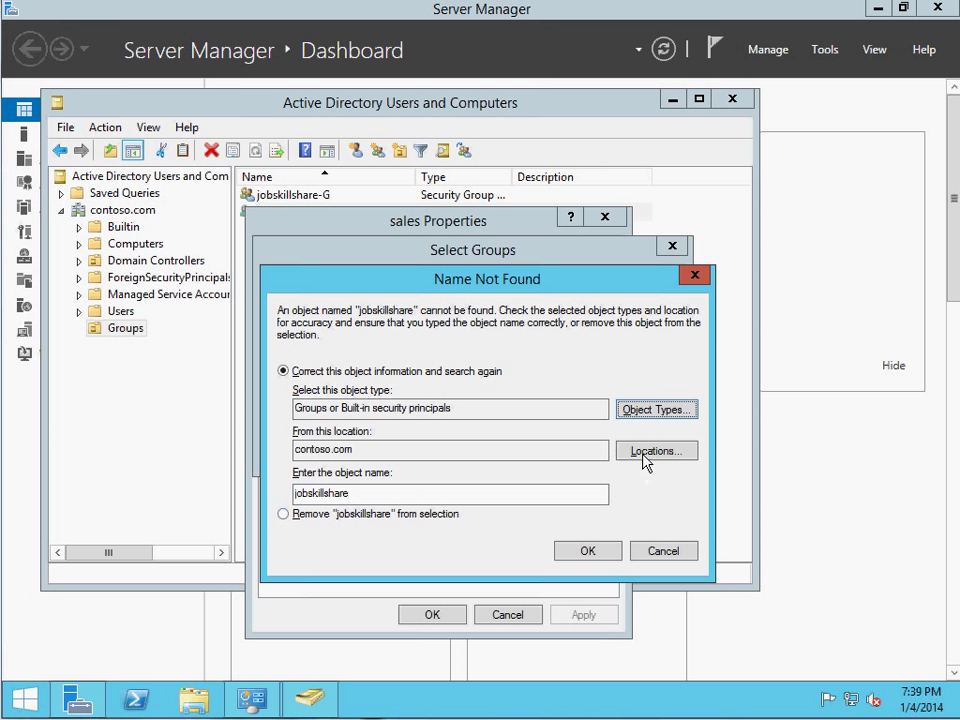
{"action": "left_click", "coordinate": [655, 450]}
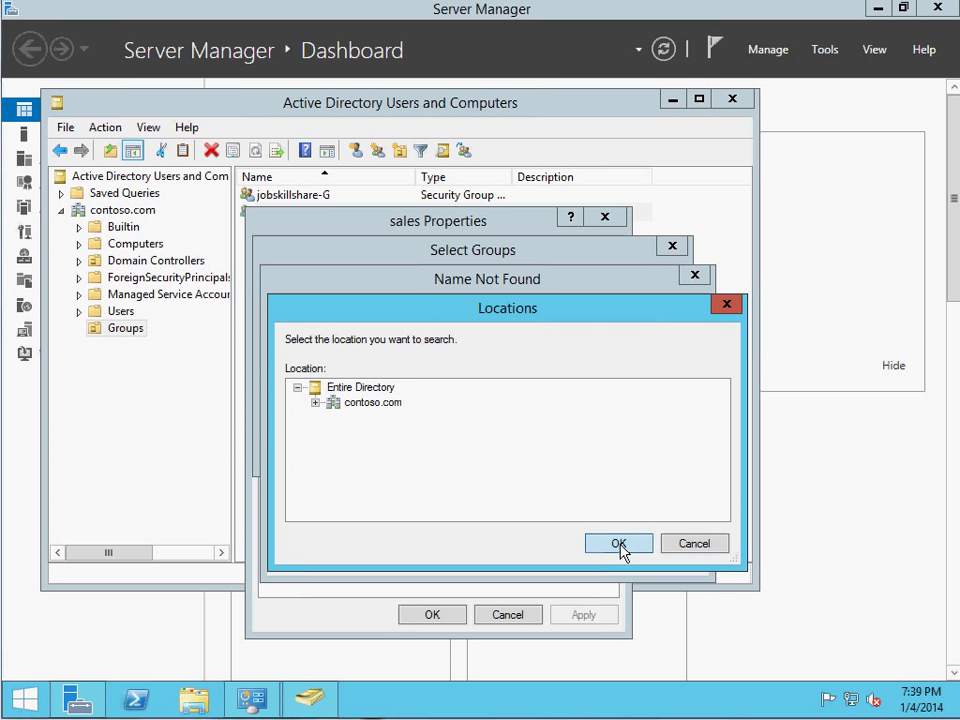
{"action": "left_click", "coordinate": [618, 543]}
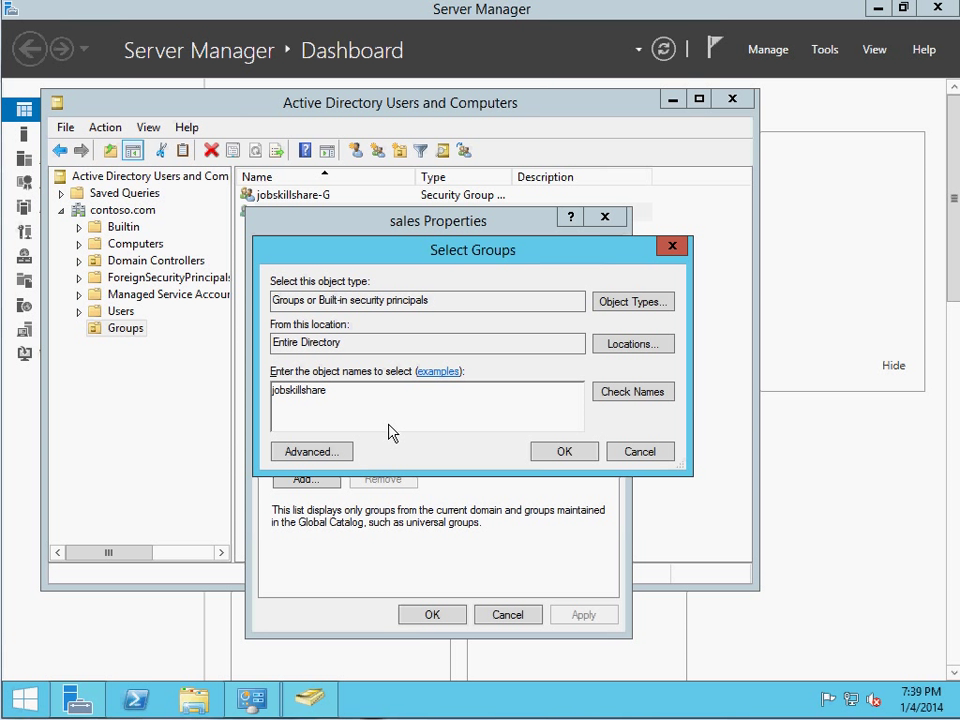
{"action": "left_click", "coordinate": [632, 391]}
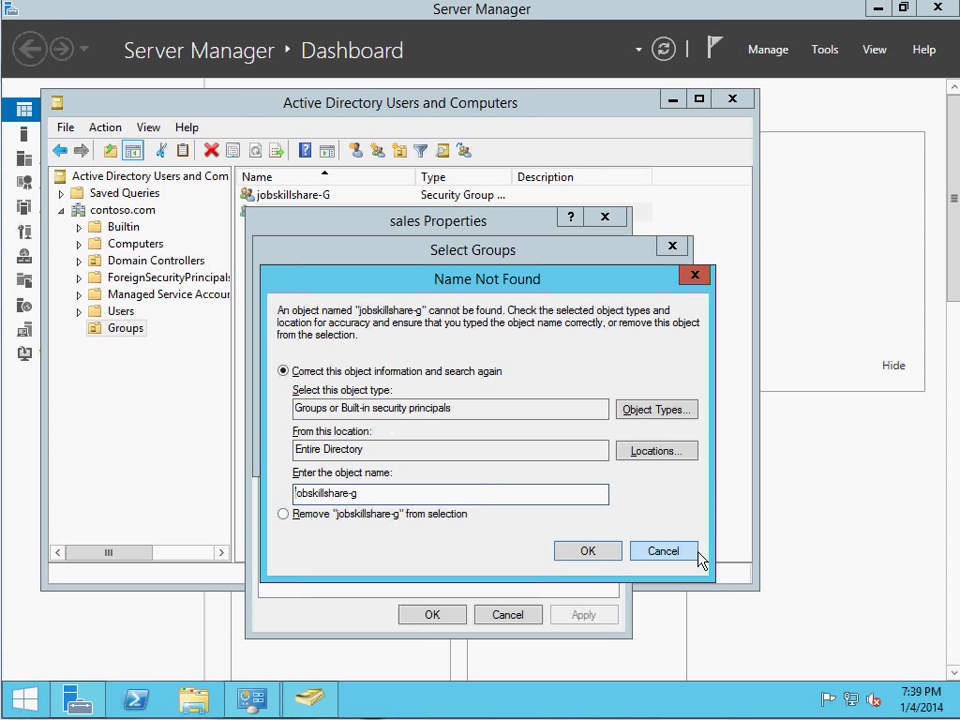
{"action": "left_click", "coordinate": [663, 550]}
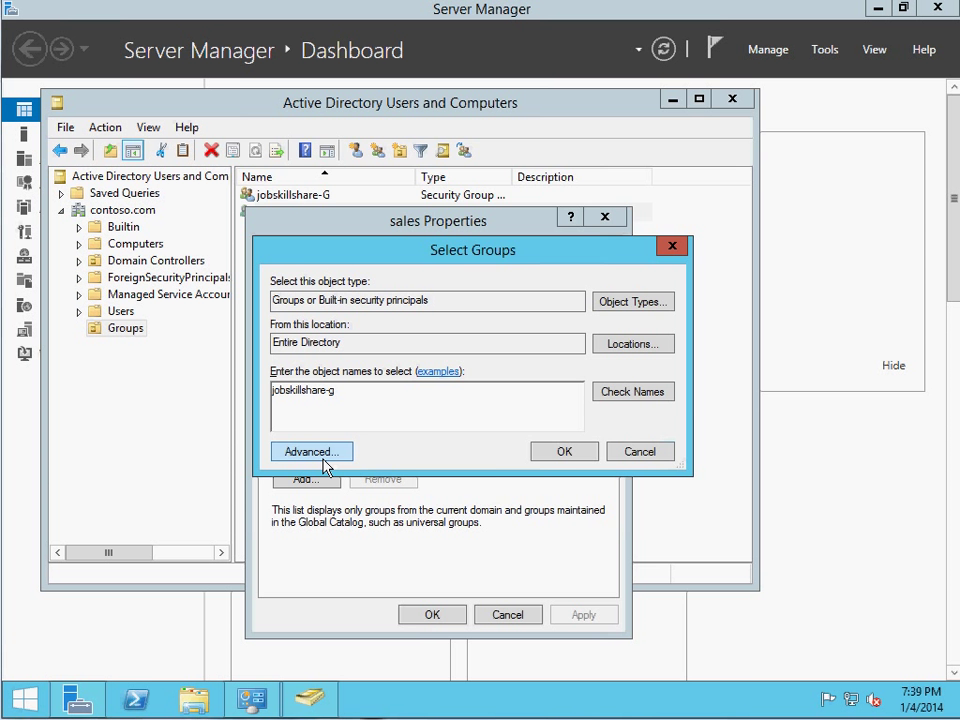
{"action": "left_click", "coordinate": [311, 451]}
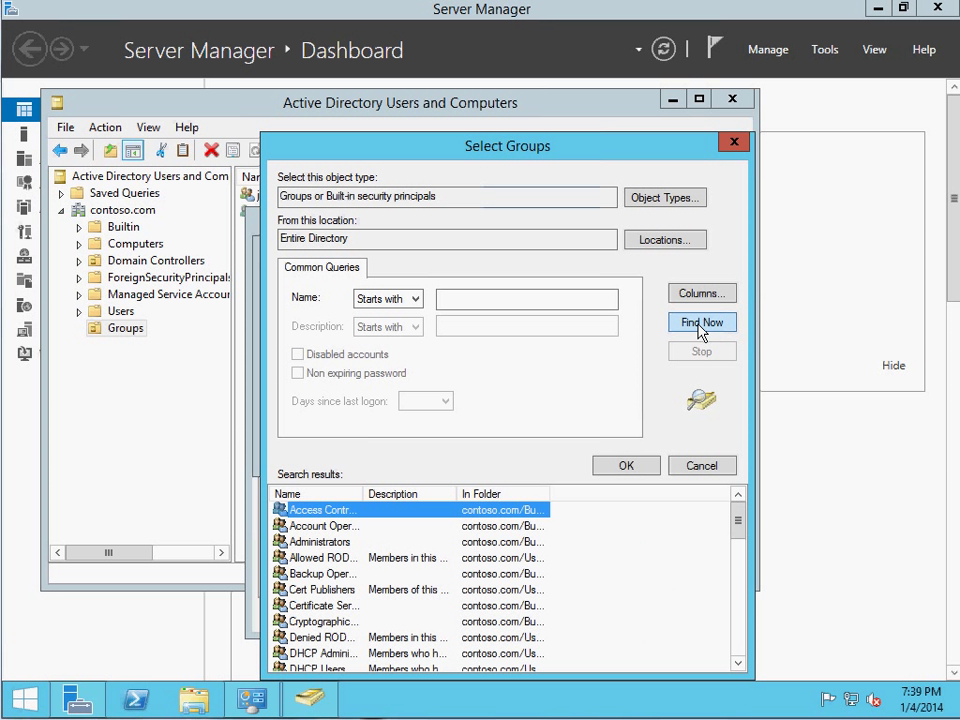
{"action": "mouse_move", "coordinate": [604, 338]}
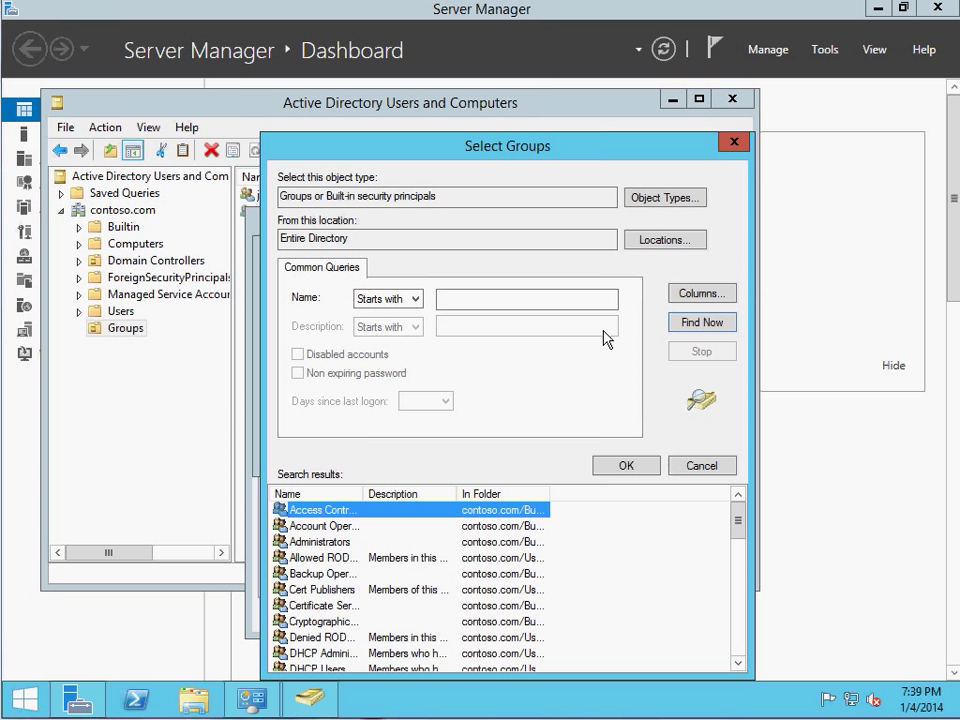
{"action": "left_click", "coordinate": [663, 197]}
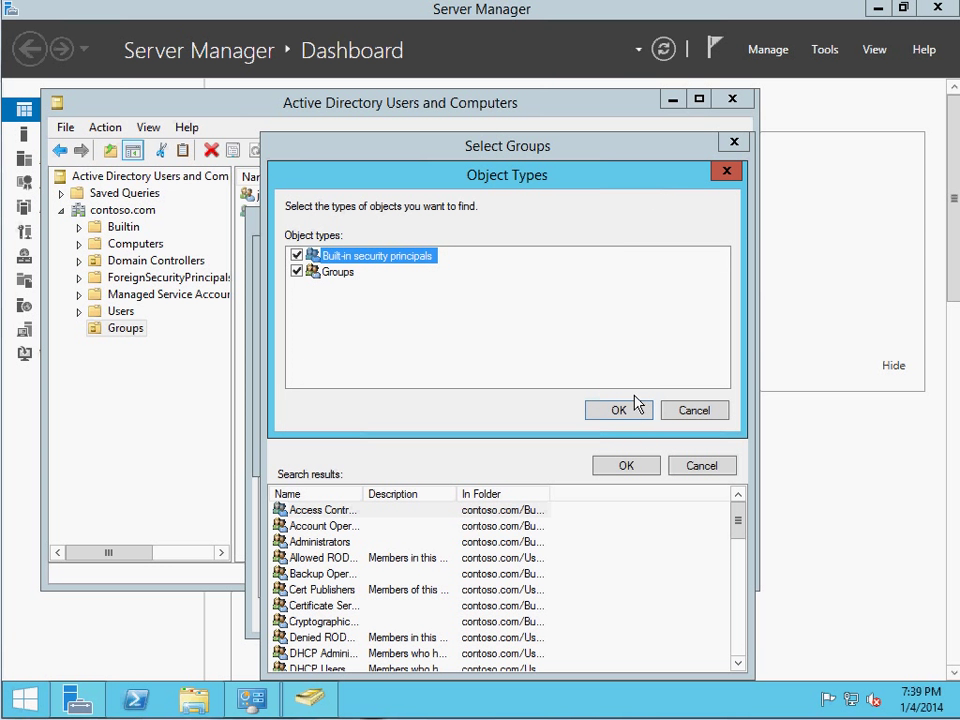
{"action": "left_click", "coordinate": [618, 410]}
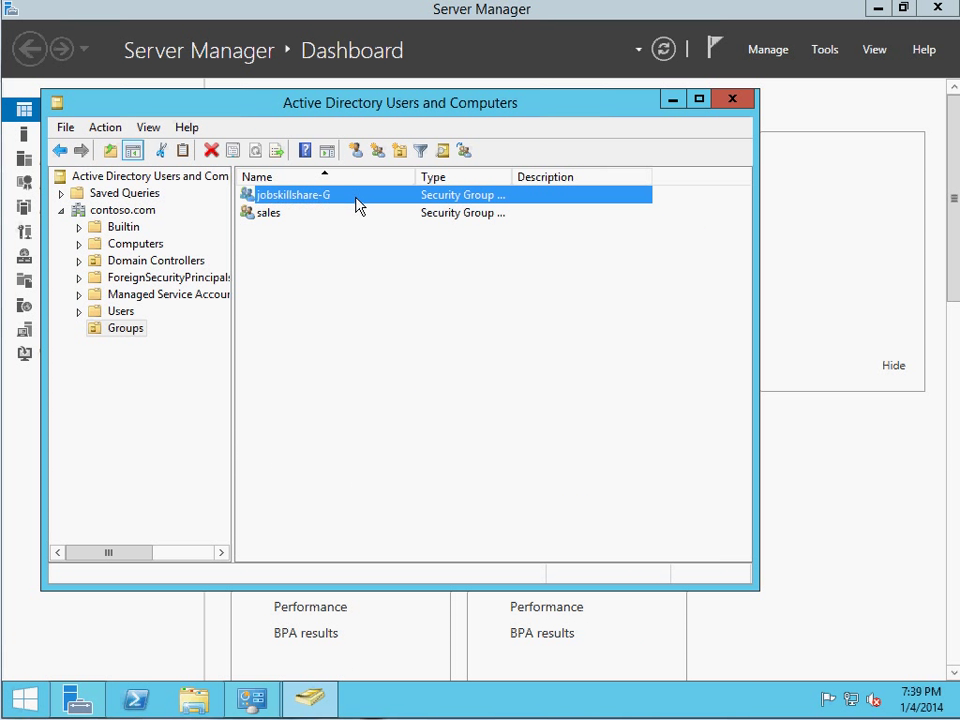
- Change the jobskillshare-G group's scope to Universal
{"action": "double_click", "coordinate": [293, 194]}
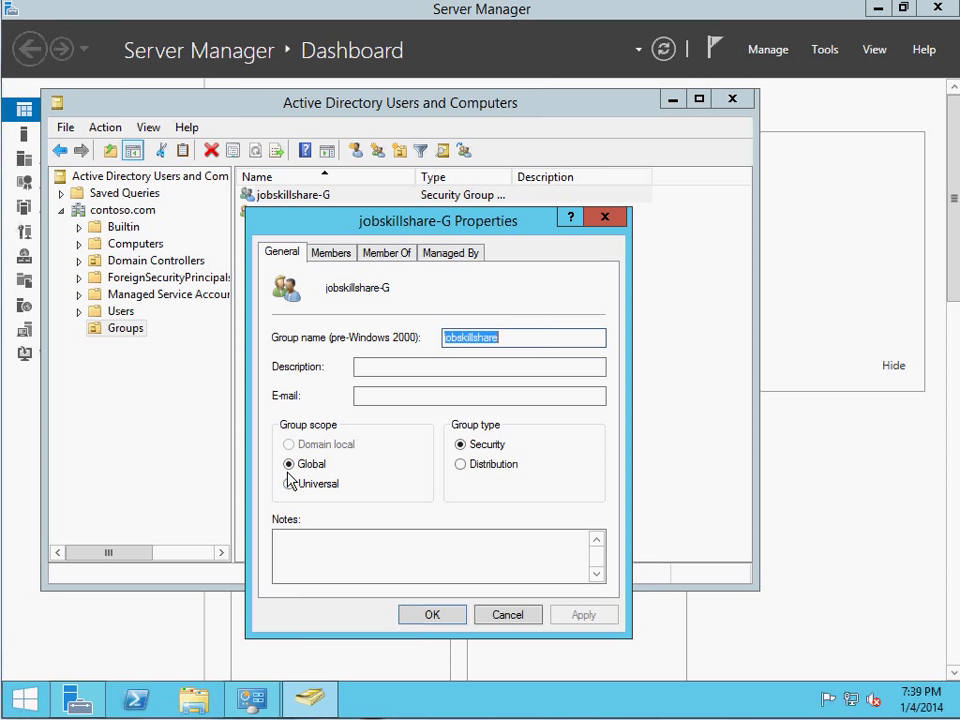
{"action": "left_click", "coordinate": [290, 483]}
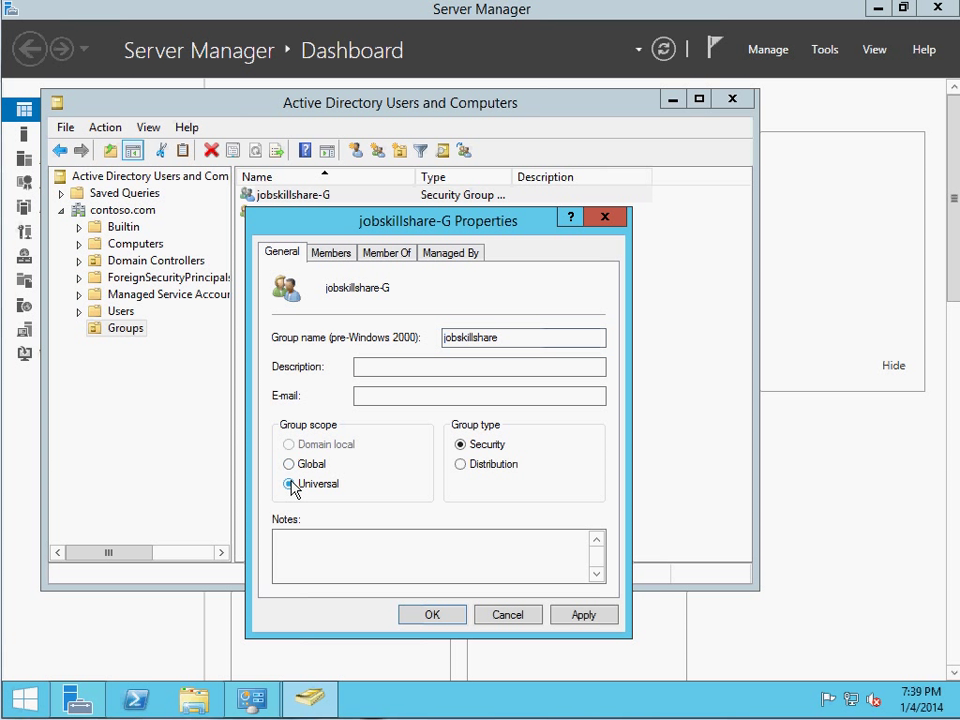
{"action": "left_click", "coordinate": [432, 614]}
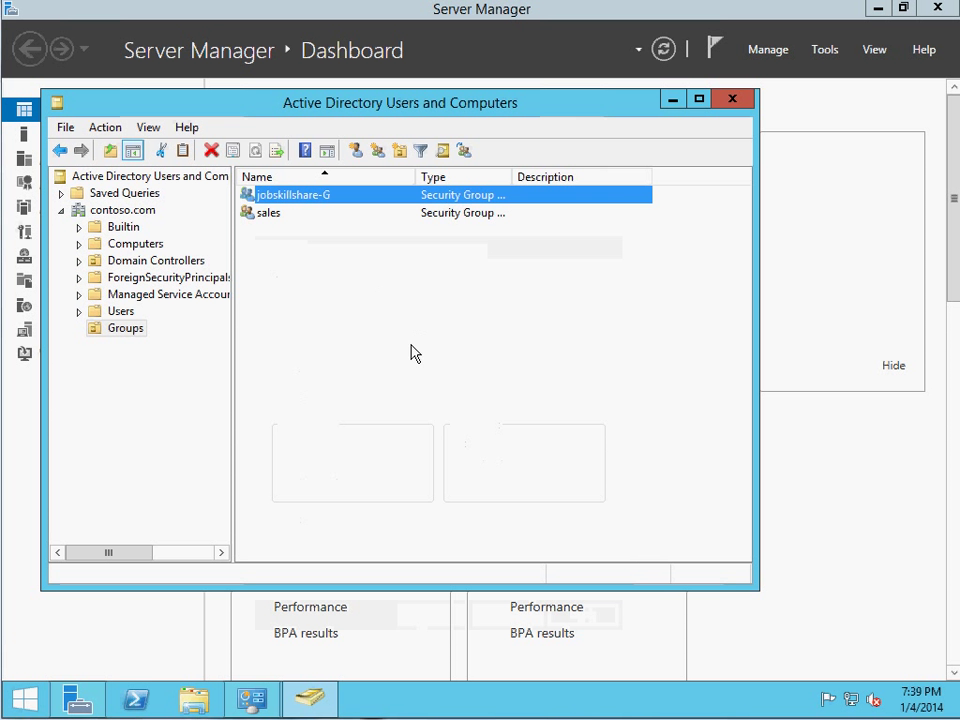
- Add the sales group to jobskillshare-G from the sales Member Of list
{"action": "double_click", "coordinate": [268, 212]}
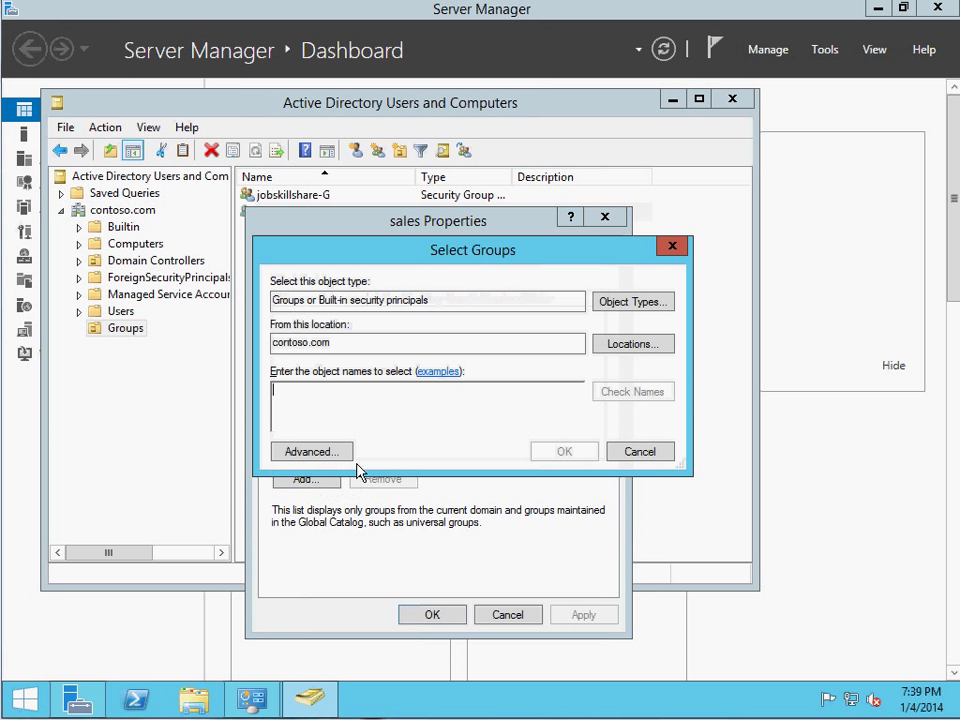
{"action": "type", "text": "jobskill"}
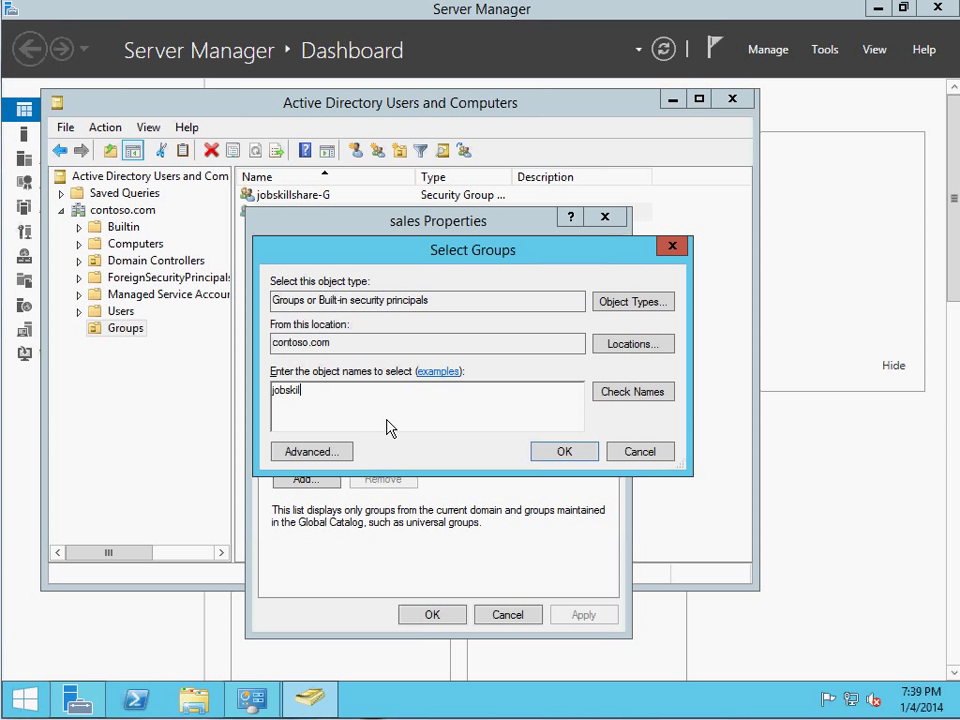
{"action": "left_click", "coordinate": [564, 451]}
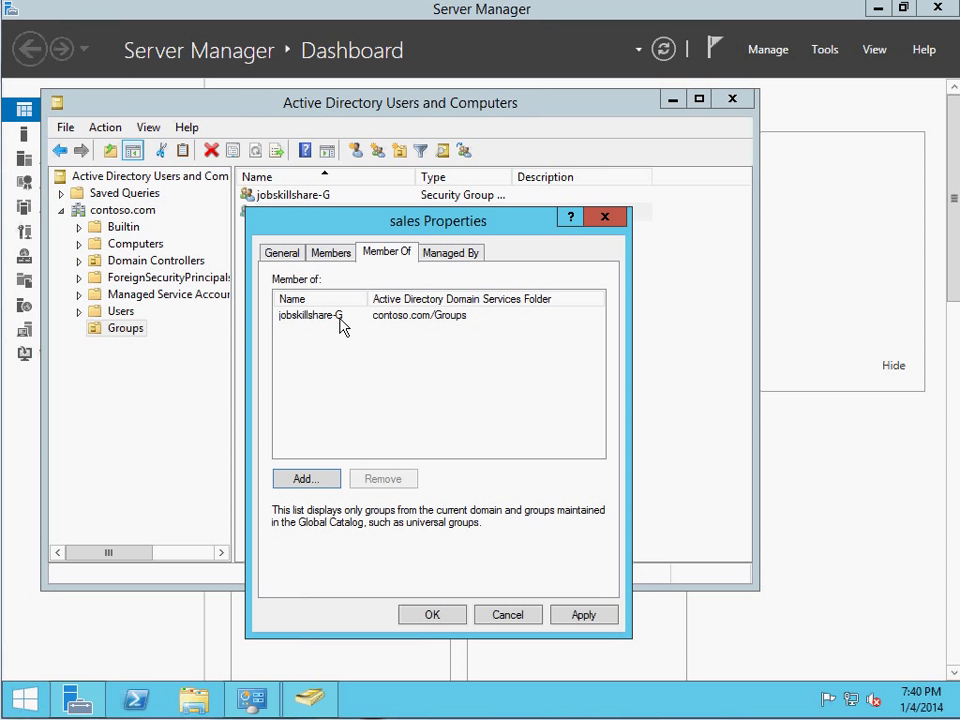
{"action": "left_click", "coordinate": [320, 315]}
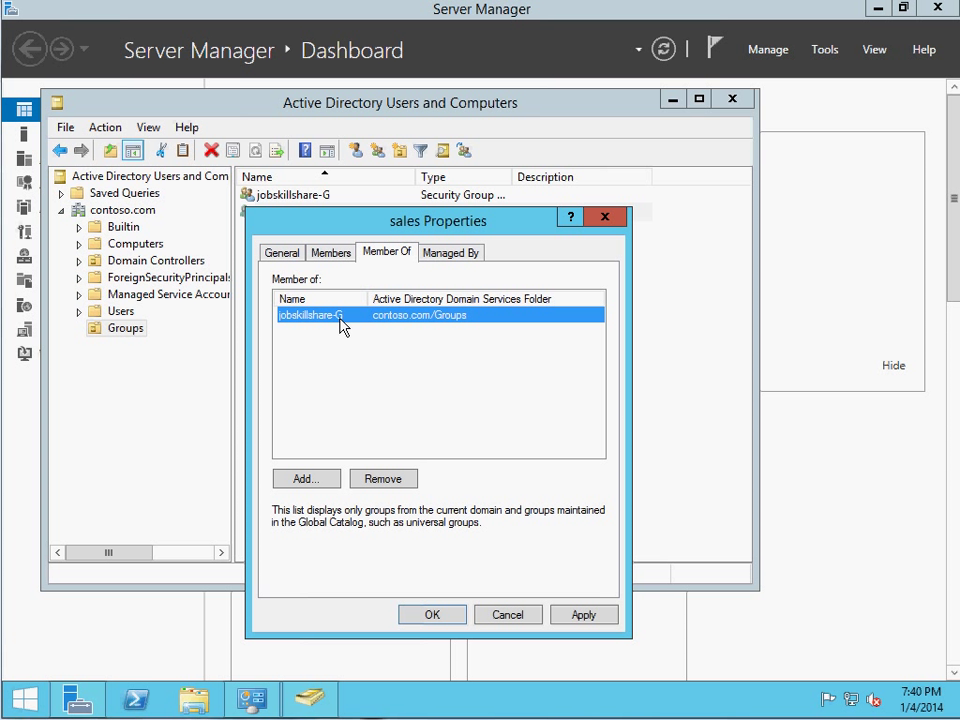
{"action": "mouse_move", "coordinate": [555, 510]}
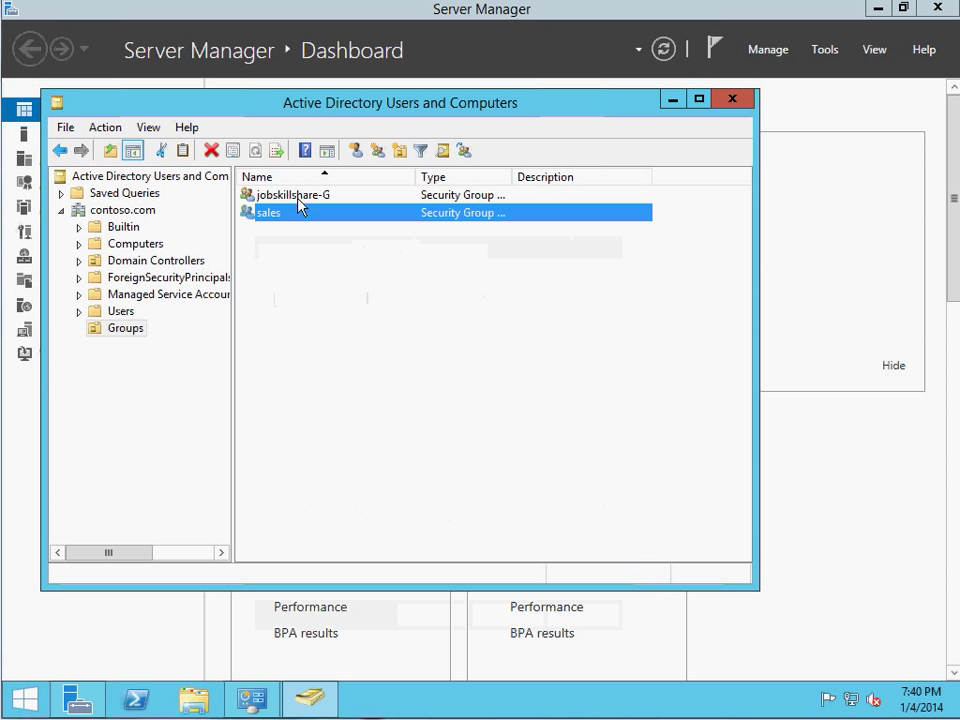
- Set the jobskillshare-G group scope to Global
{"action": "double_click", "coordinate": [291, 194]}
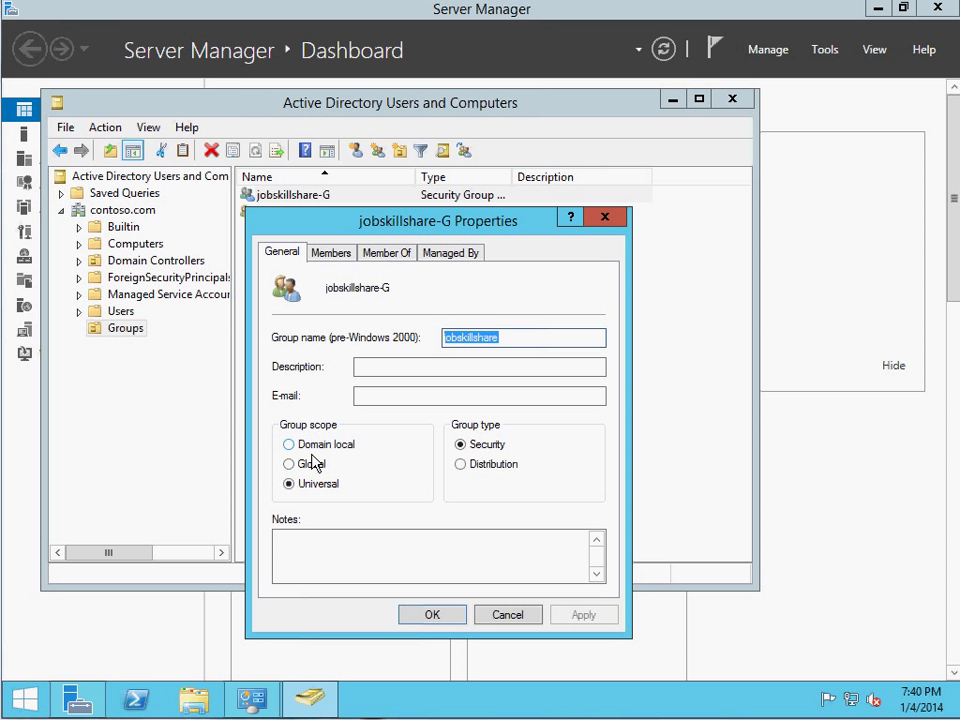
{"action": "left_click", "coordinate": [289, 463]}
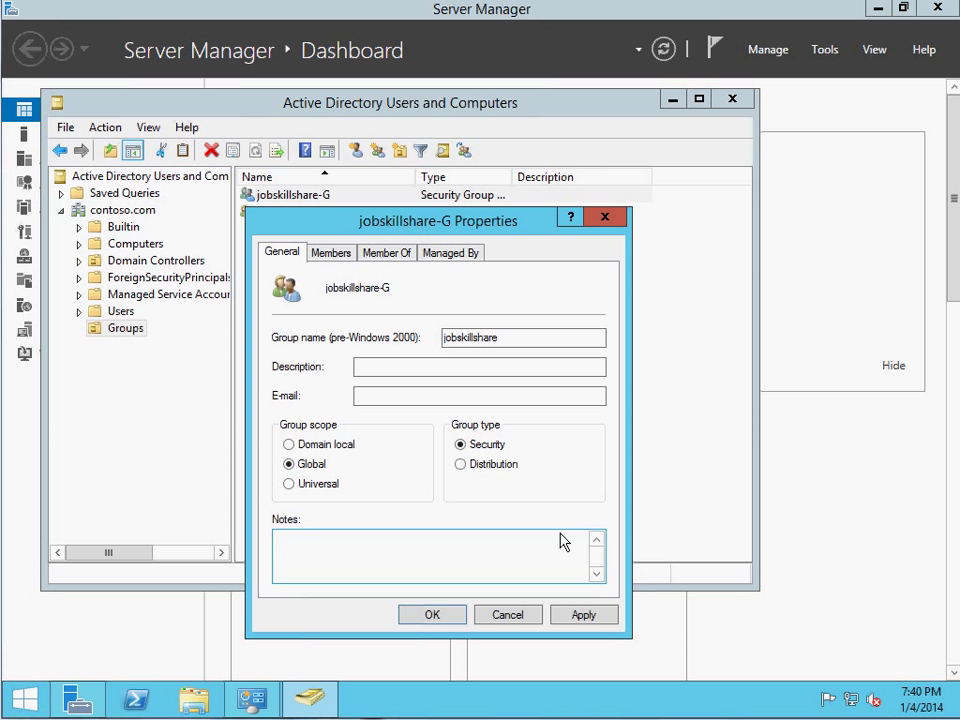
{"action": "mouse_move", "coordinate": [320, 488]}
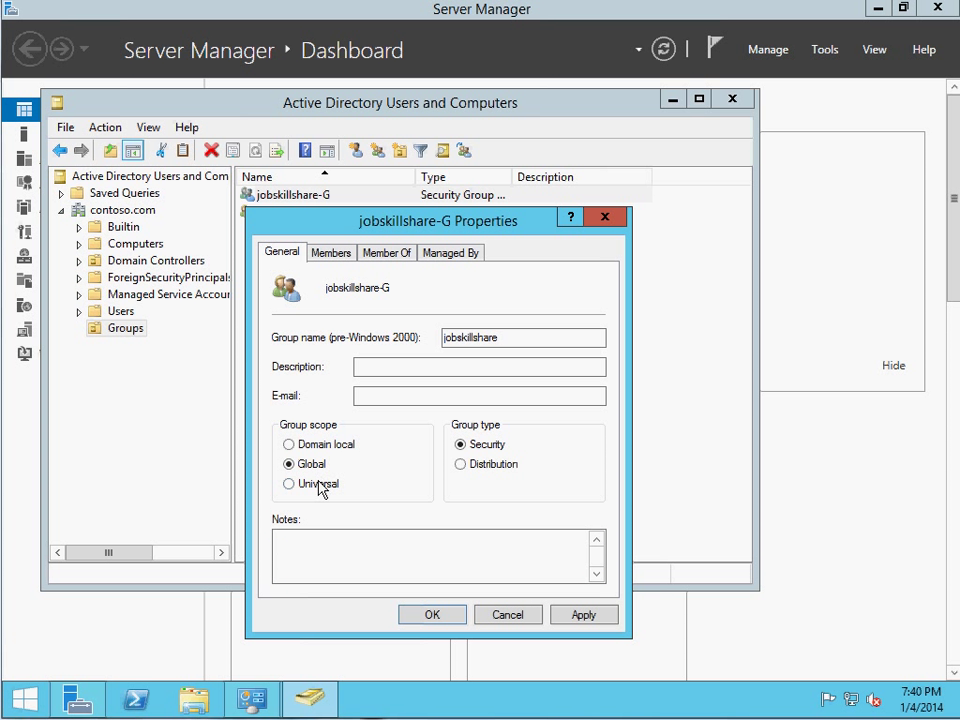
{"action": "left_click", "coordinate": [289, 483]}
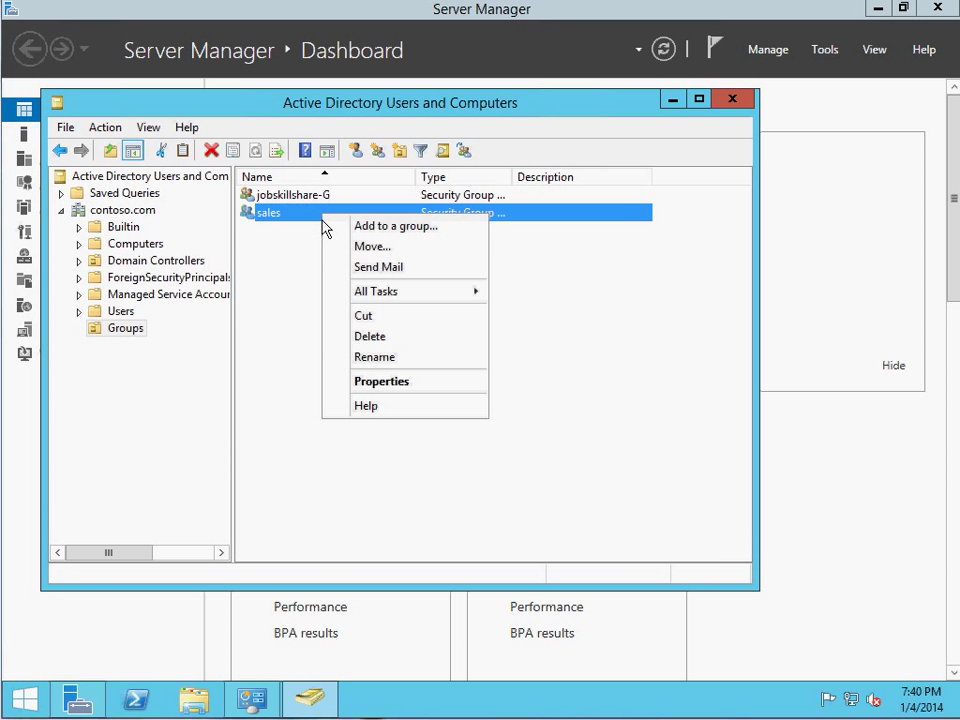
- Add sales as a member of jobskillshare-G and close sales Properties
{"action": "left_click", "coordinate": [381, 381]}
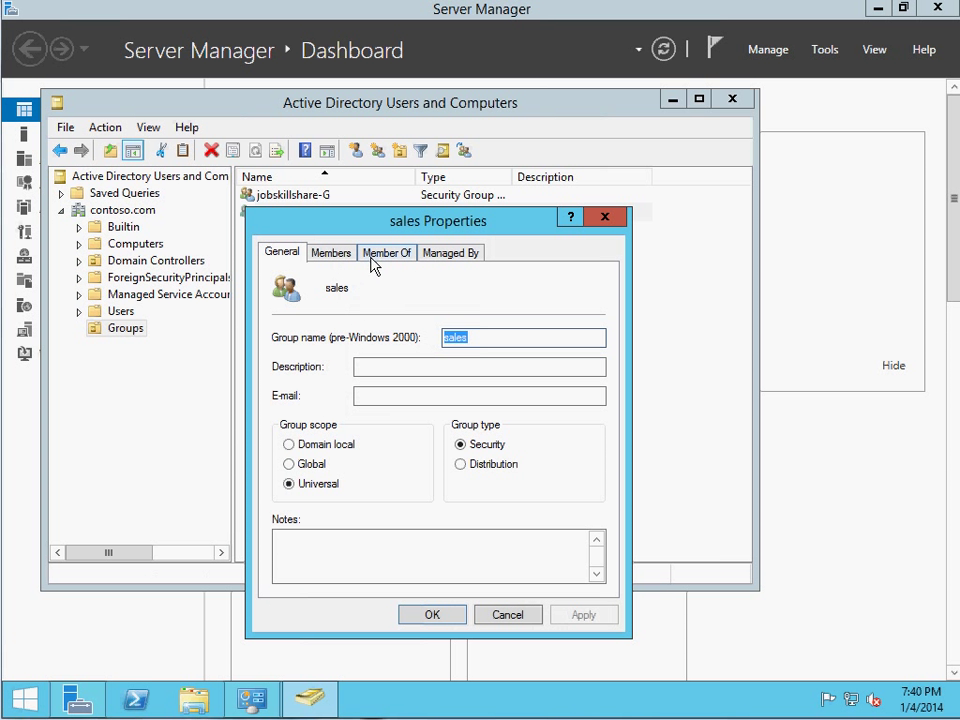
{"action": "left_click", "coordinate": [305, 479]}
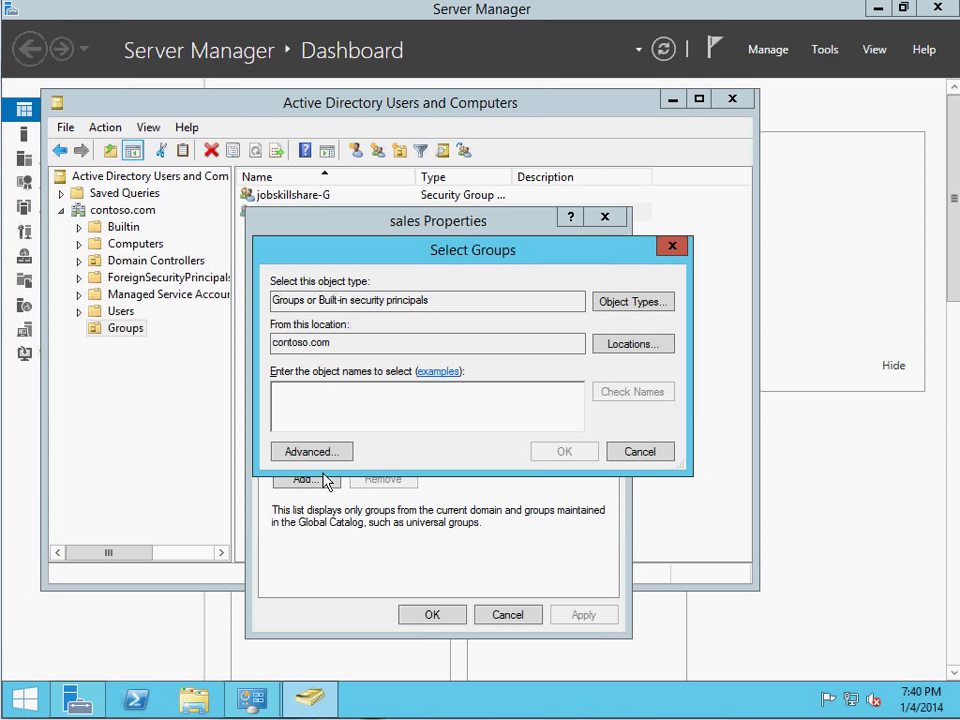
{"action": "type", "text": "jobs"}
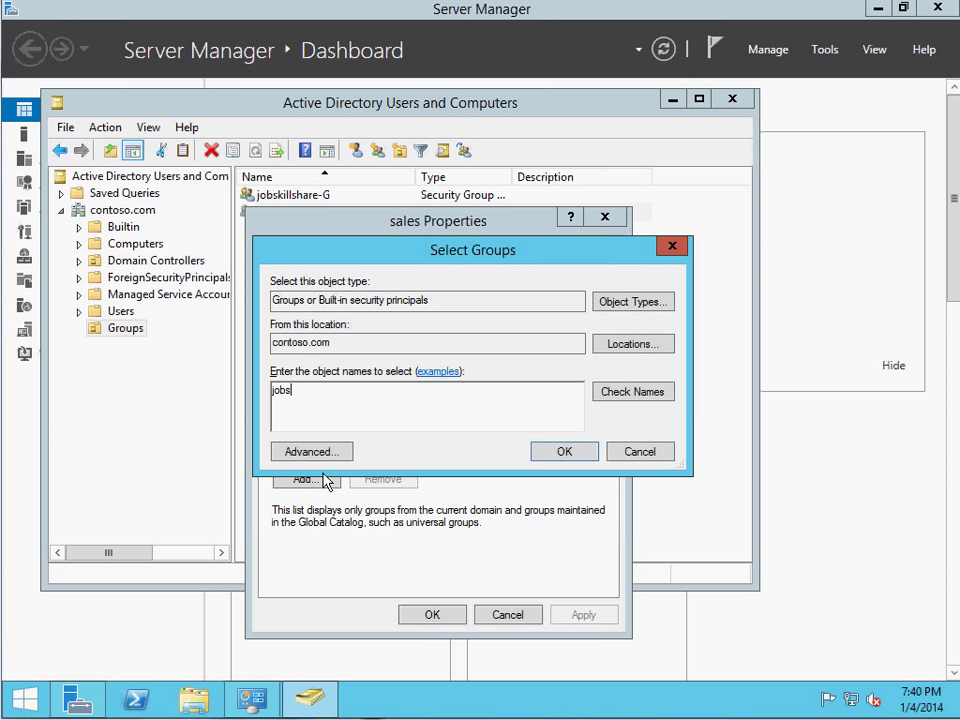
{"action": "left_click", "coordinate": [564, 451]}
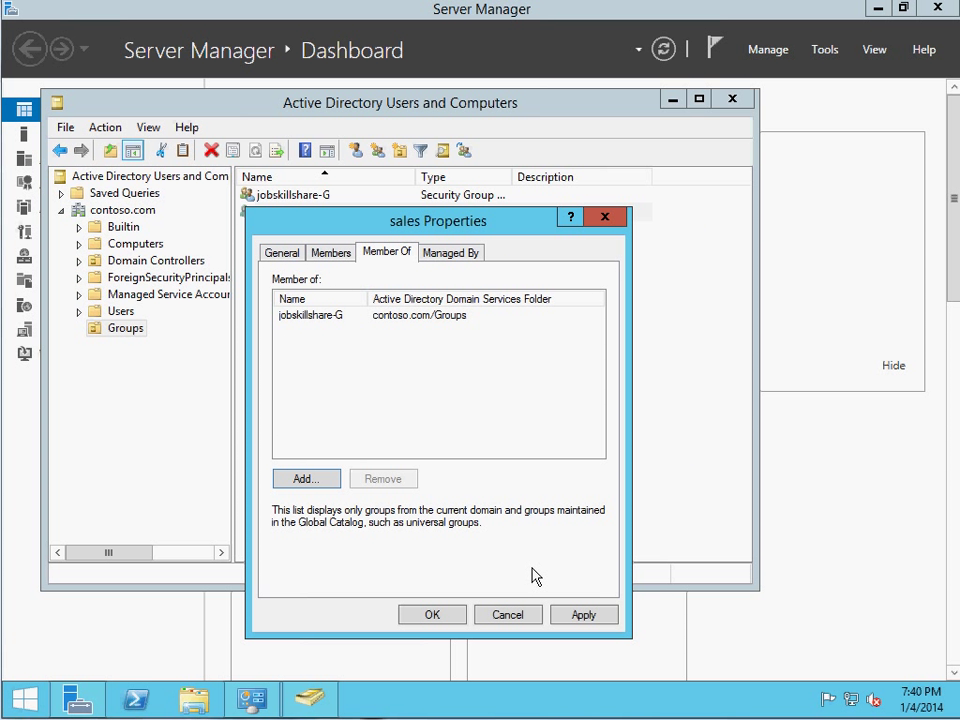
{"action": "left_click", "coordinate": [310, 314]}
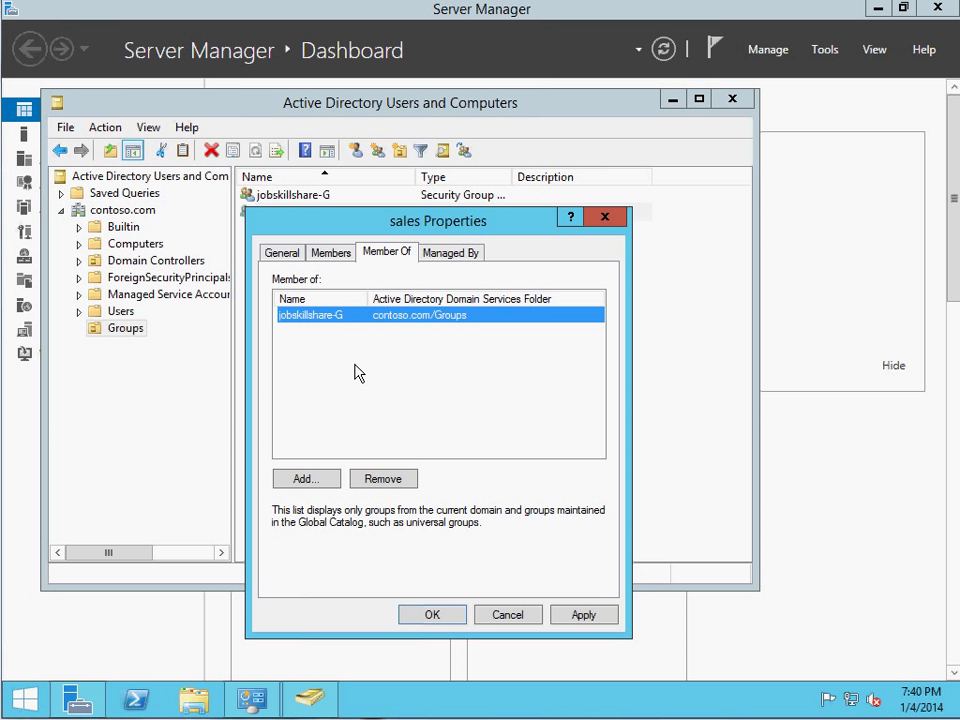
{"action": "left_click", "coordinate": [432, 614]}
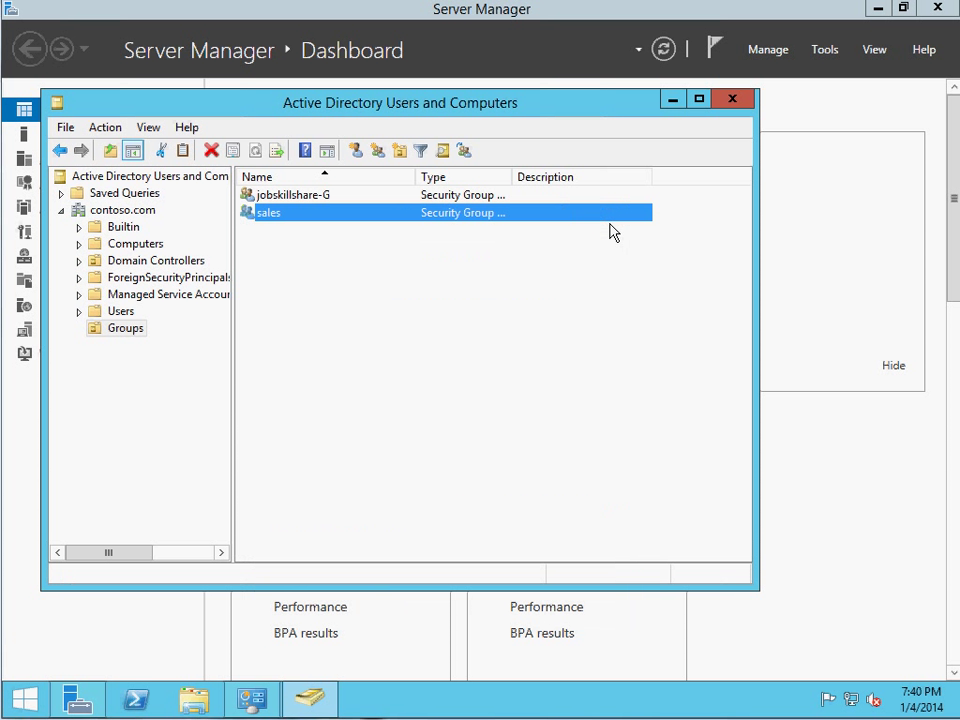
- Open the Find Users, Contacts, and Groups search
{"action": "right_click", "coordinate": [268, 212]}
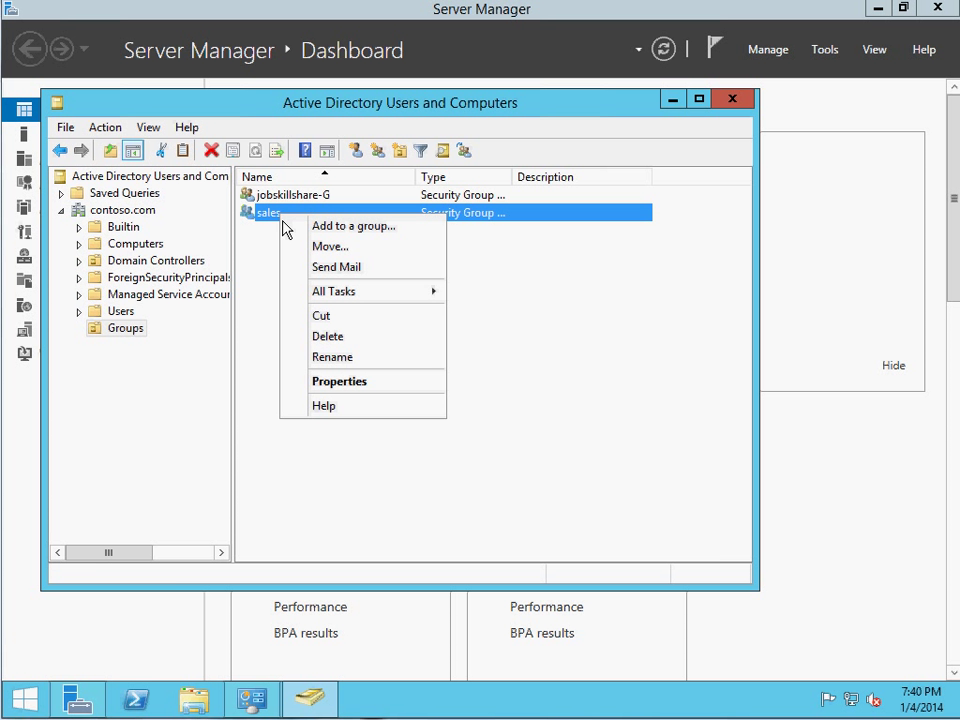
{"action": "left_click", "coordinate": [339, 381]}
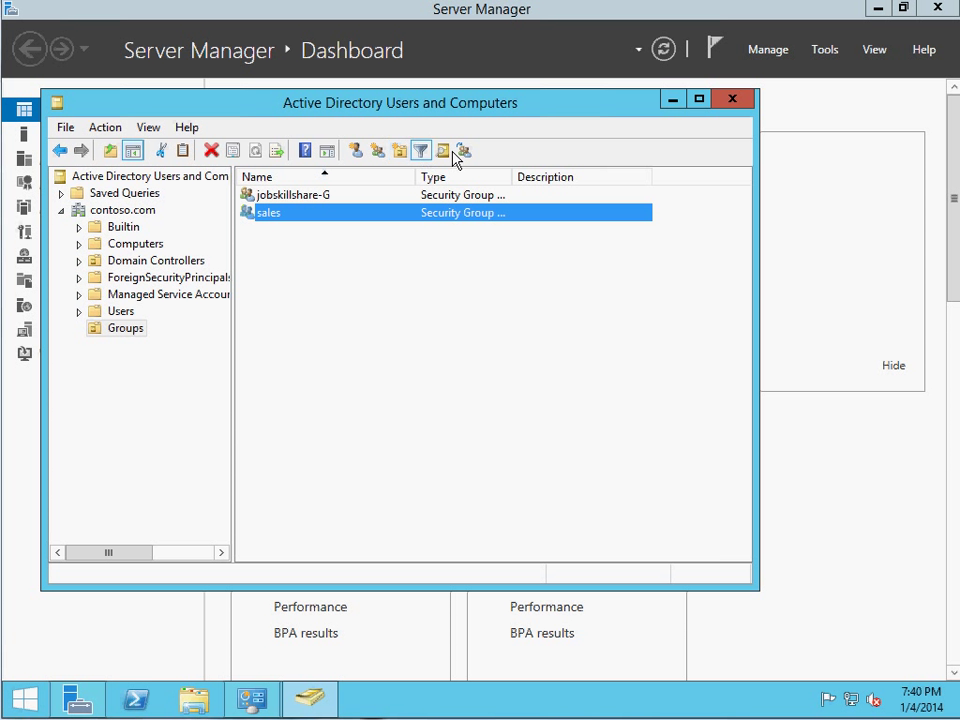
{"action": "left_click", "coordinate": [420, 150]}
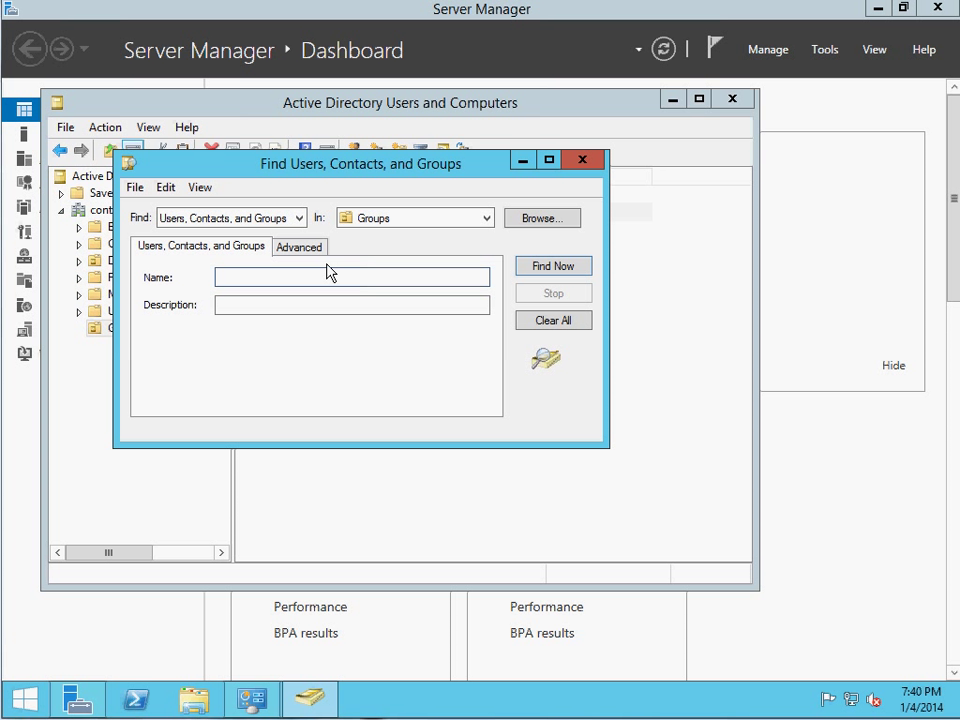
- Search Groups for 'admin', finding nothing, then retarget the search to Computers
{"action": "type", "text": "admin"}
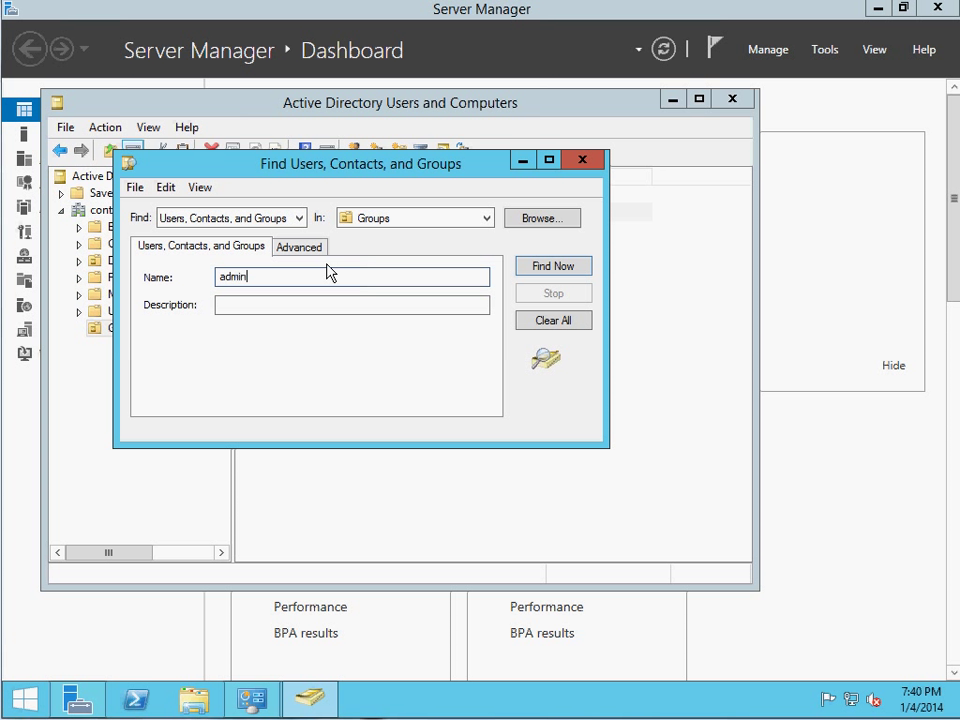
{"action": "left_click", "coordinate": [553, 265]}
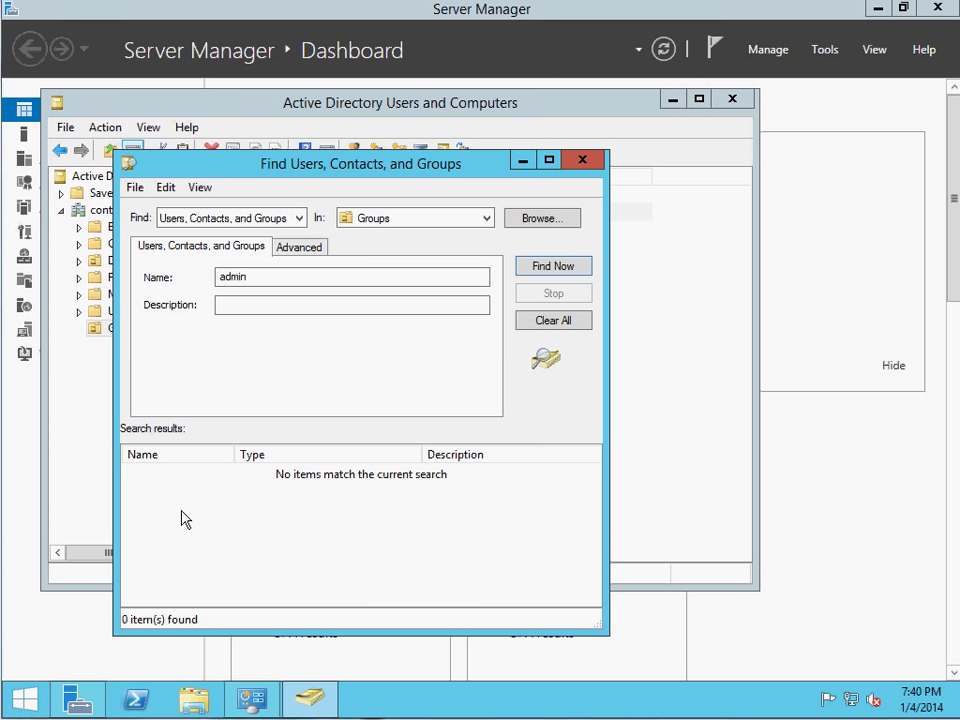
{"action": "mouse_move", "coordinate": [542, 218]}
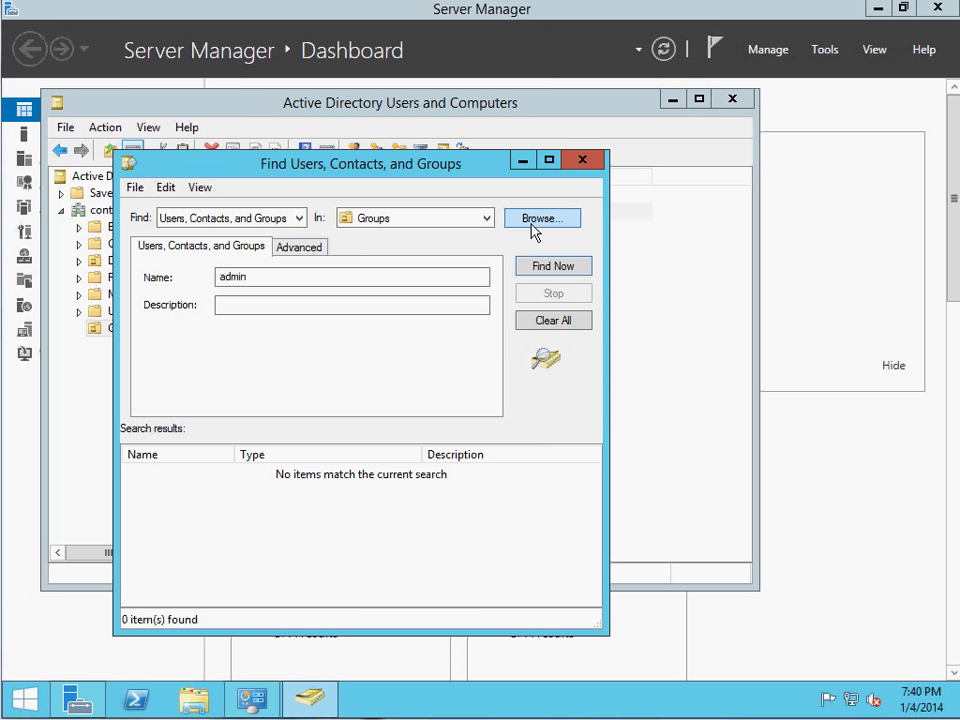
{"action": "left_click", "coordinate": [542, 218]}
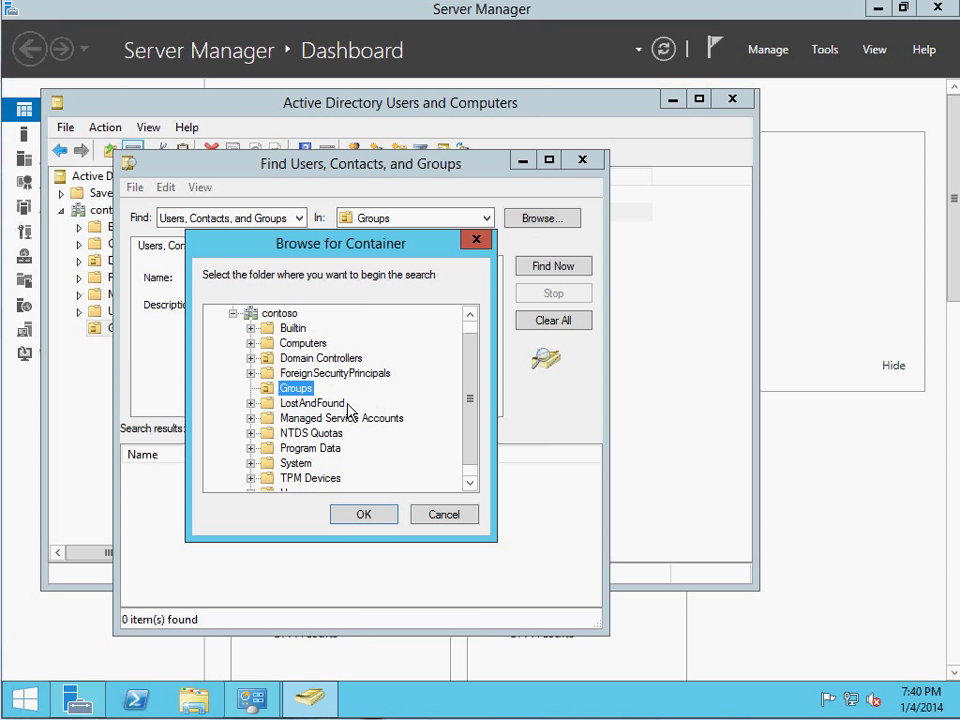
{"action": "left_click", "coordinate": [552, 266]}
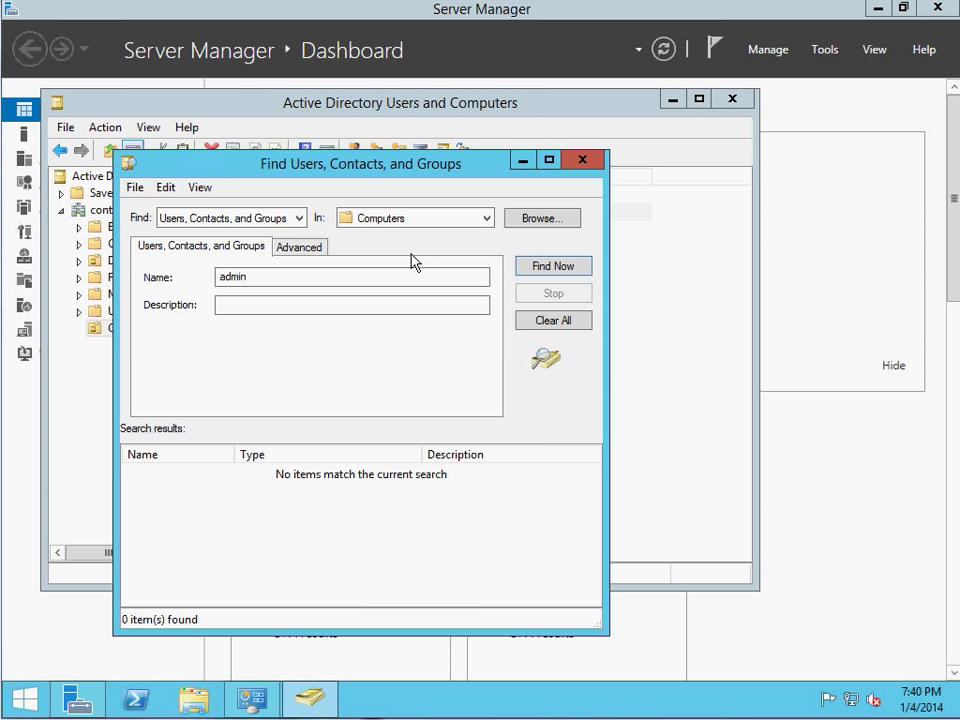
{"action": "left_click", "coordinate": [298, 217]}
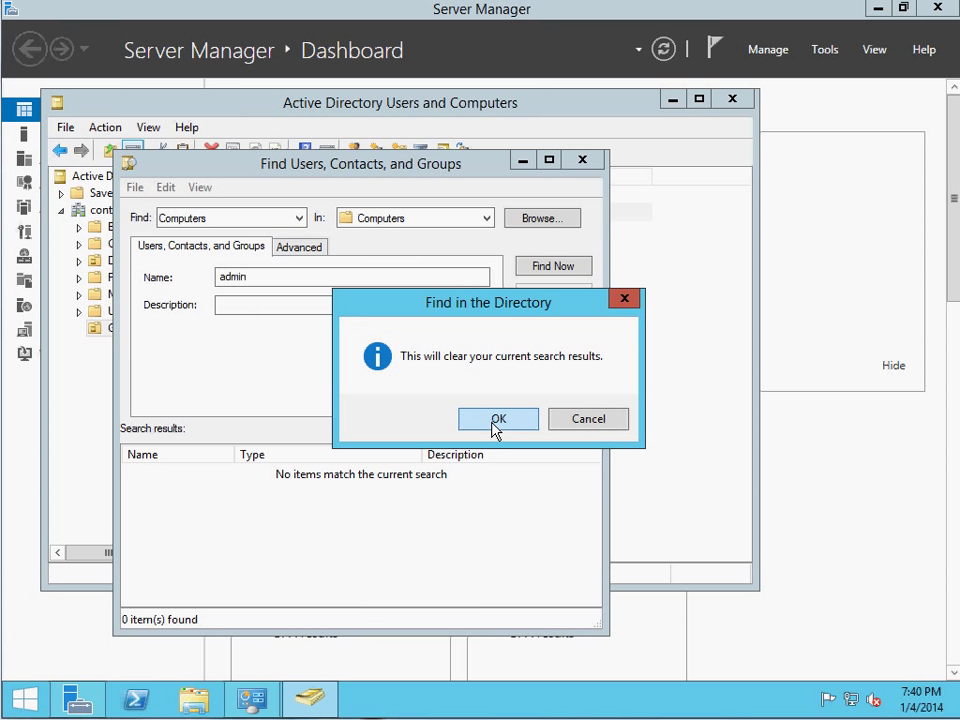
- Search Computers for 'admin', select the ADMIN machine, then close the search window
{"action": "left_click", "coordinate": [498, 419]}
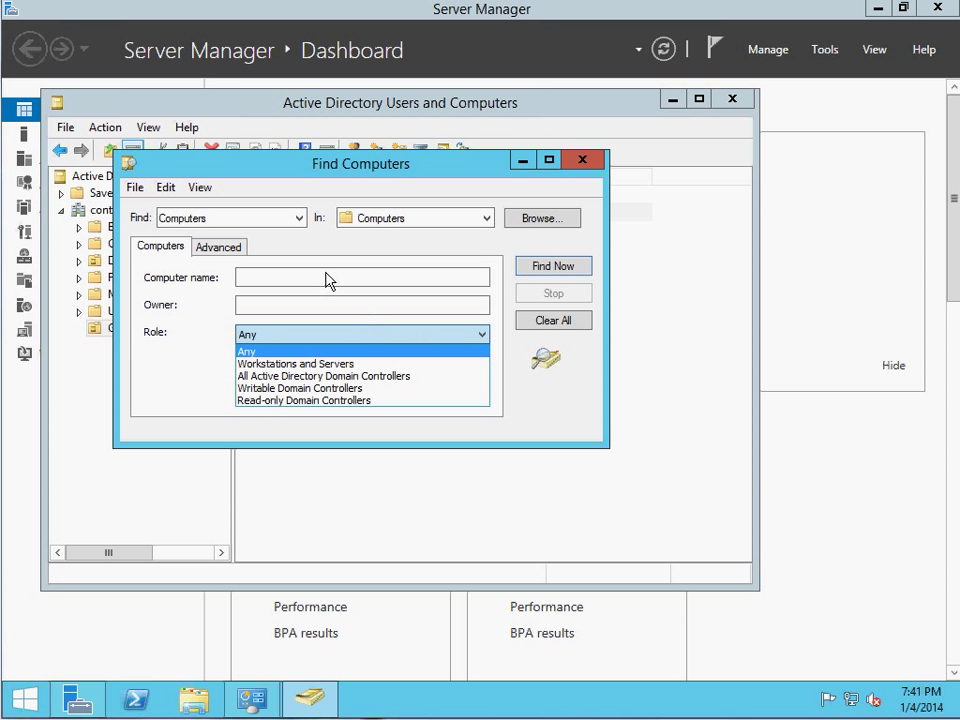
{"action": "type", "text": "admin"}
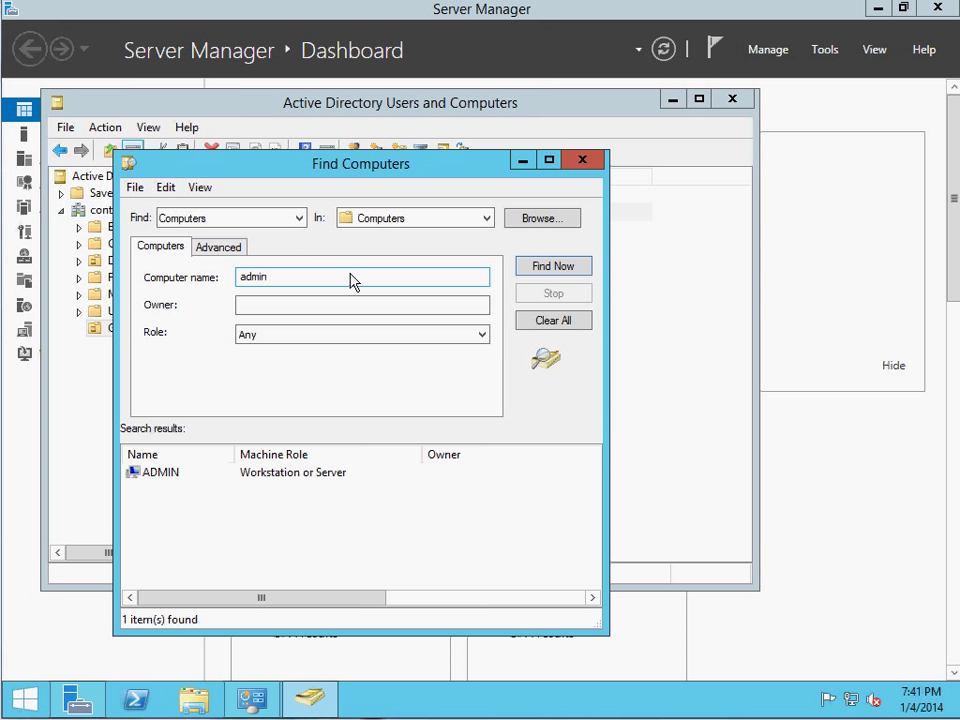
{"action": "left_click", "coordinate": [160, 471]}
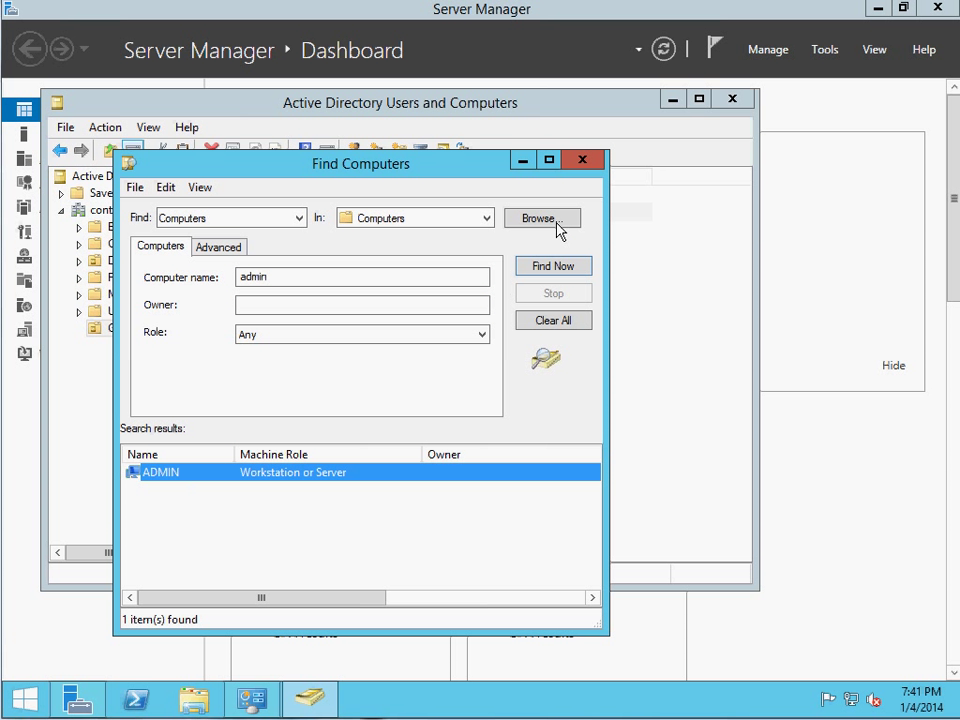
{"action": "left_click", "coordinate": [542, 218]}
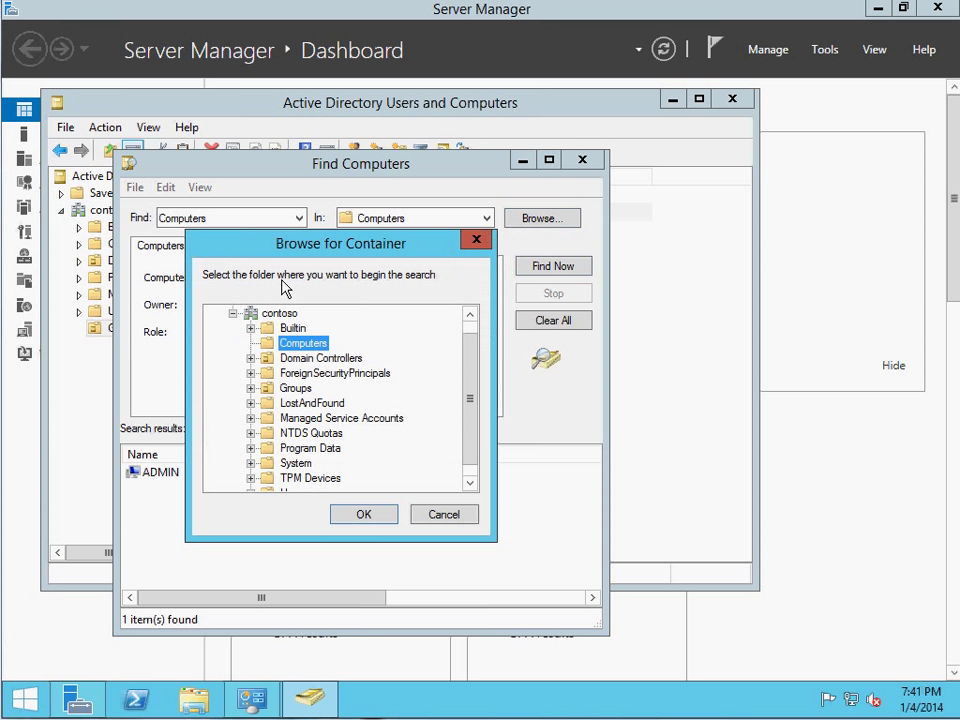
{"action": "left_click", "coordinate": [363, 513]}
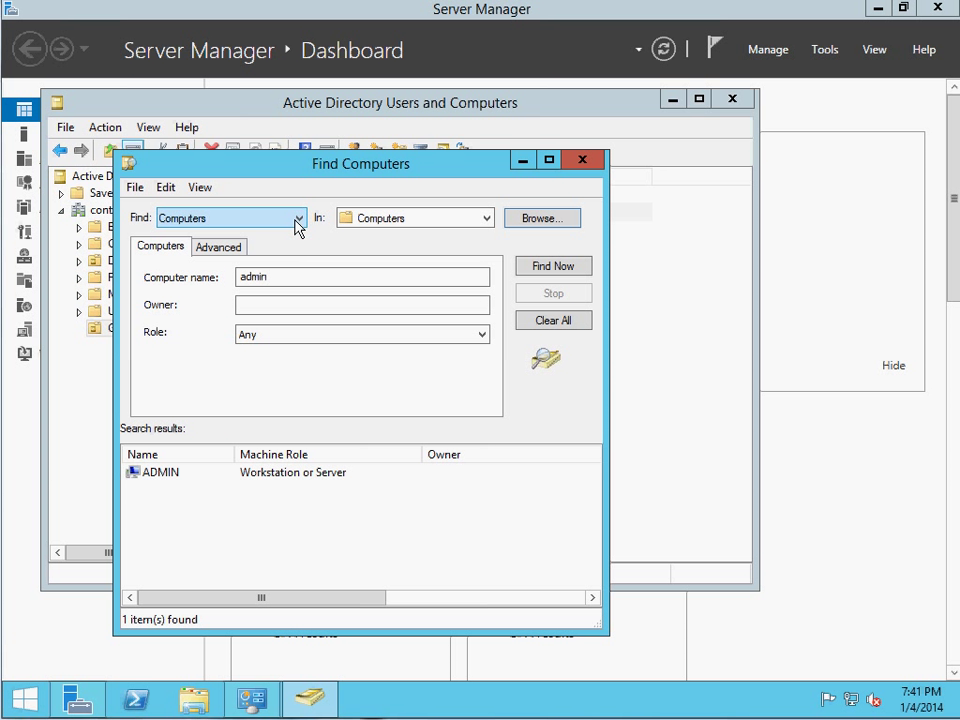
{"action": "left_click", "coordinate": [298, 218]}
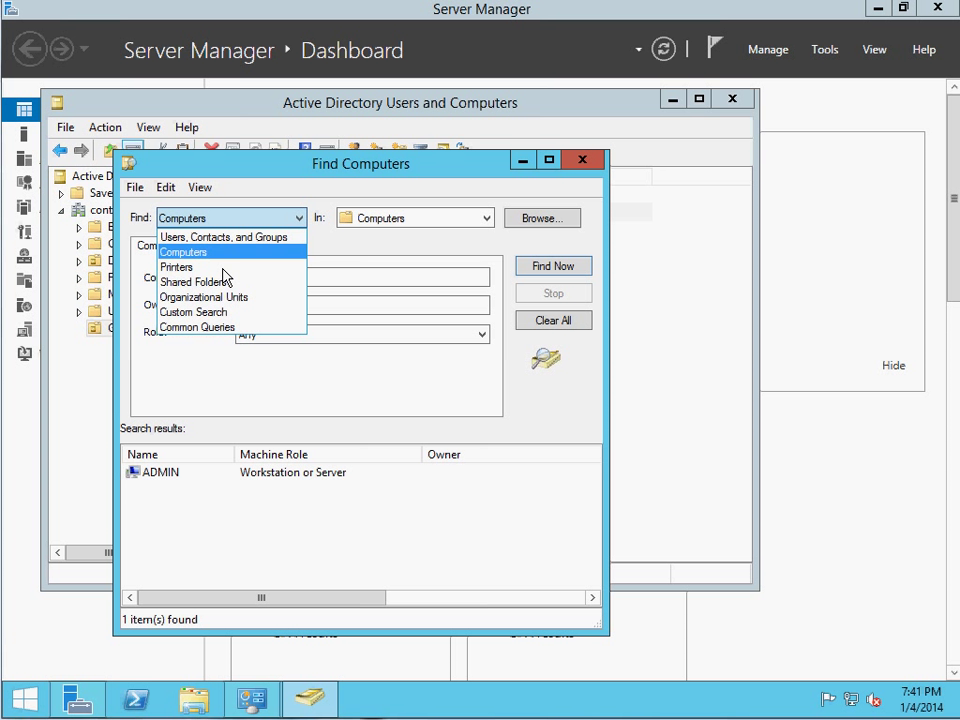
{"action": "mouse_move", "coordinate": [177, 267]}
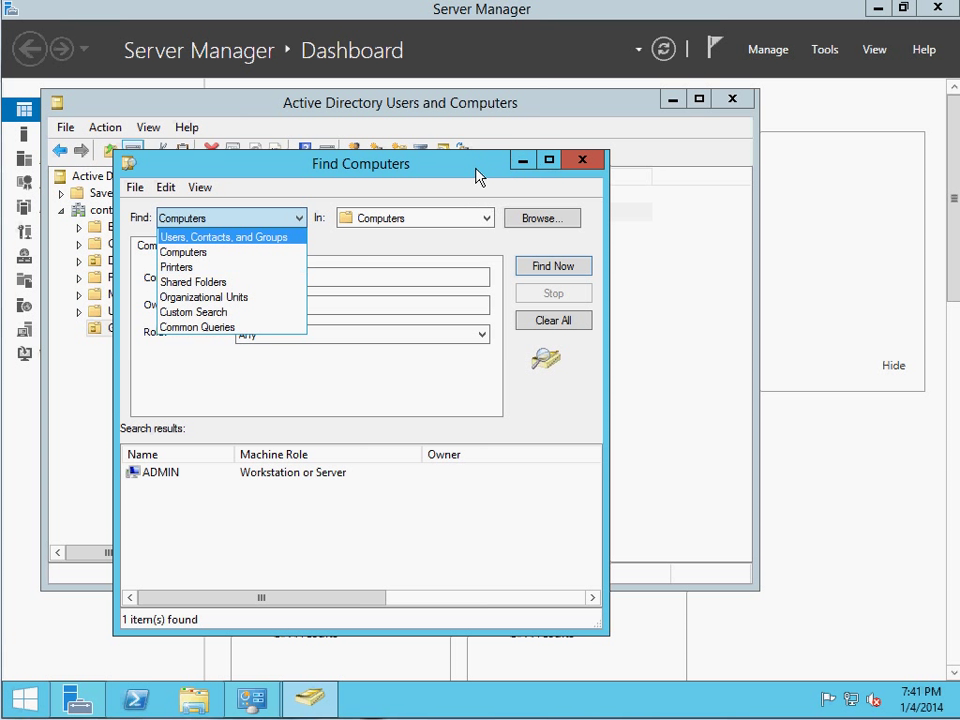
{"action": "left_click", "coordinate": [583, 160]}
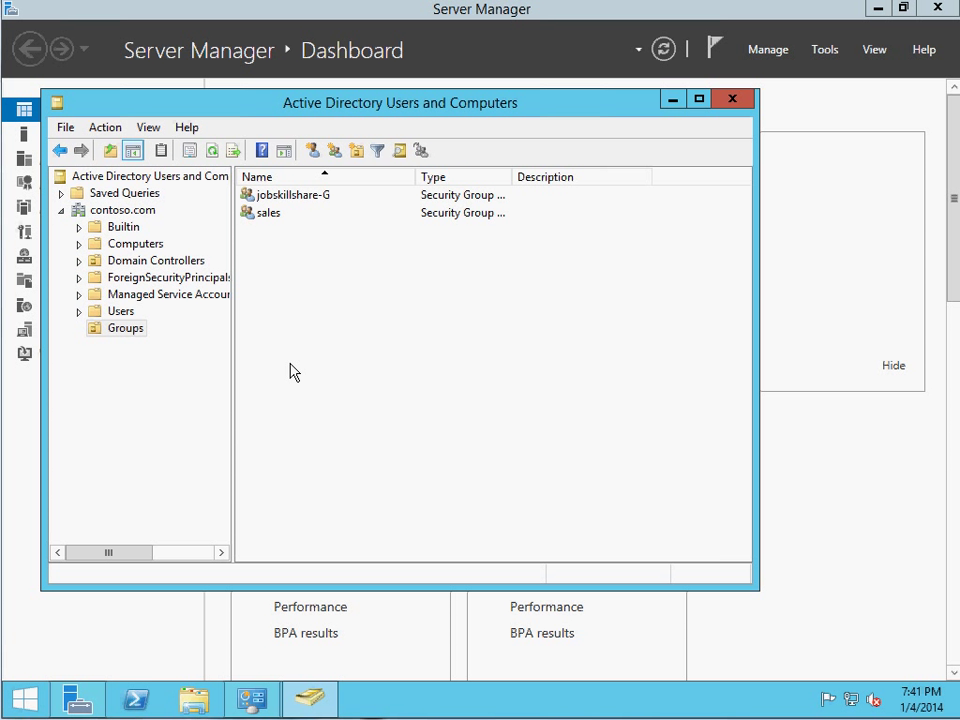
{"action": "mouse_move", "coordinate": [143, 330]}
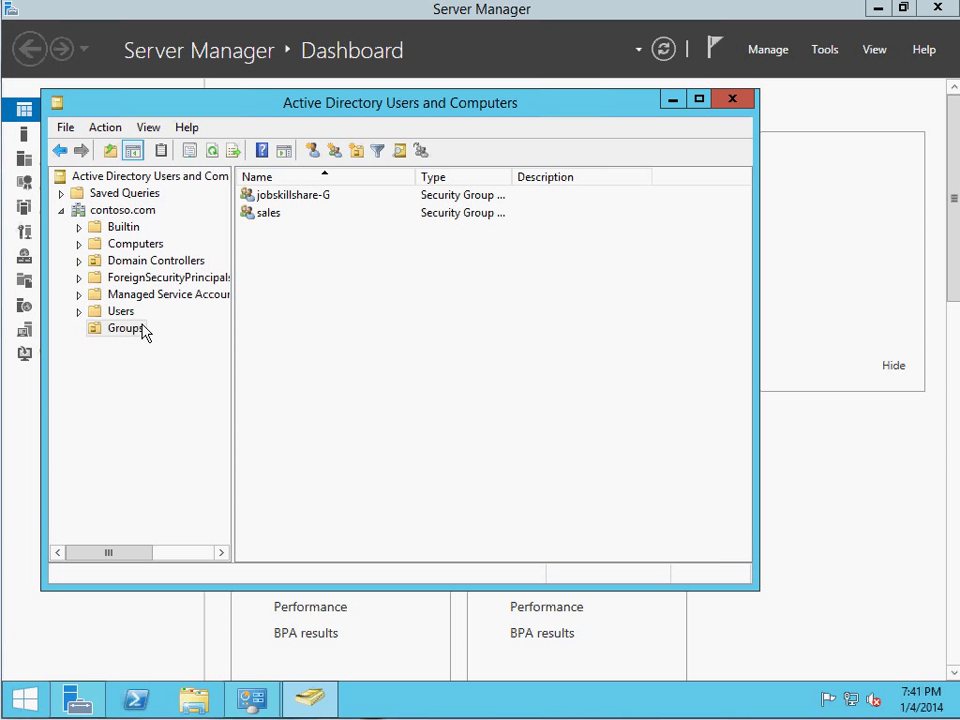
{"action": "mouse_move", "coordinate": [278, 218]}
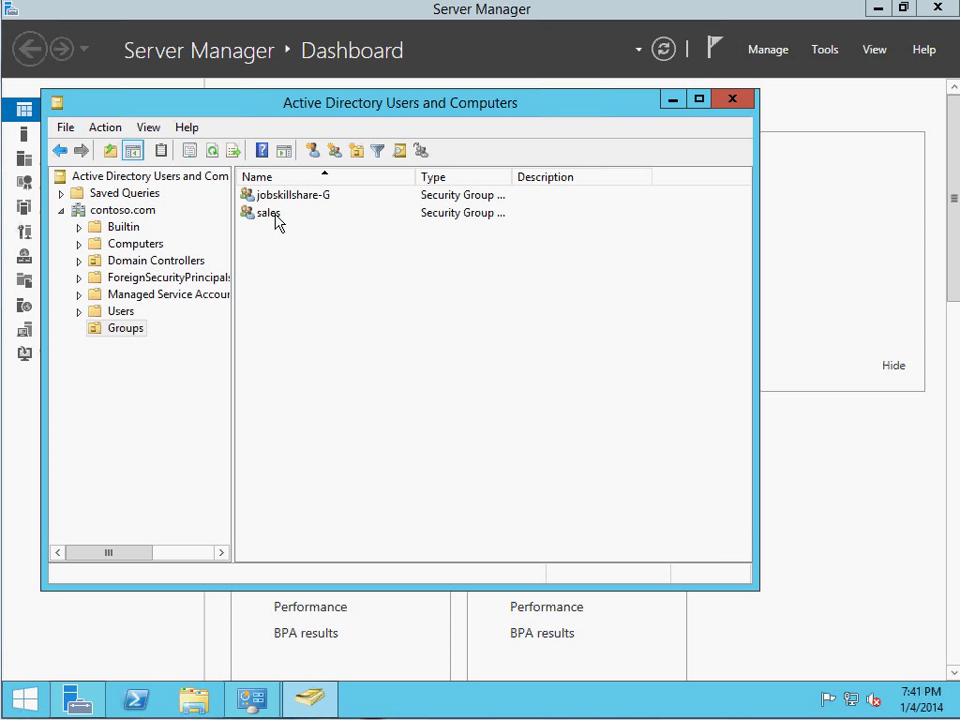
{"action": "right_click", "coordinate": [267, 212]}
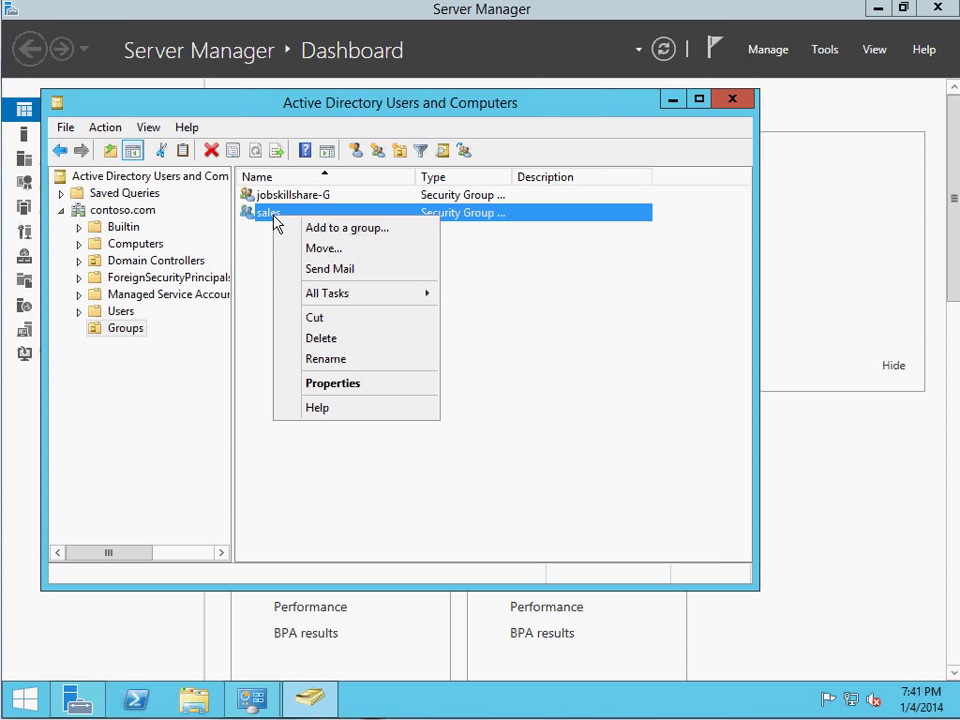
{"action": "mouse_move", "coordinate": [267, 240]}
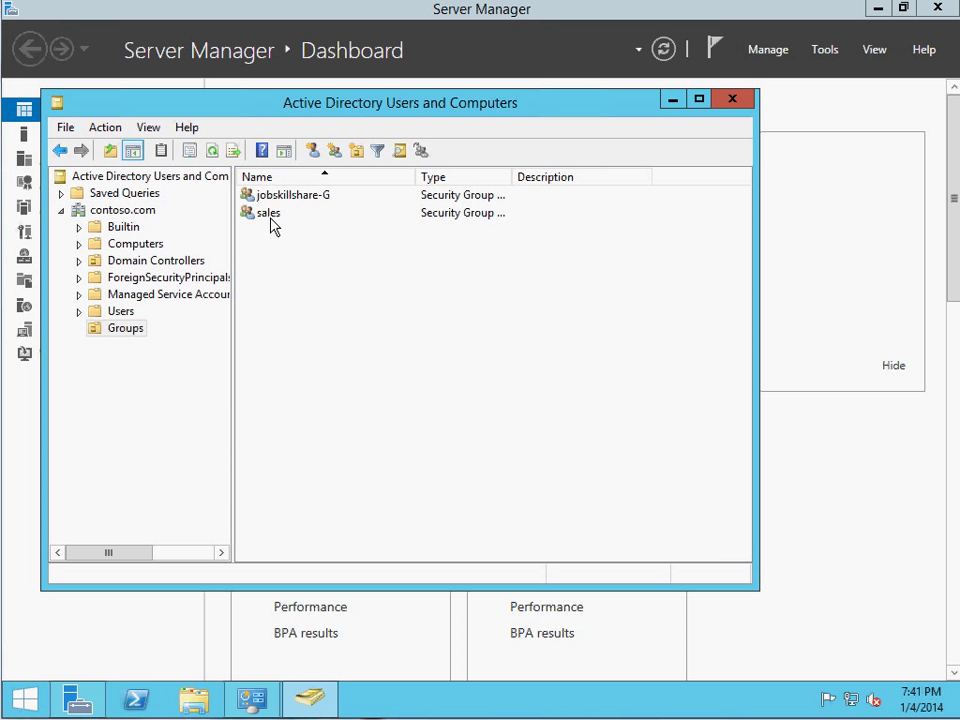
{"action": "double_click", "coordinate": [268, 212]}
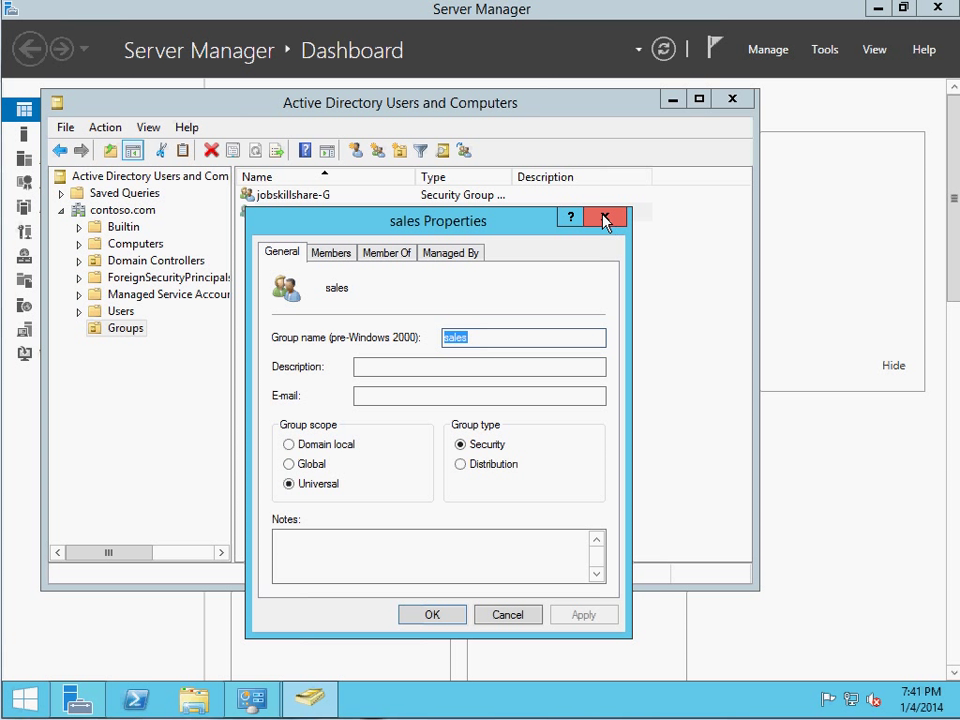
{"action": "left_click", "coordinate": [604, 218]}
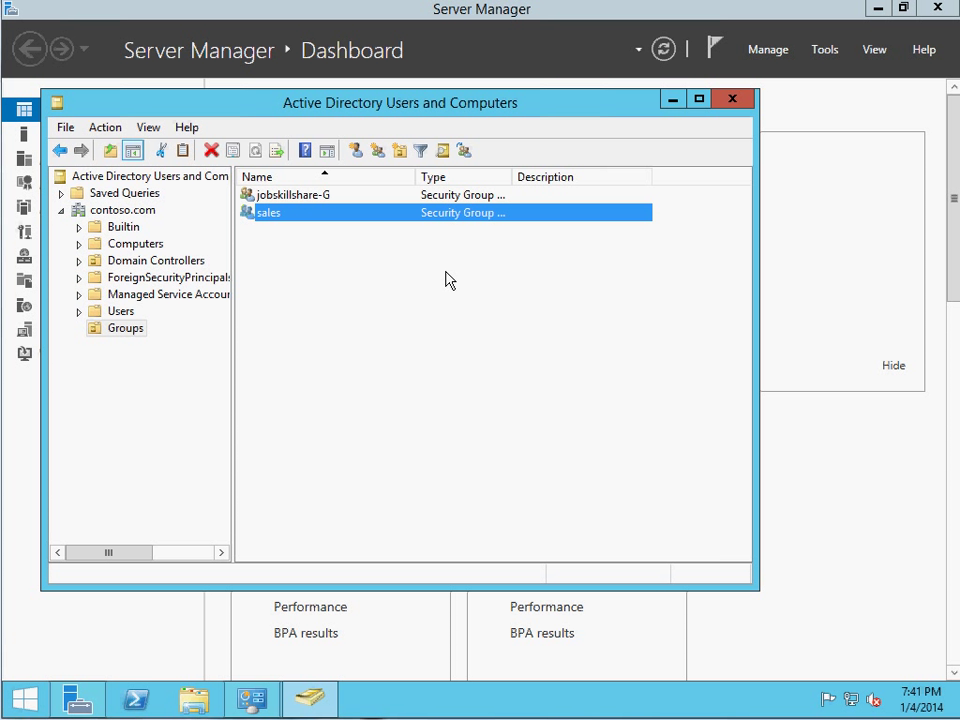
{"action": "mouse_move", "coordinate": [198, 350]}
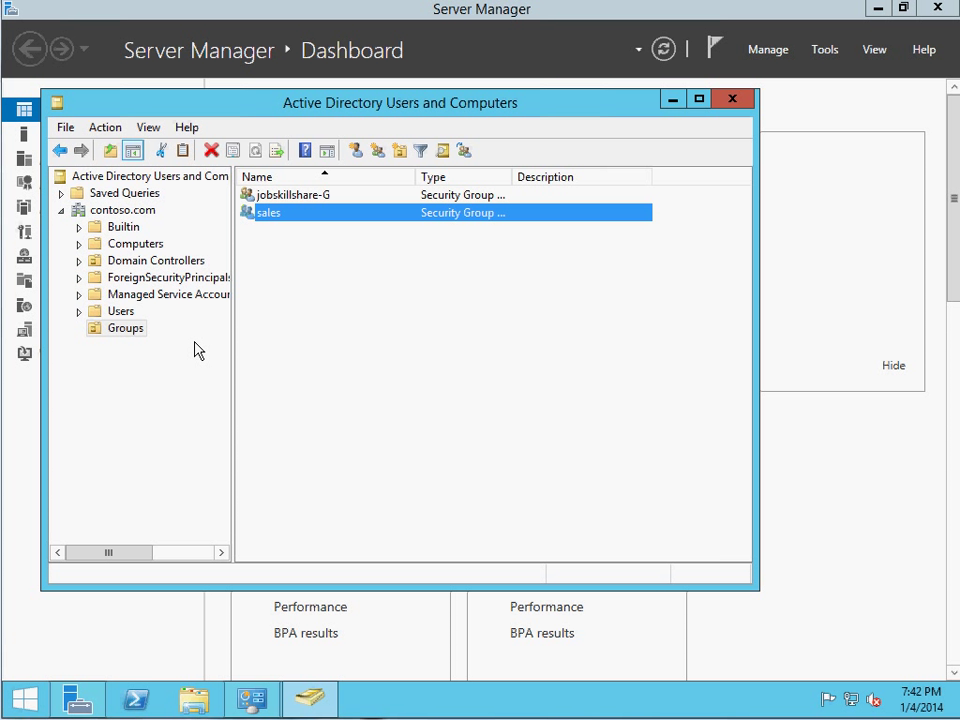
{"action": "left_click", "coordinate": [135, 698]}
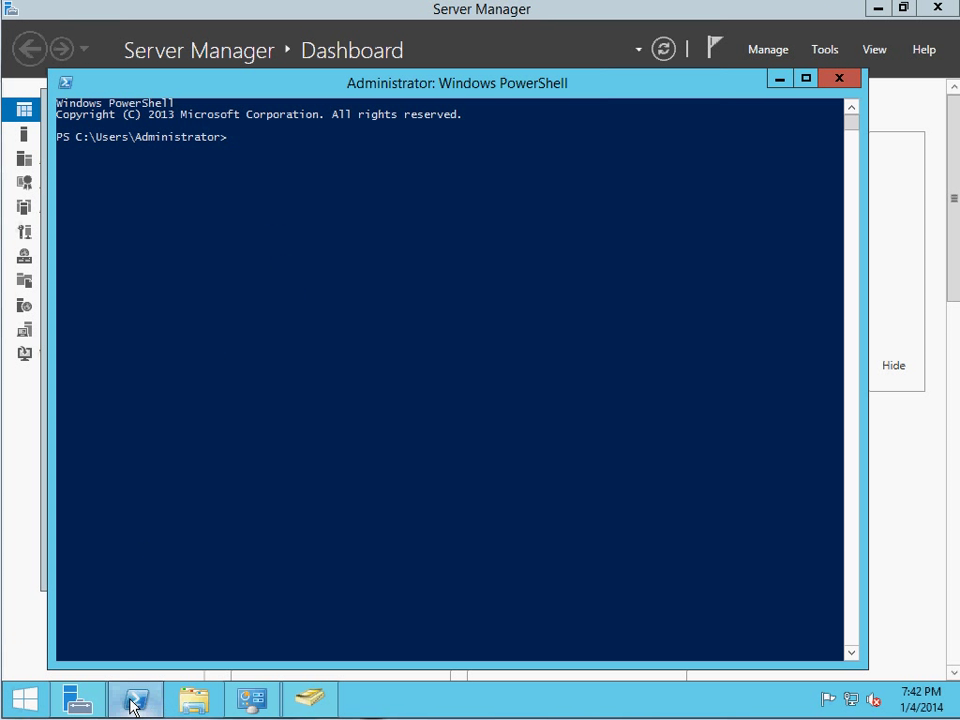
- Minimize the PowerShell window to show Active Directory Users and Computers
{"action": "left_click", "coordinate": [135, 698]}
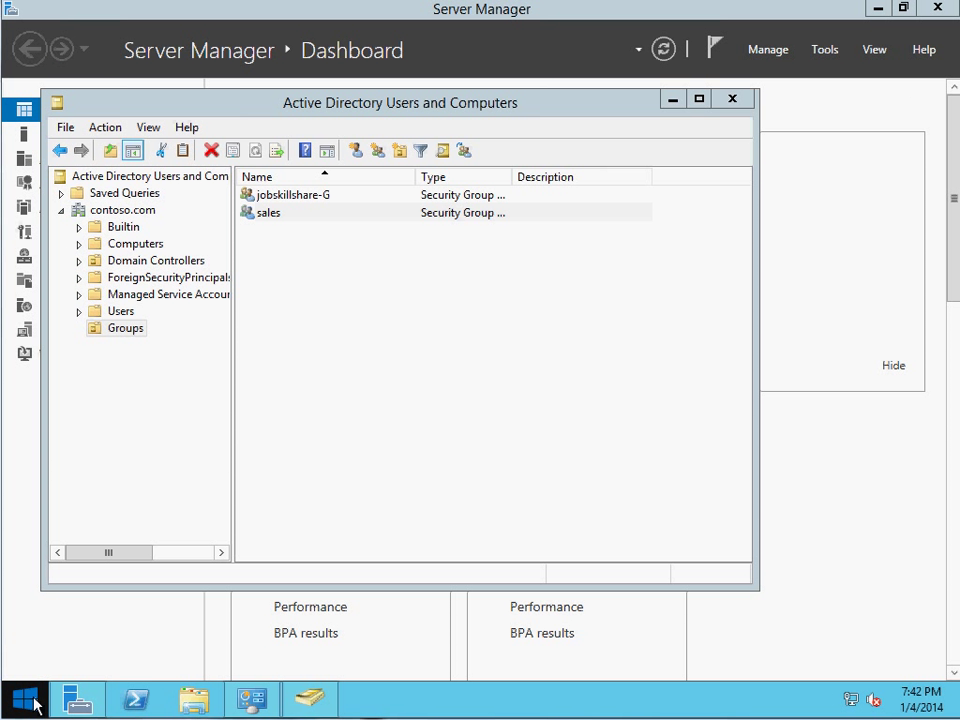
{"action": "mouse_move", "coordinate": [378, 397]}
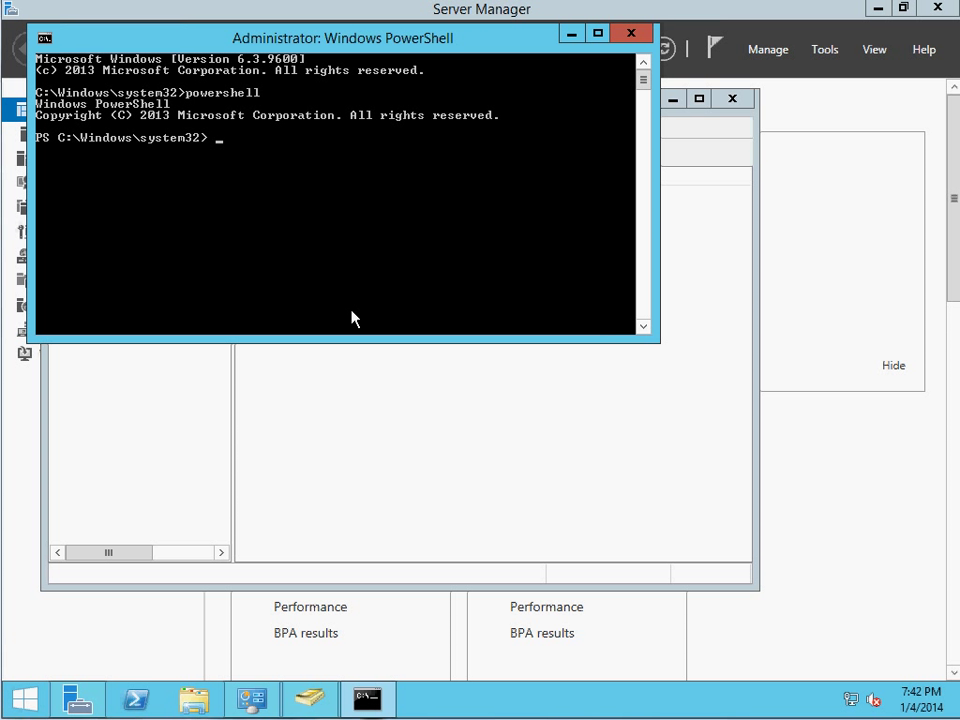
{"action": "mouse_move", "coordinate": [42, 148]}
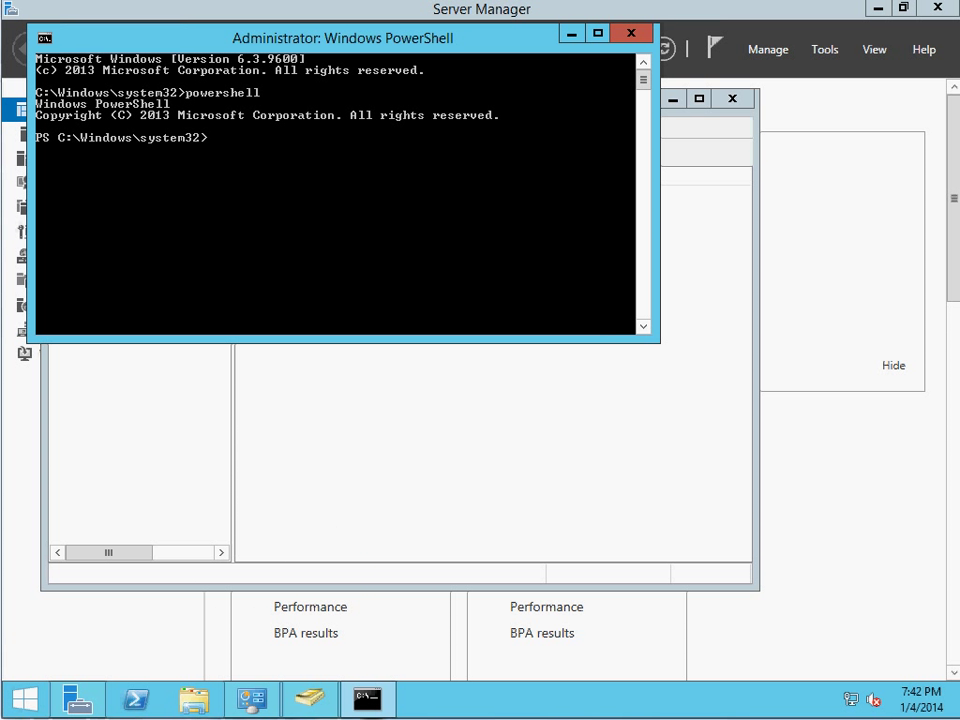
{"action": "mouse_move", "coordinate": [267, 200]}
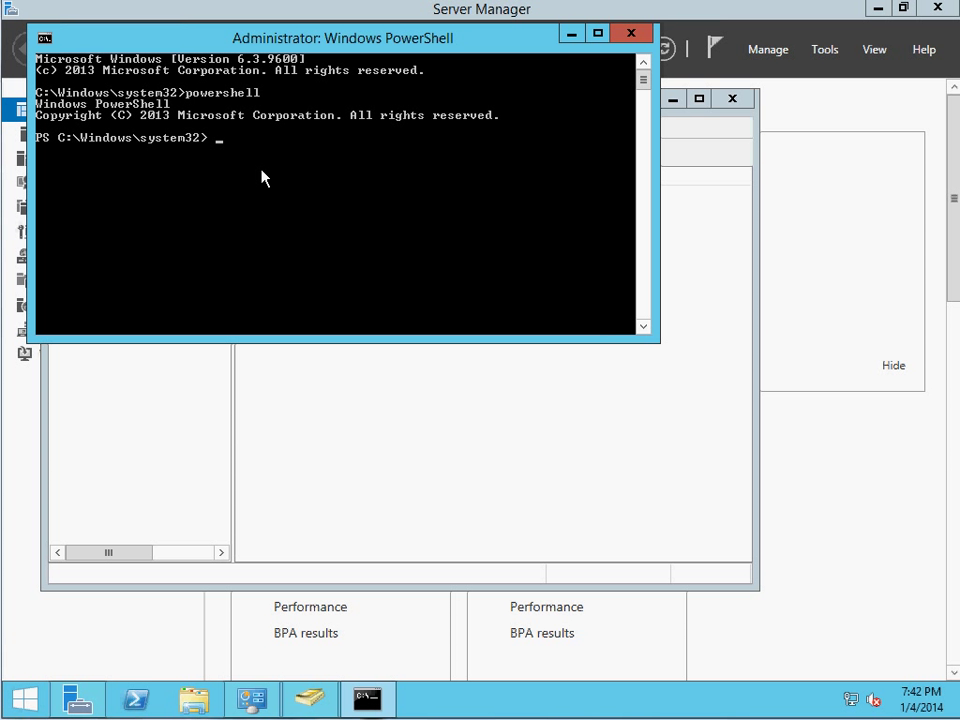
- Run get-adgroupmember sales to list skhan and dkhan
{"action": "type", "text": "get"}
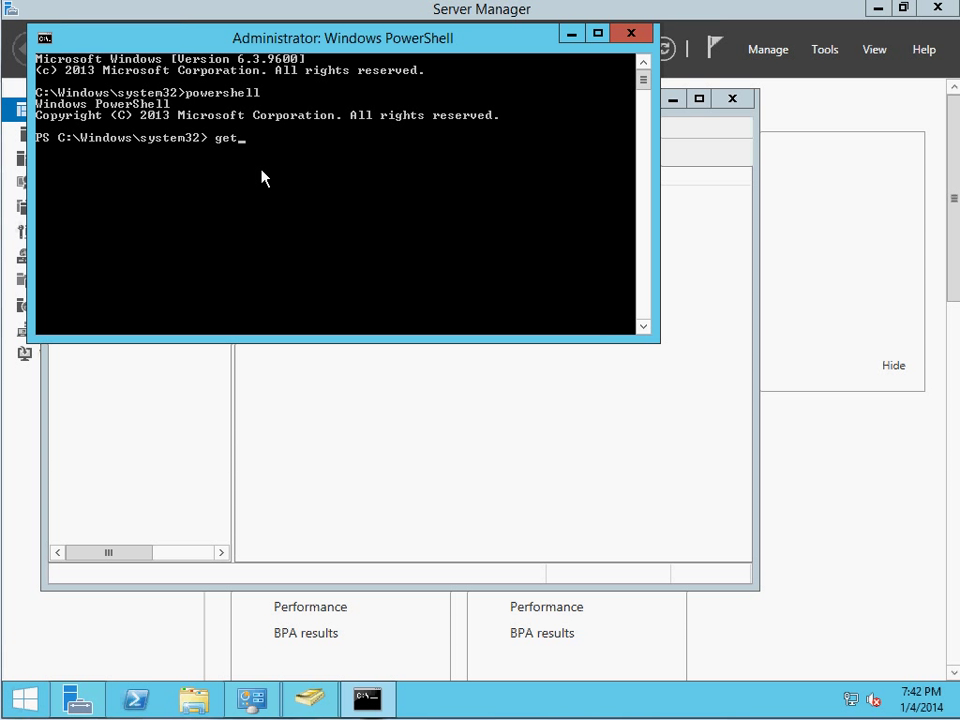
{"action": "type", "text": "-adgoru"}
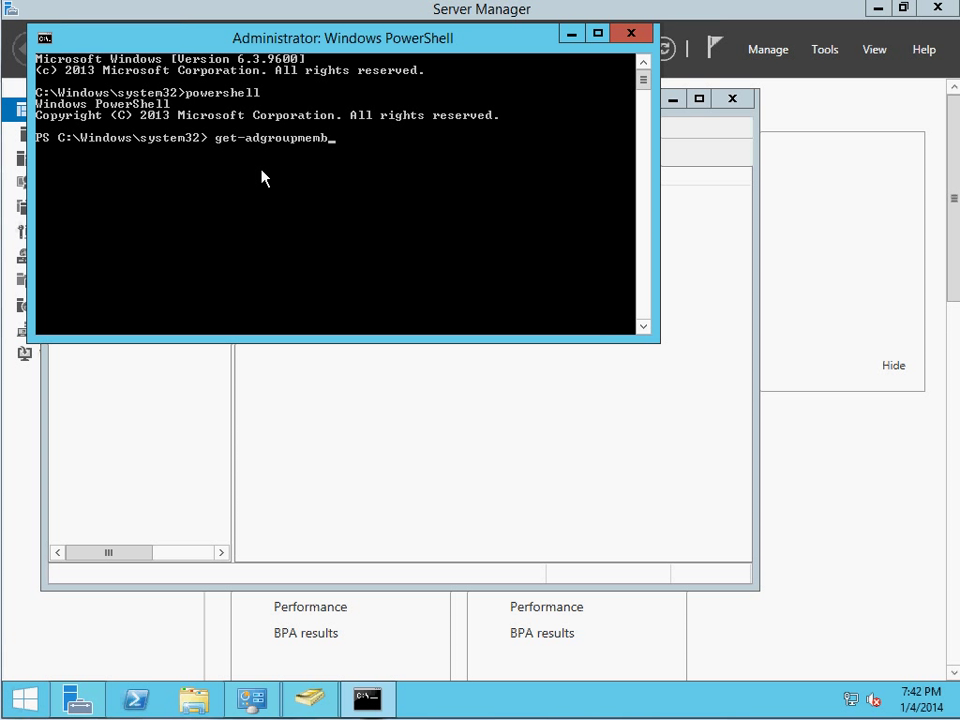
{"action": "type", "text": "er"}
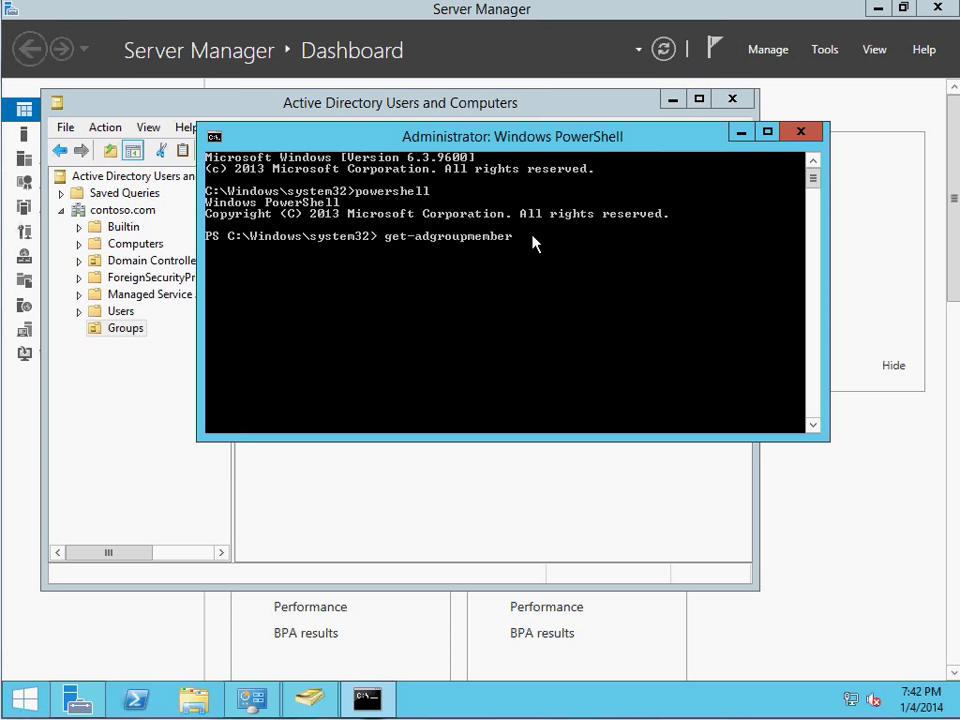
{"action": "type", "text": "sales"}
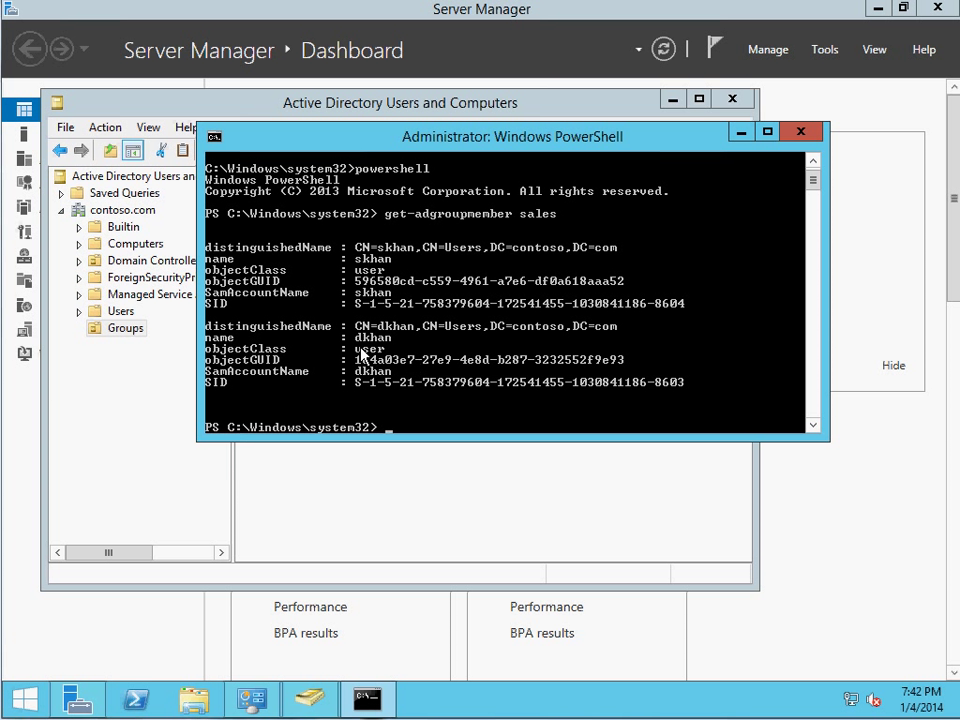
{"action": "mouse_move", "coordinate": [430, 300]}
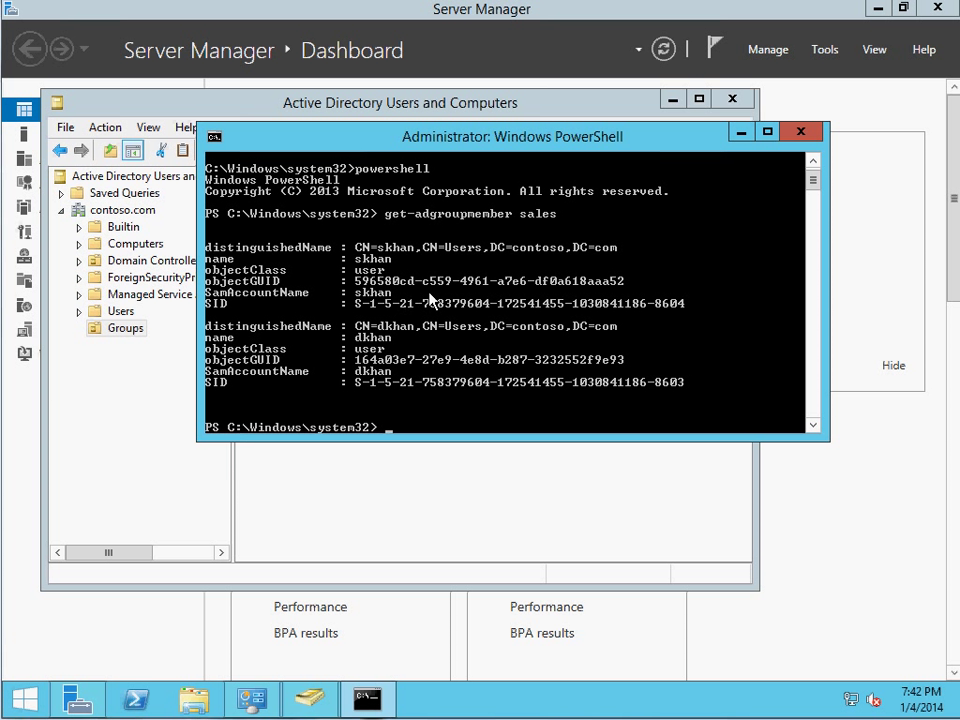
{"action": "mouse_move", "coordinate": [490, 335]}
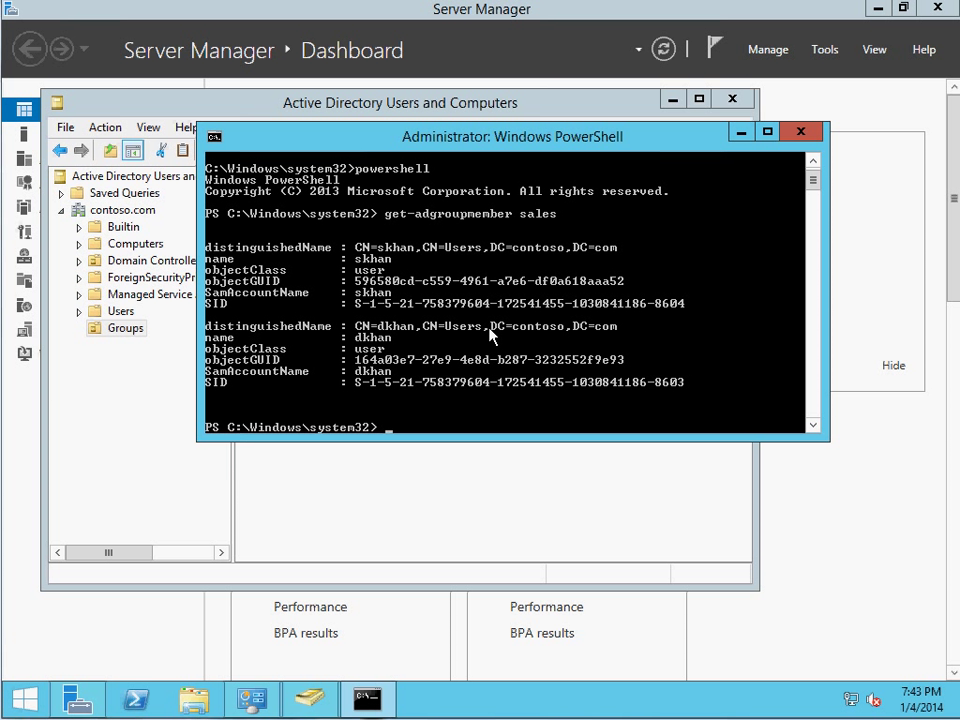
- Run get-adgroupmember sales | ft name,sameaccountname to show a name table
{"action": "type", "text": "get-adgroupmember sales |"}
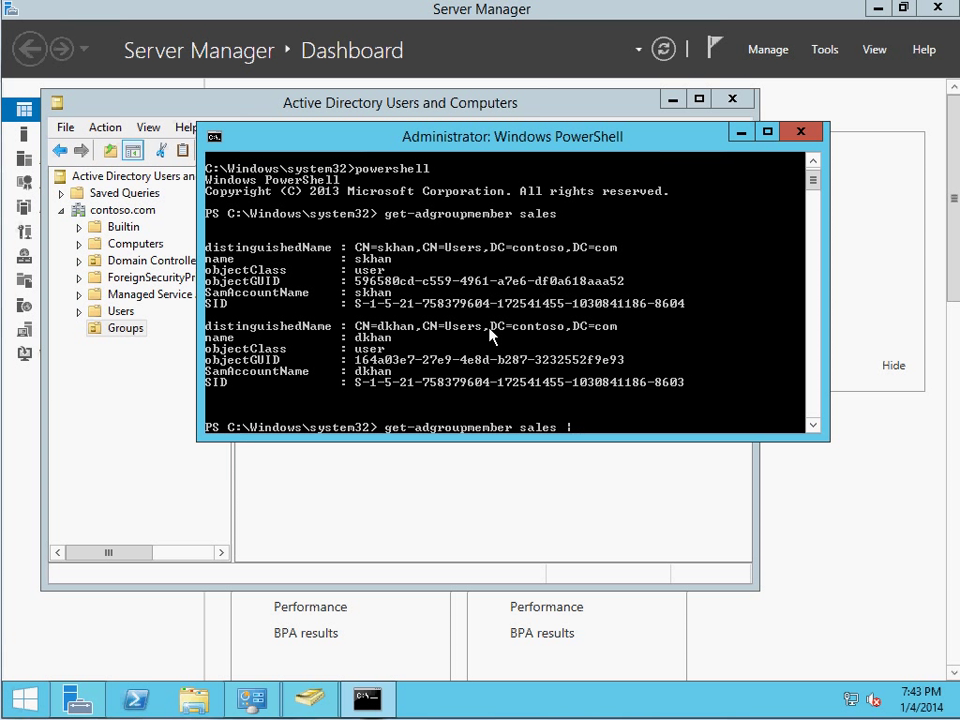
{"action": "type", "text": "ft"}
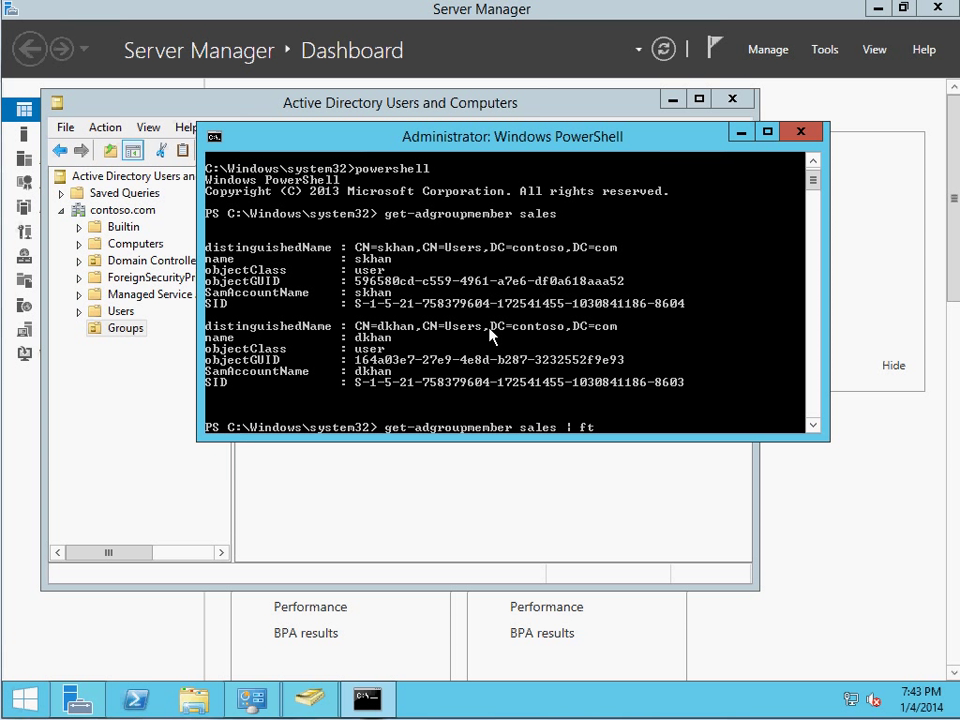
{"action": "type", "text": "name,"}
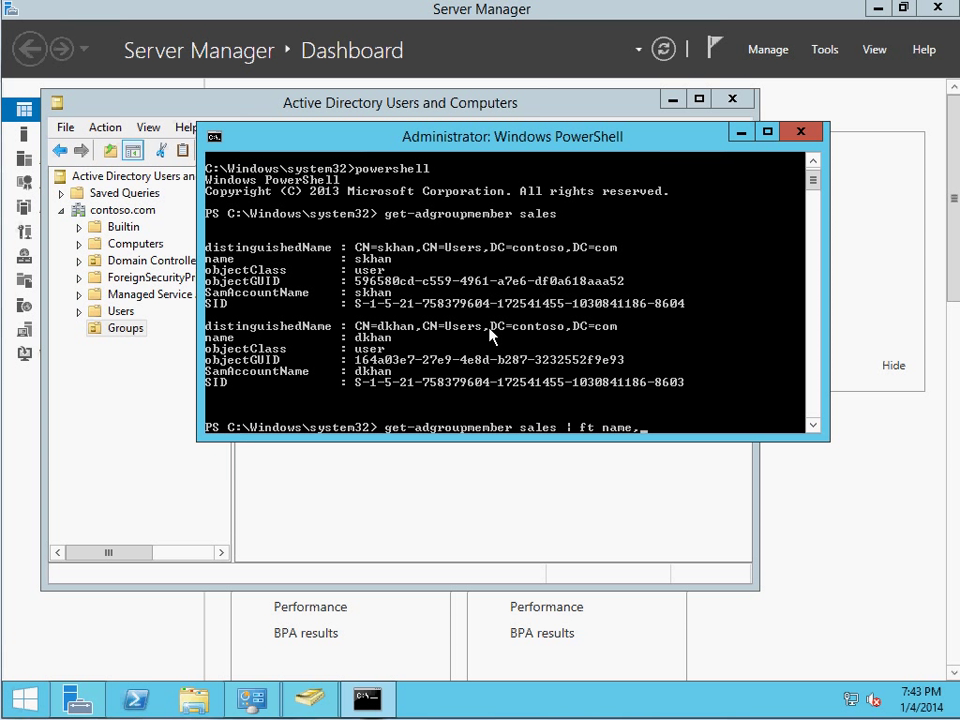
{"action": "type", "text": "sameaco"}
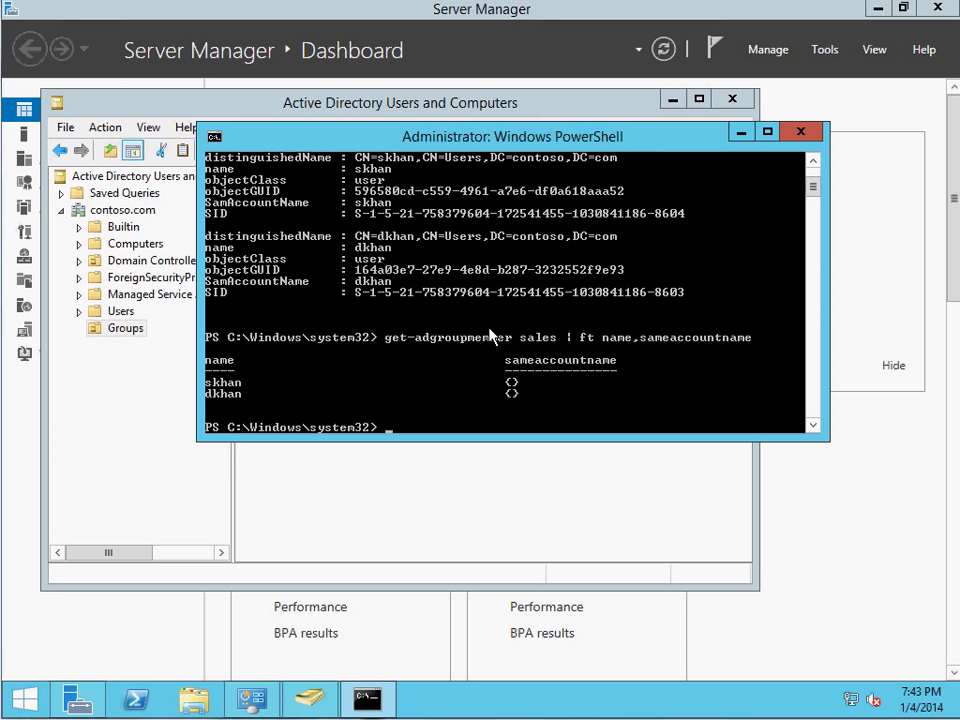
{"action": "mouse_move", "coordinate": [380, 290]}
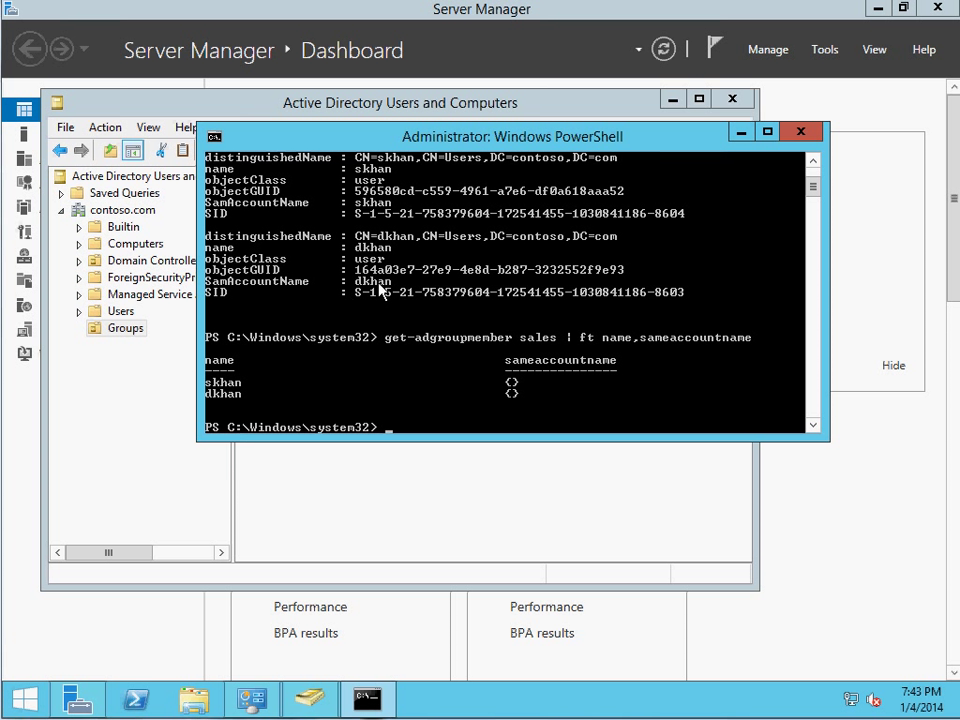
{"action": "mouse_move", "coordinate": [218, 396]}
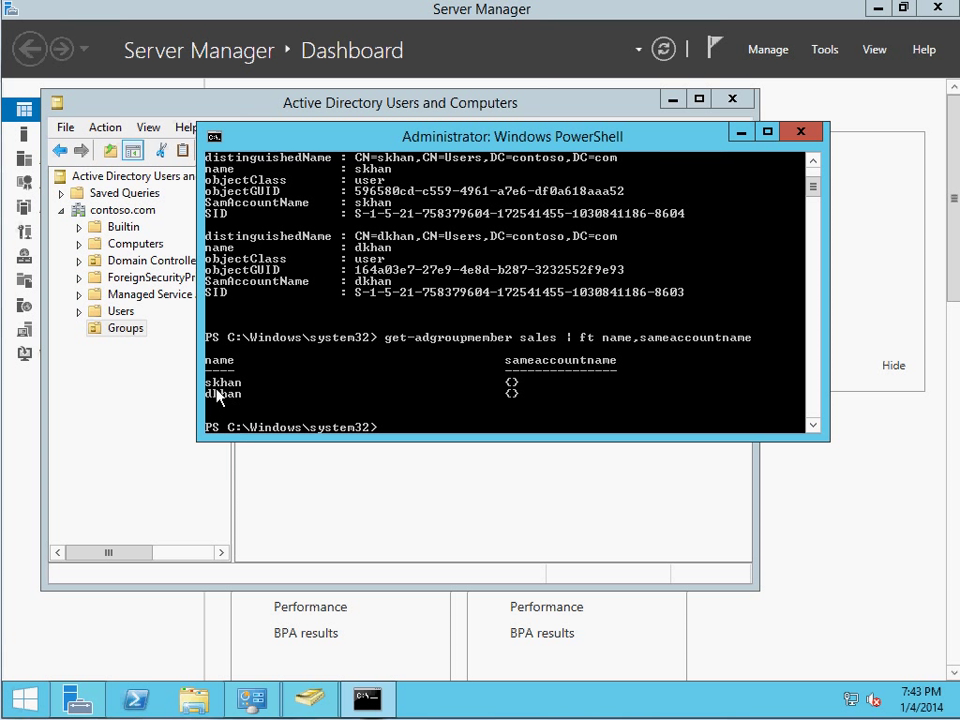
{"action": "mouse_move", "coordinate": [218, 415]}
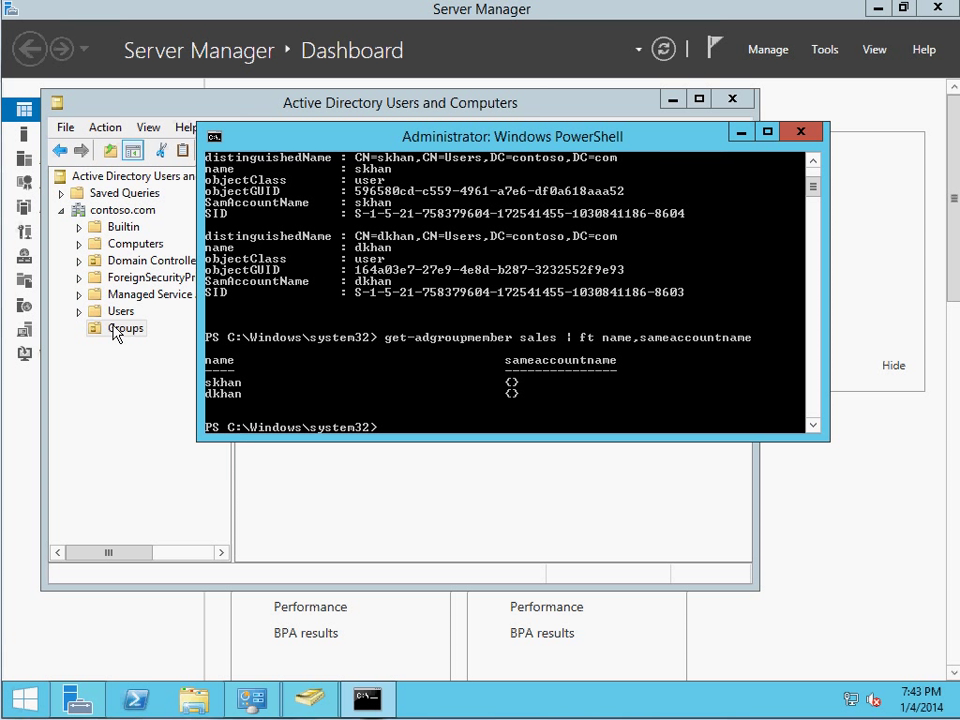
{"action": "mouse_move", "coordinate": [253, 370]}
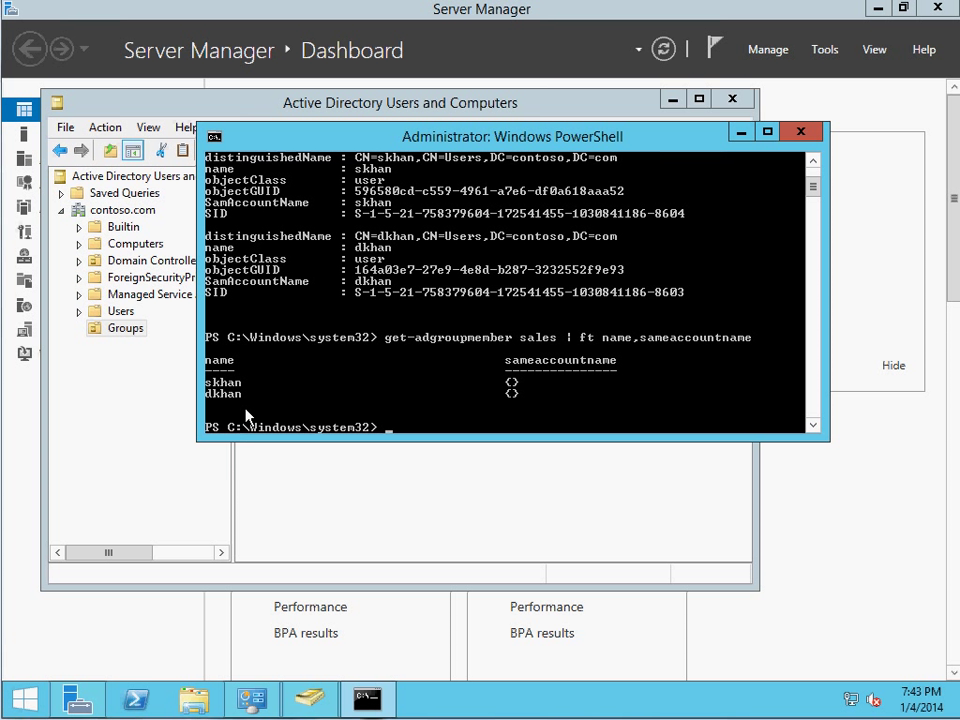
{"action": "mouse_move", "coordinate": [248, 400]}
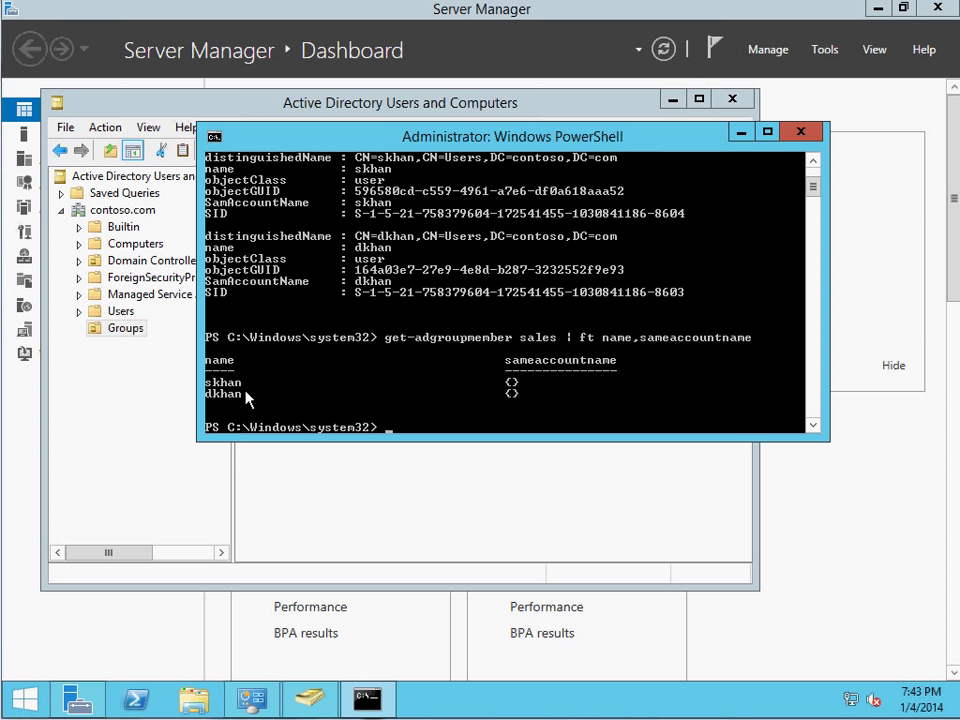
{"action": "mouse_move", "coordinate": [372, 296]}
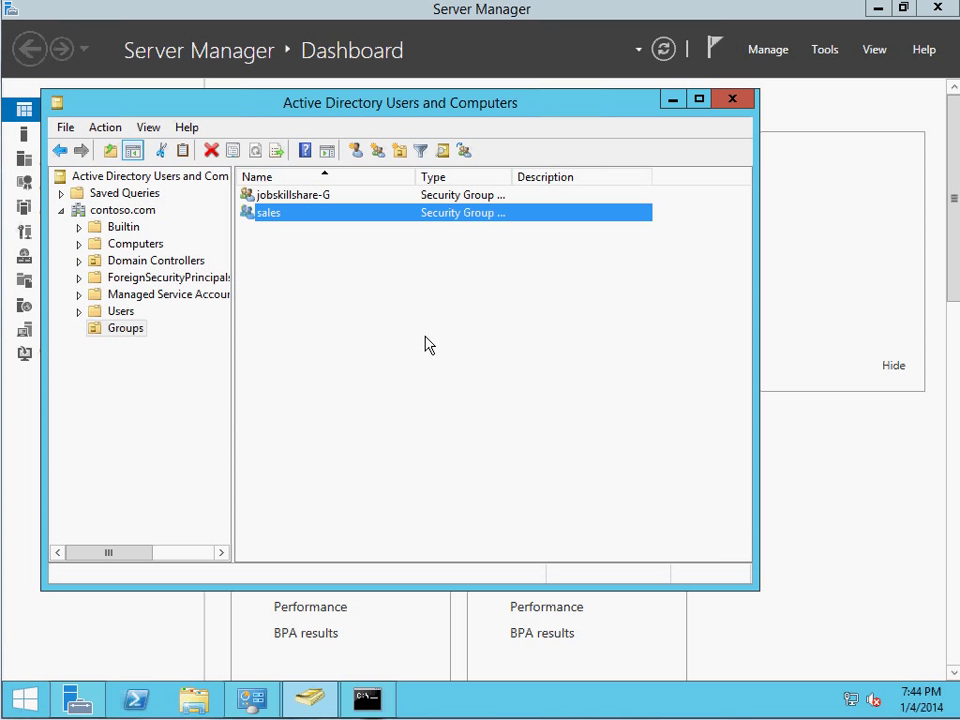
{"action": "mouse_move", "coordinate": [418, 320]}
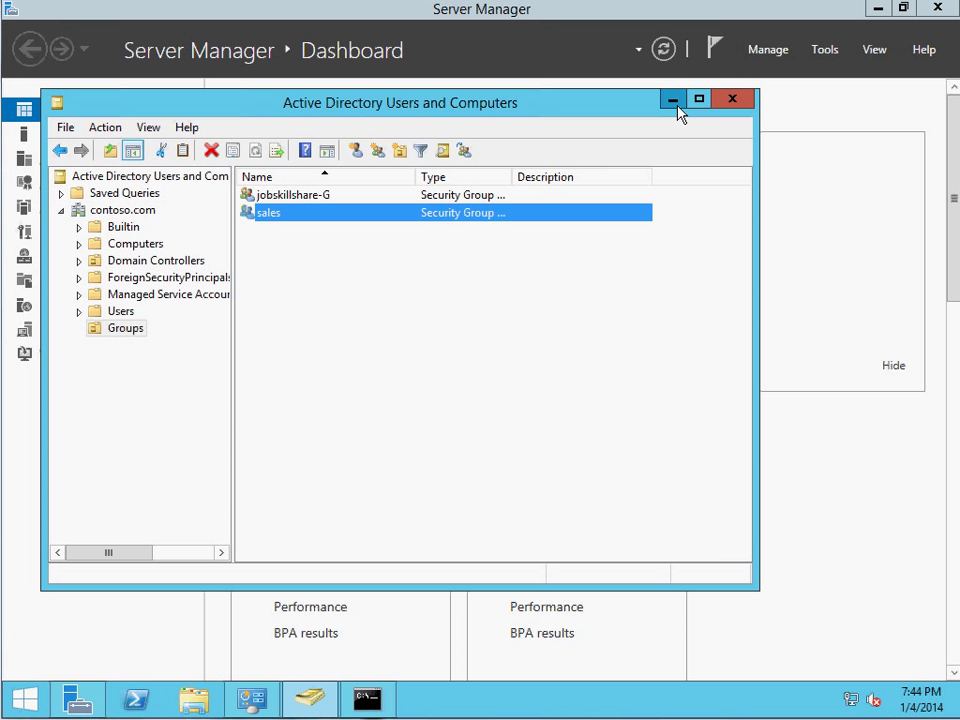
- Minimize Active Directory Users and Computers to reveal the Server Manager Dashboard
{"action": "left_click", "coordinate": [673, 99]}
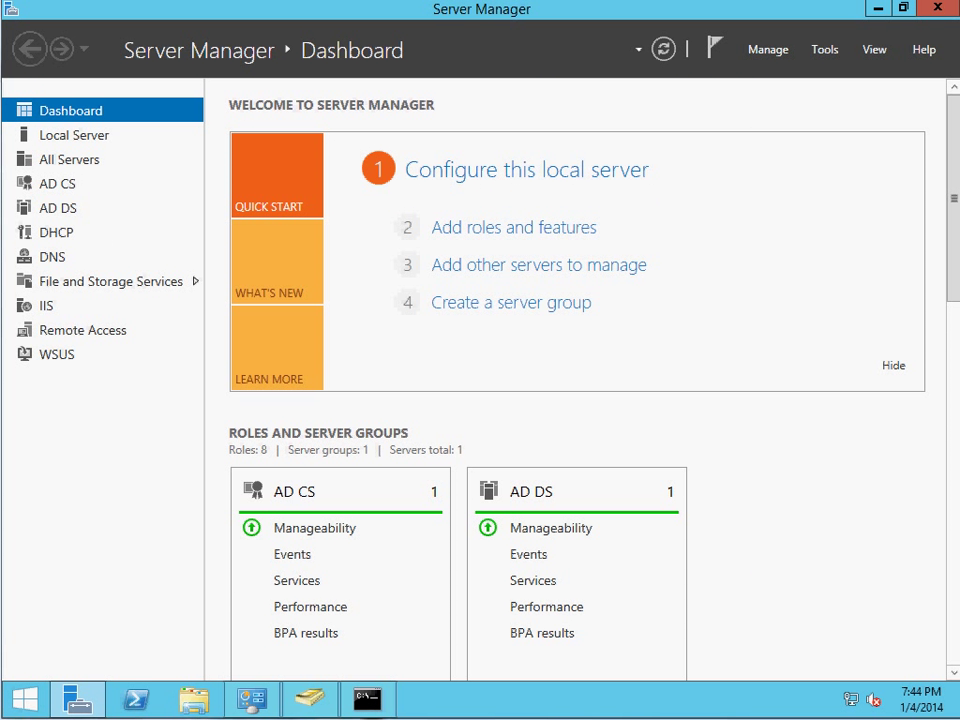